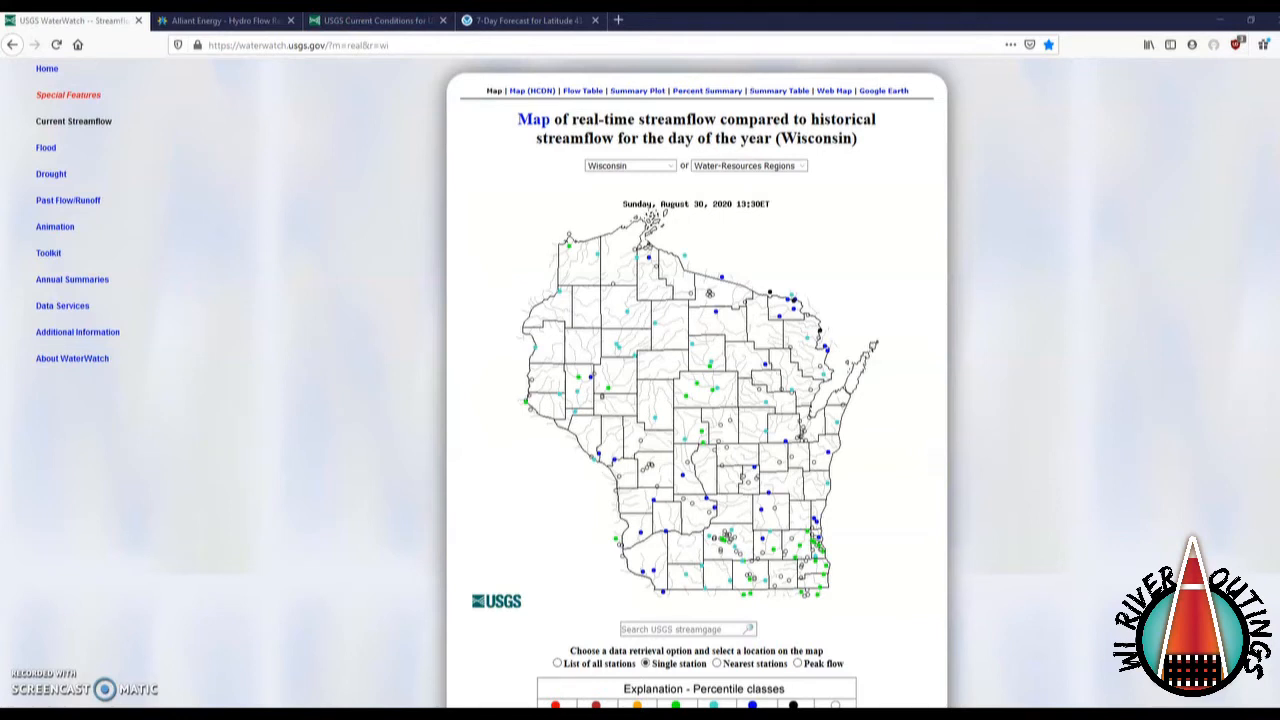
pyautogui.moveTo(210, 645)
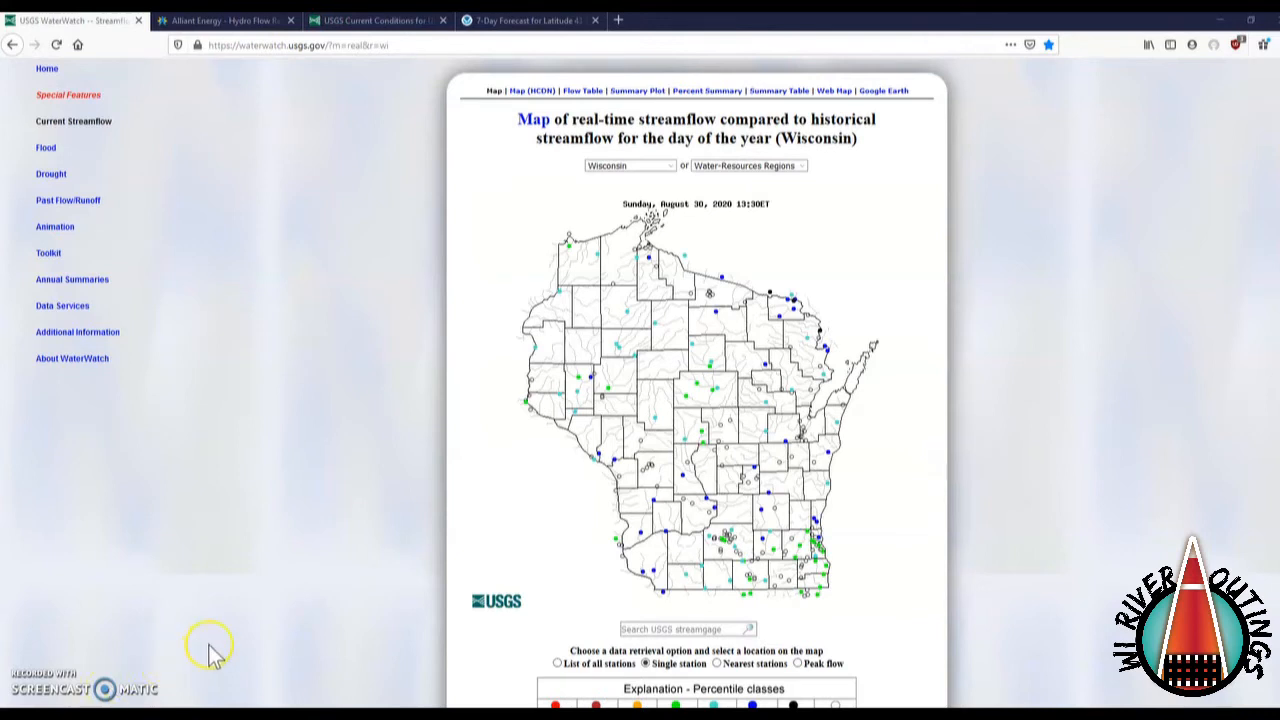
pyautogui.moveTo(258, 578)
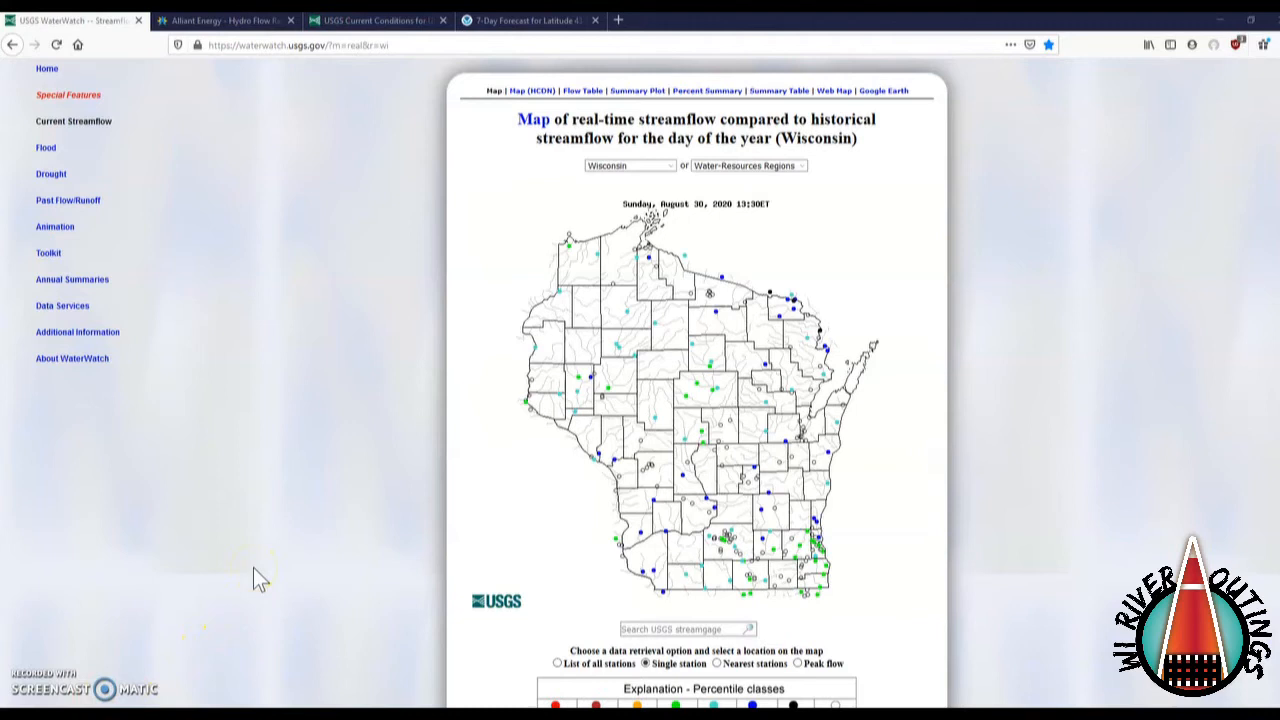
pyautogui.moveTo(993, 492)
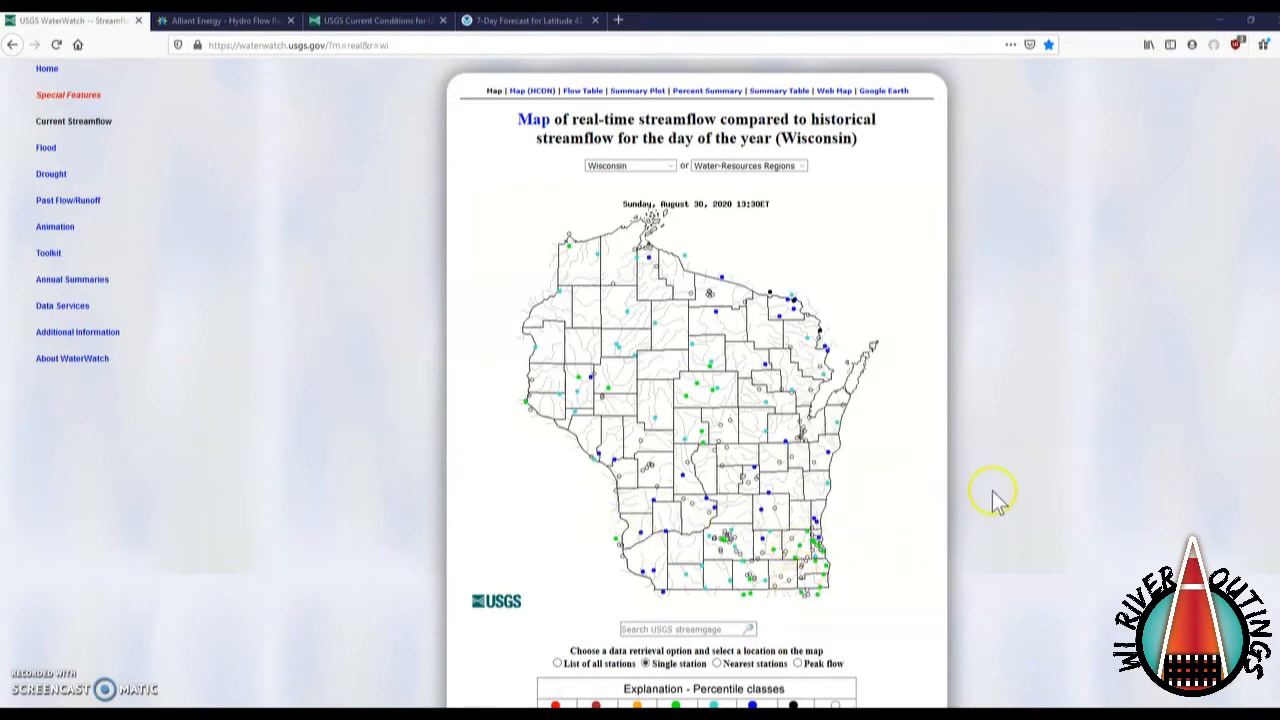
pyautogui.moveTo(1060, 478)
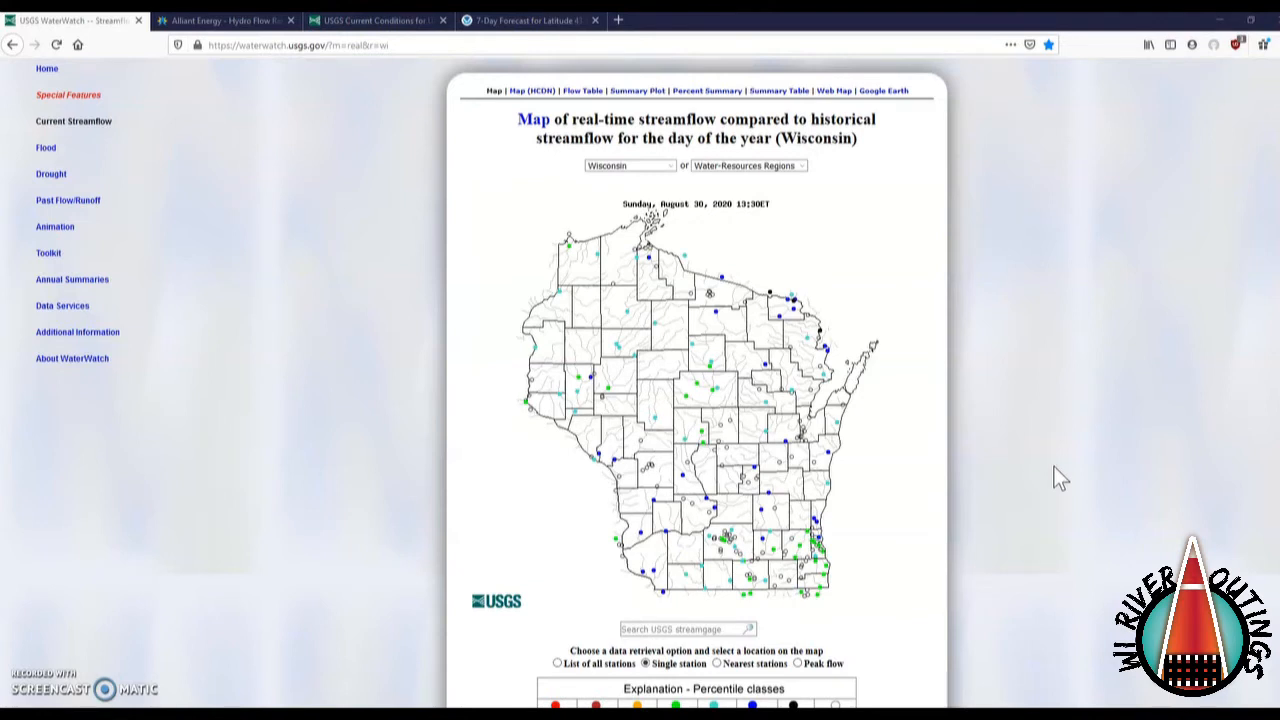
# Check gauge dots on the map, then show Rothschild readings: 2,490 cfs, 13.55 ft stage
pyautogui.click(668, 531)
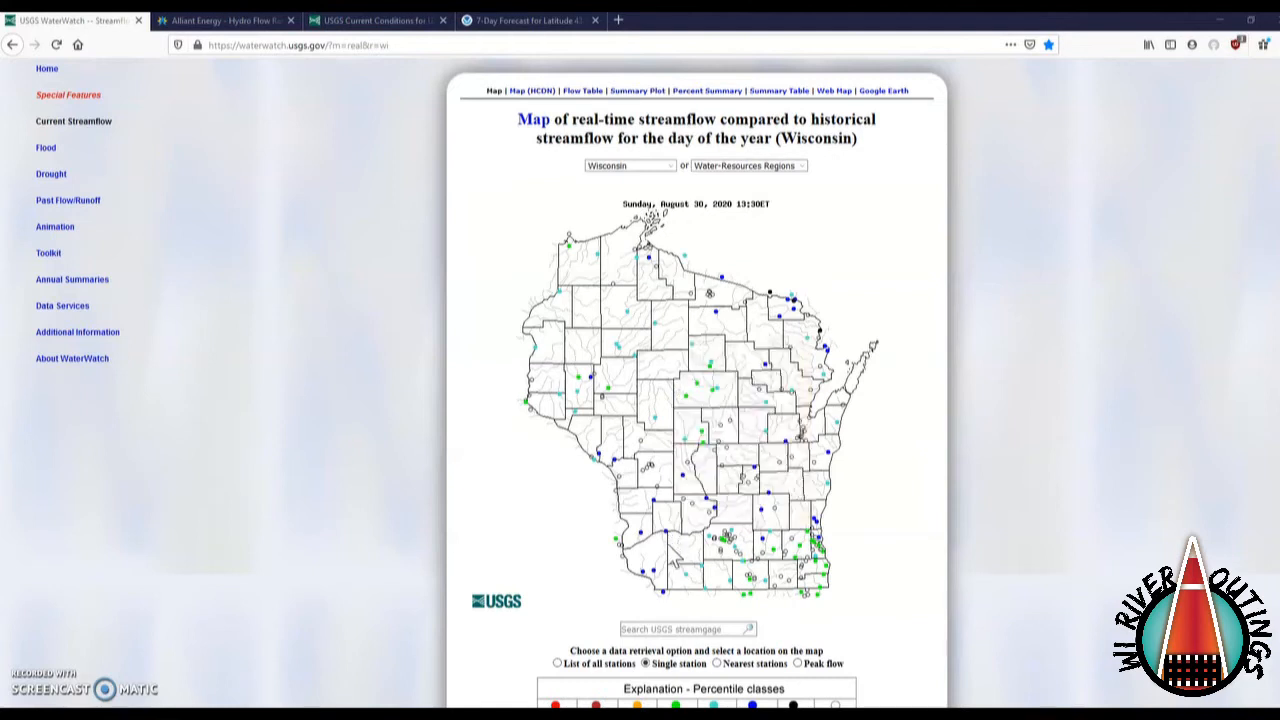
pyautogui.click(668, 550)
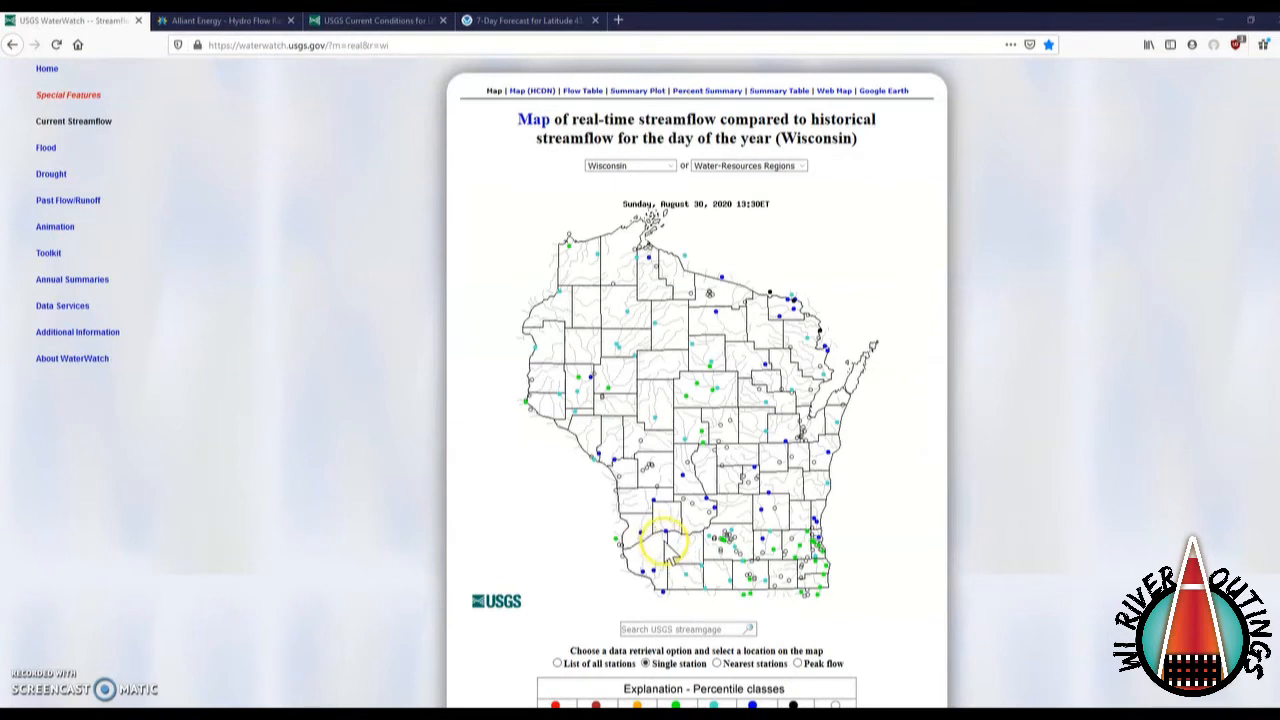
pyautogui.click(665, 540)
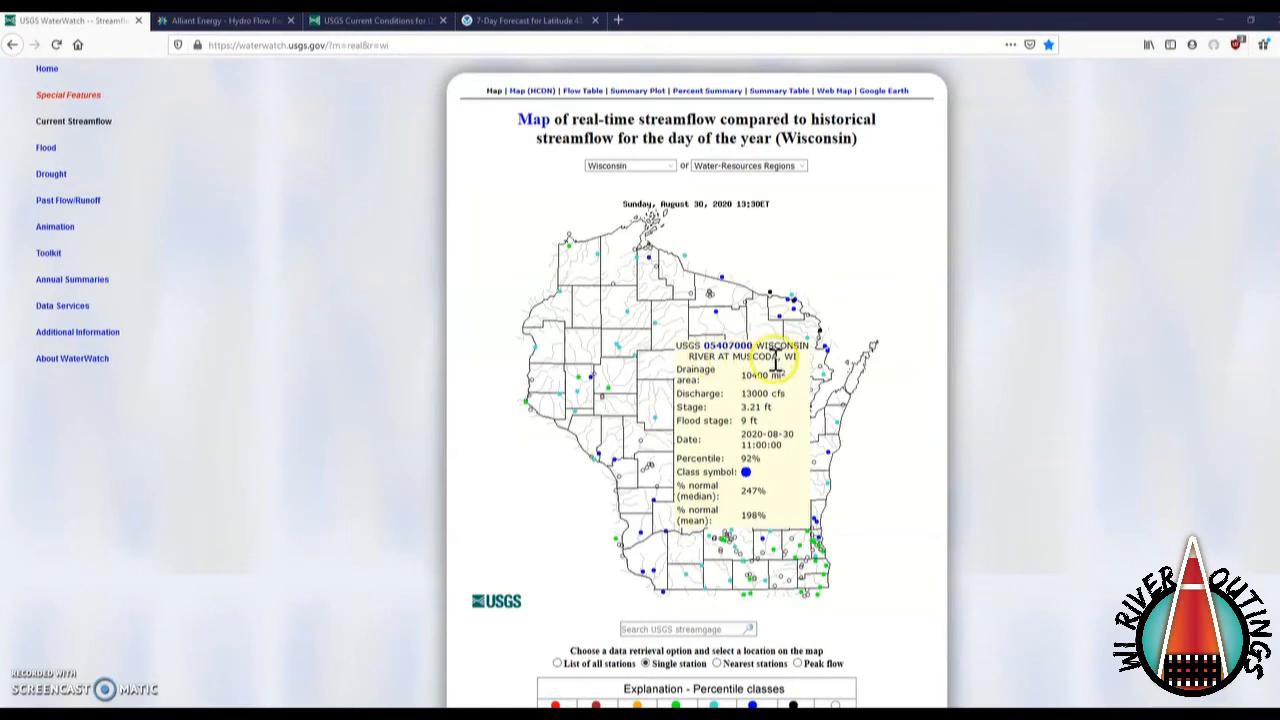
pyautogui.moveTo(775, 393)
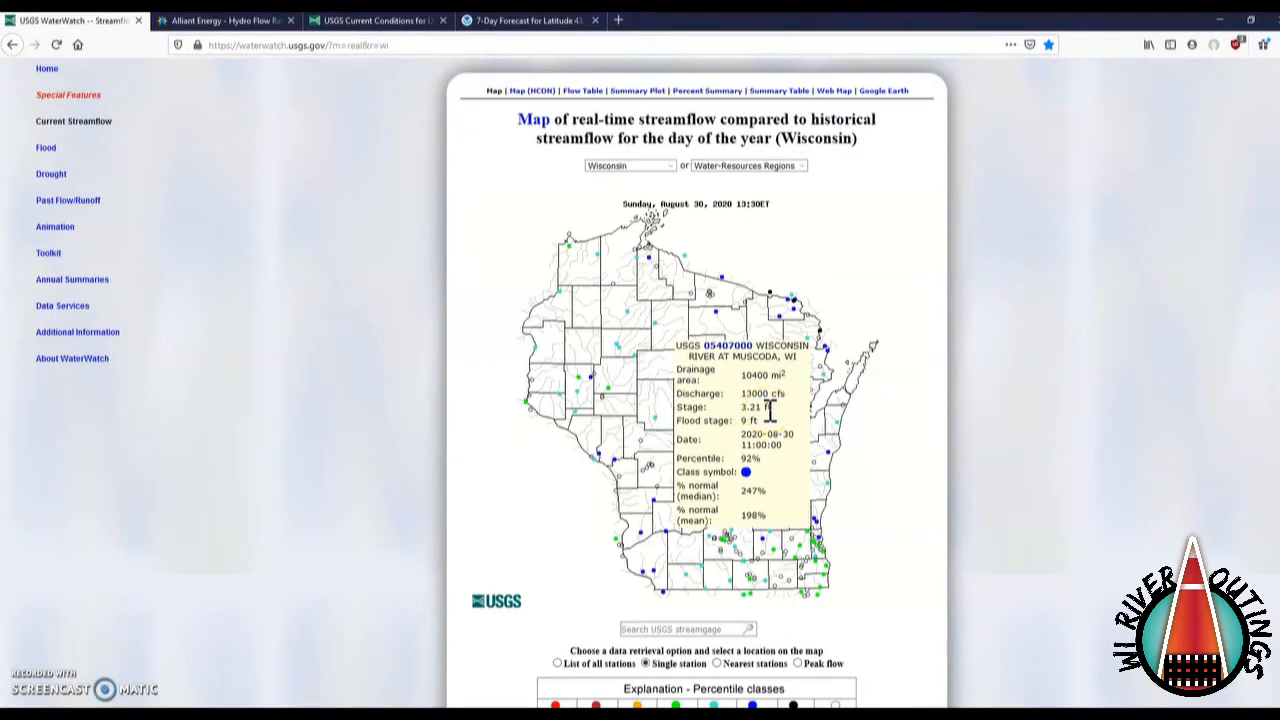
pyautogui.moveTo(775, 395)
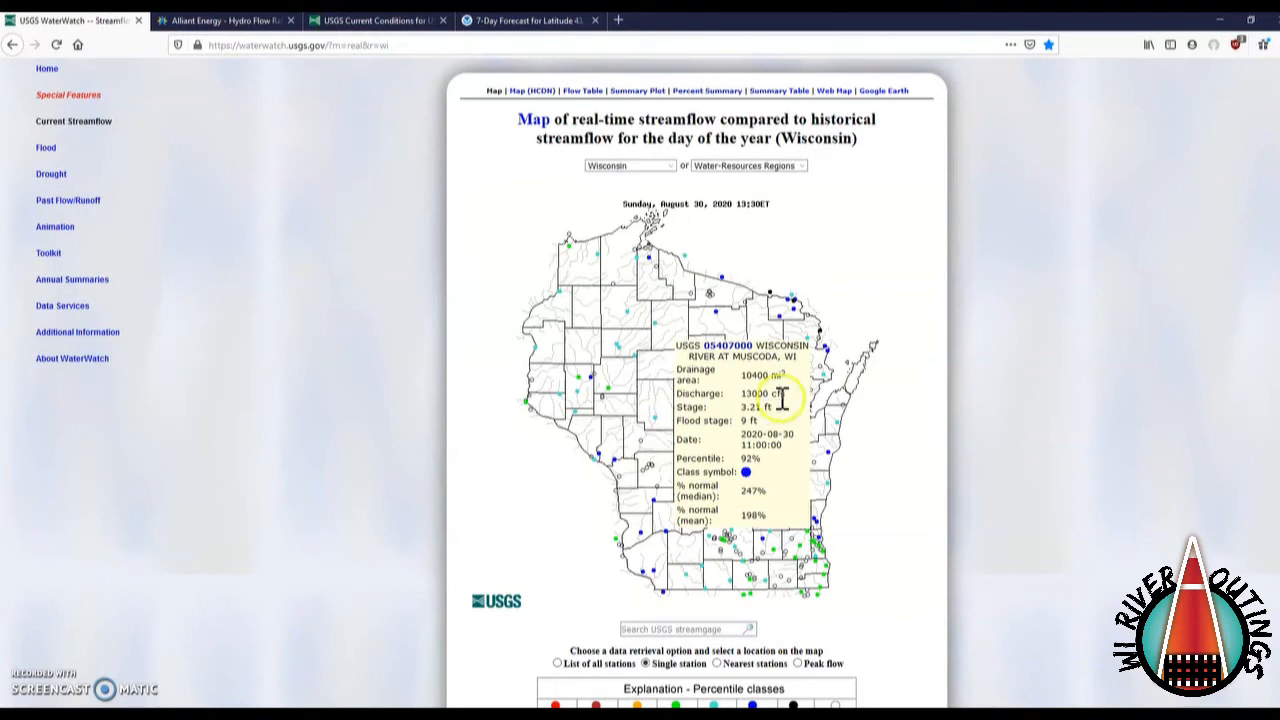
pyautogui.doubleClick(760, 393)
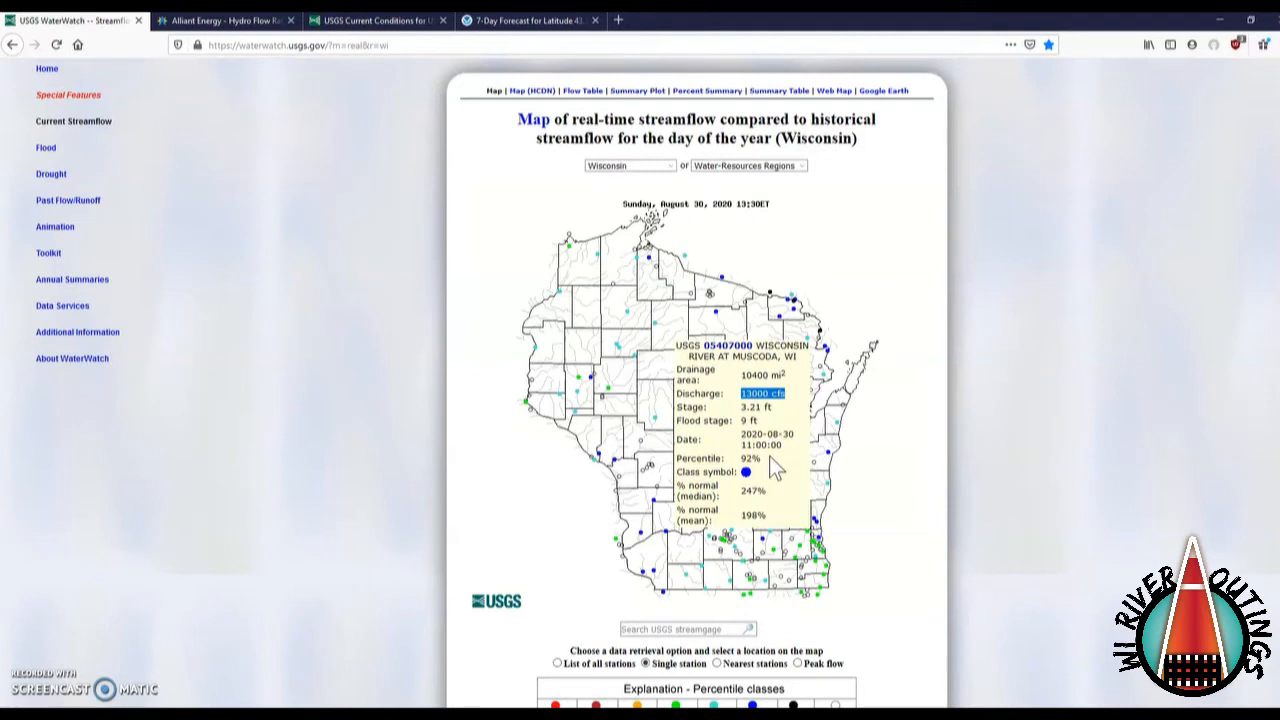
pyautogui.moveTo(775, 425)
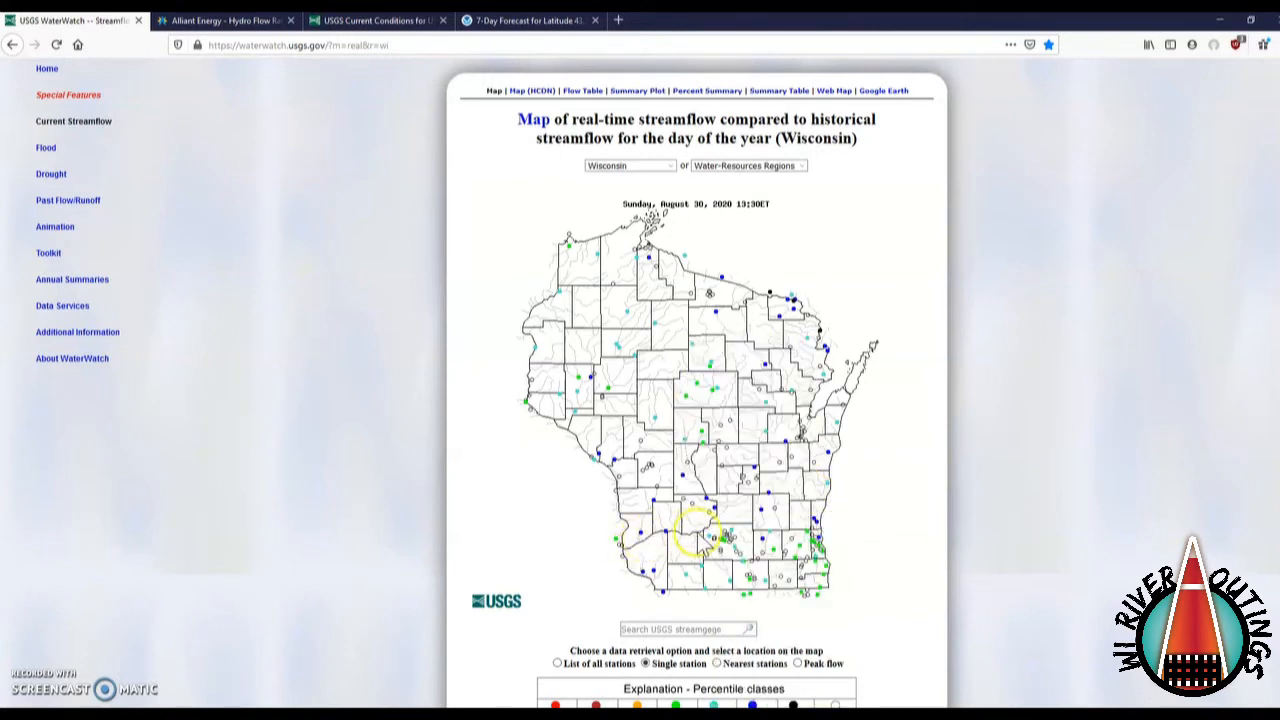
pyautogui.moveTo(700, 470)
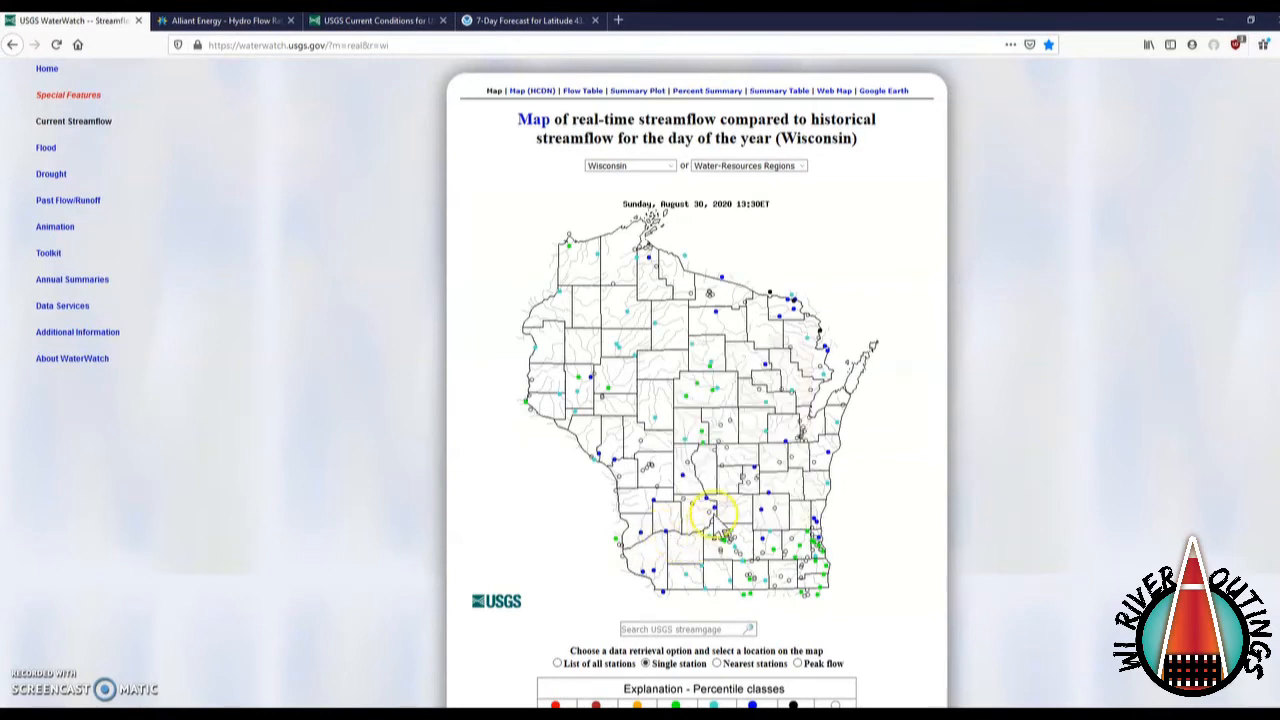
pyautogui.click(712, 500)
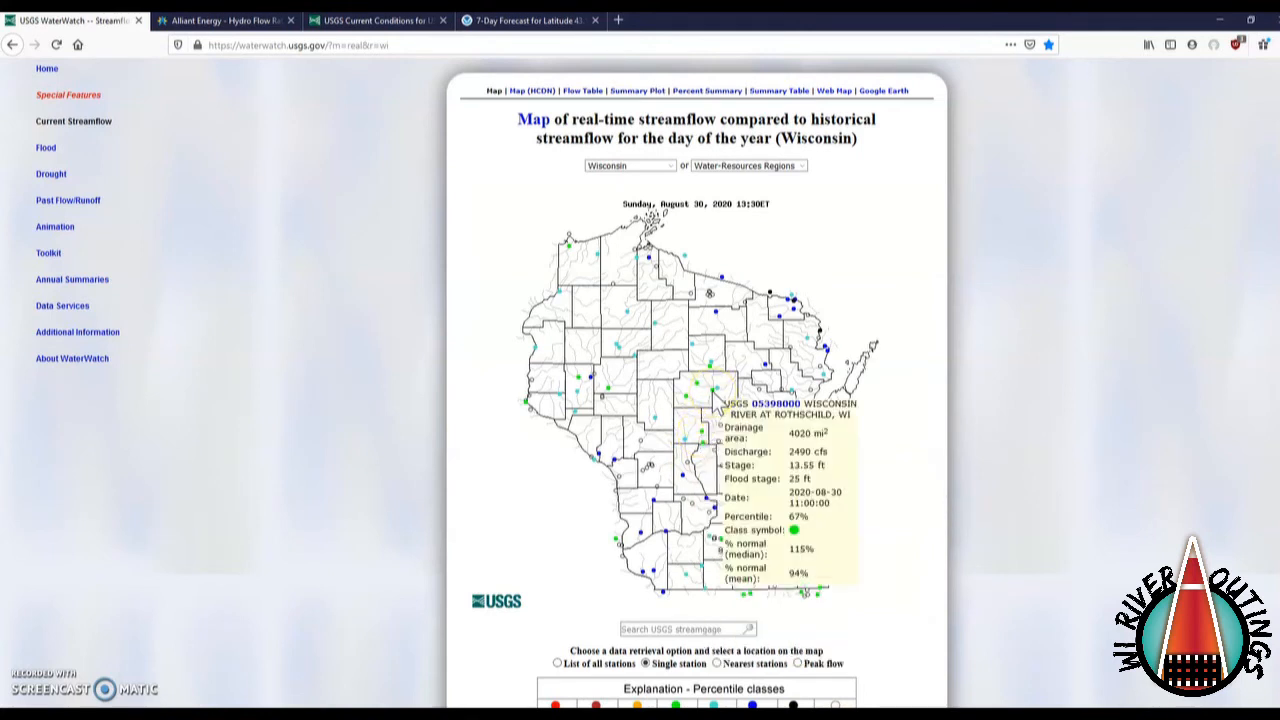
# Dismiss Rothschild, then view the Kelly and Merrill gauges (Merrill 1,800 cfs, 4.66 ft)
pyautogui.click(710, 370)
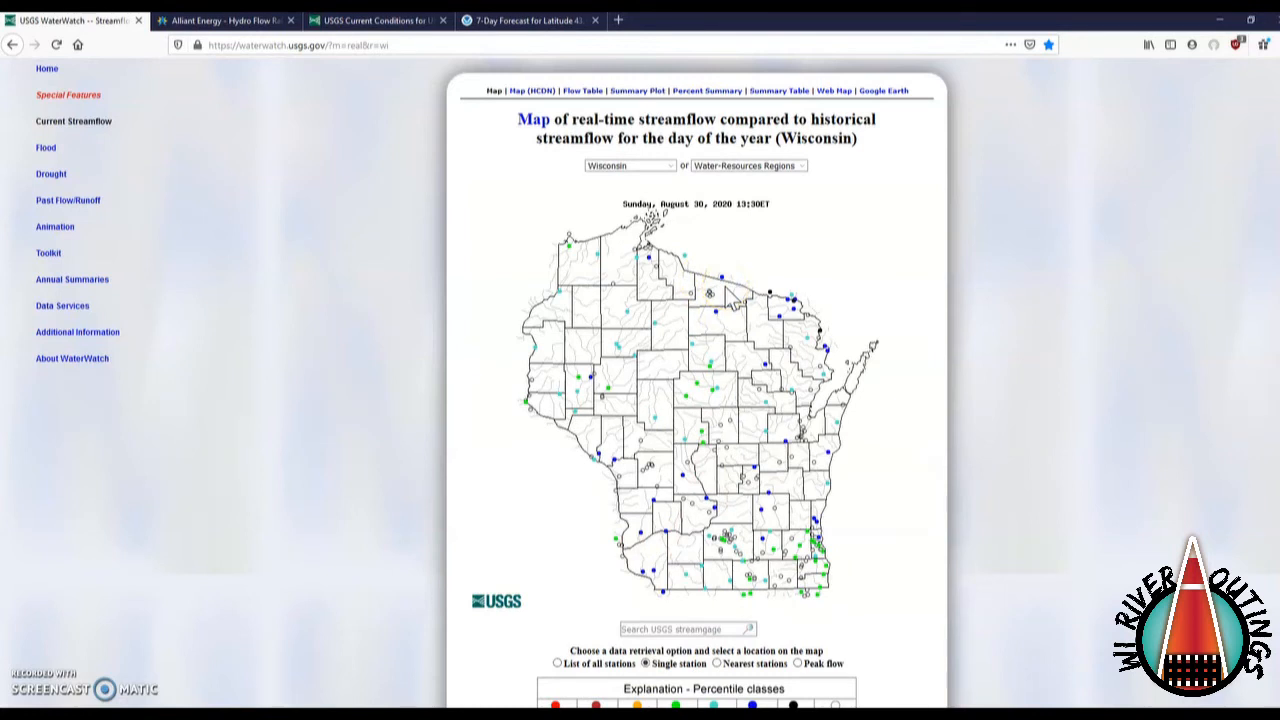
pyautogui.click(712, 398)
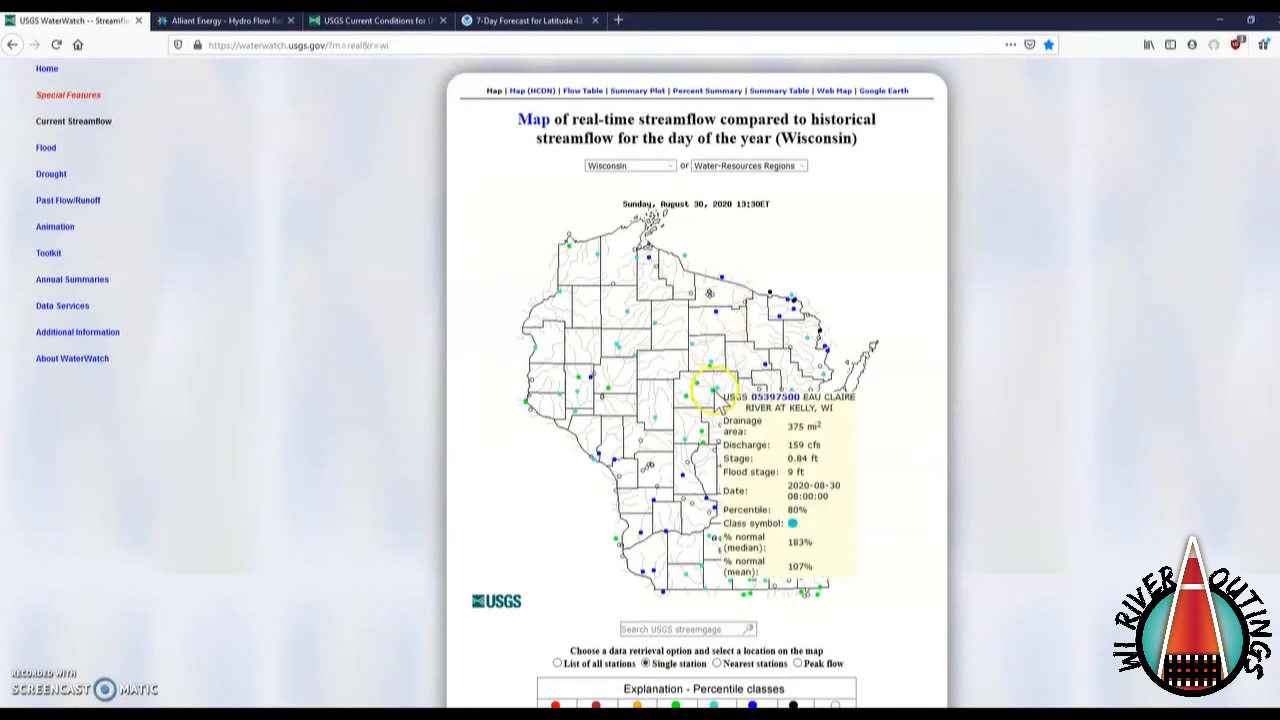
pyautogui.click(712, 383)
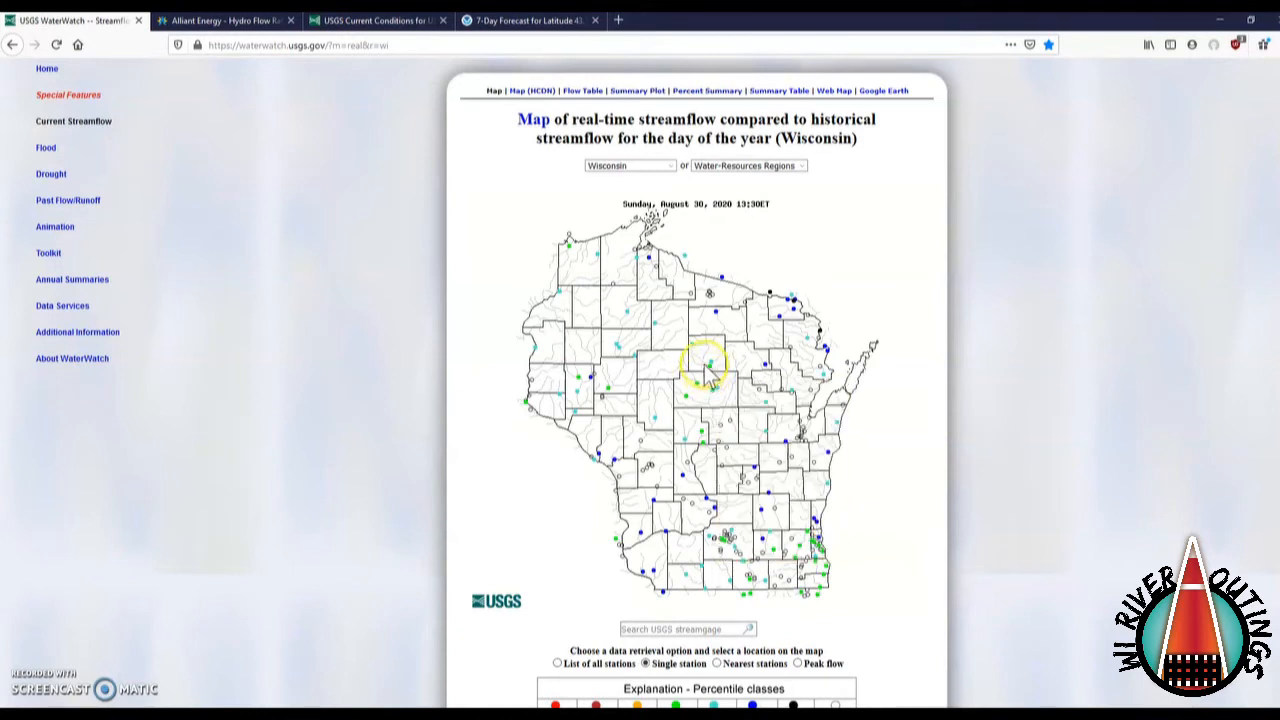
pyautogui.click(710, 375)
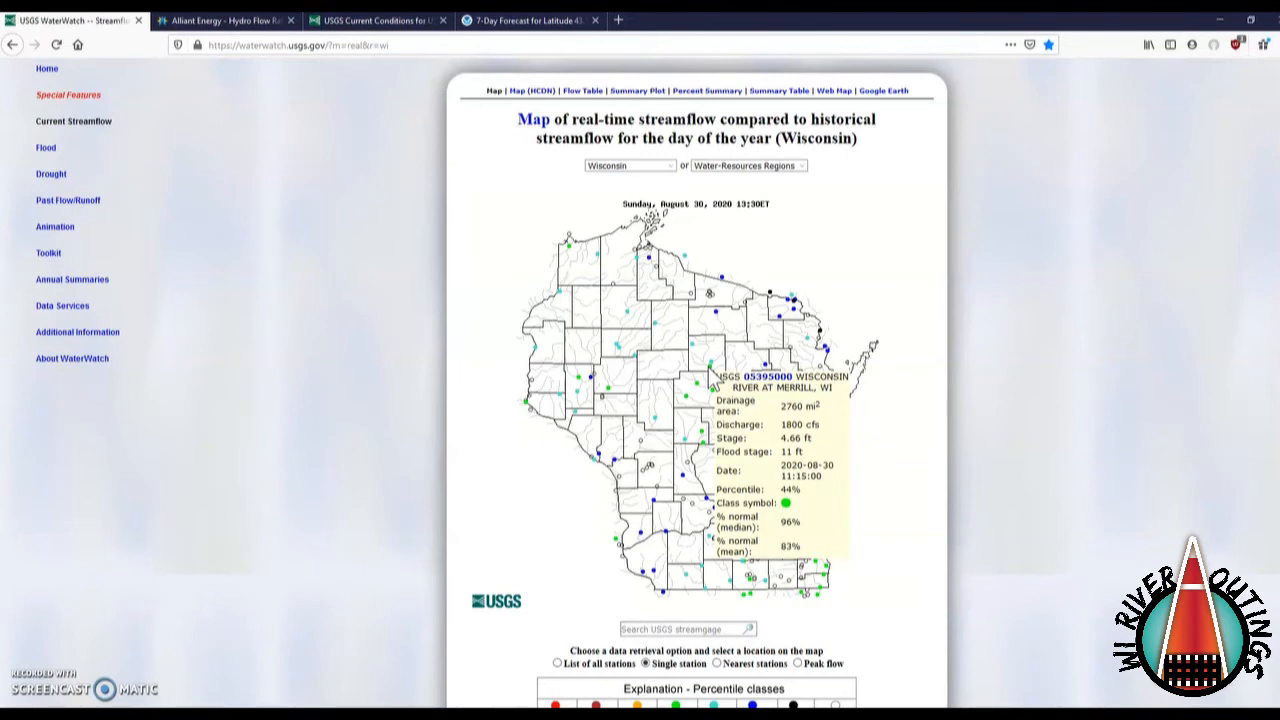
pyautogui.moveTo(713, 385)
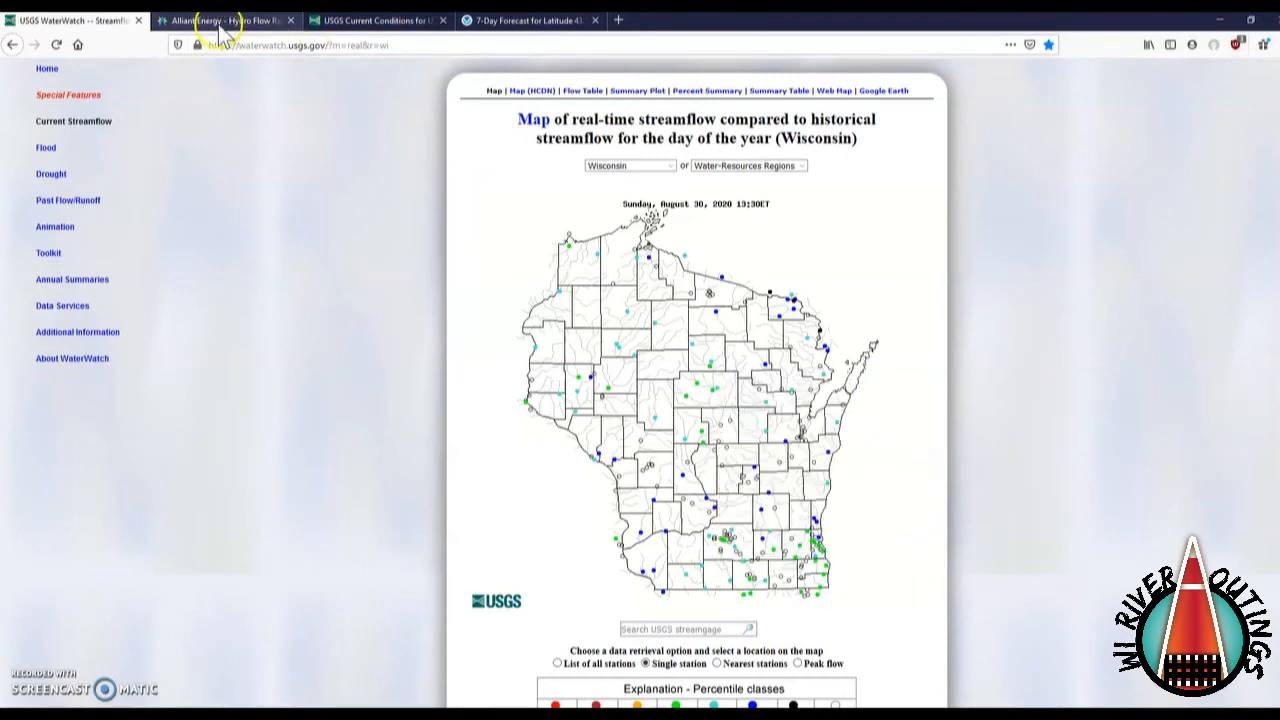
# Show Alliant's hydro flow page with Kilbourn total flow at 12,417.78 cfs
pyautogui.click(225, 20)
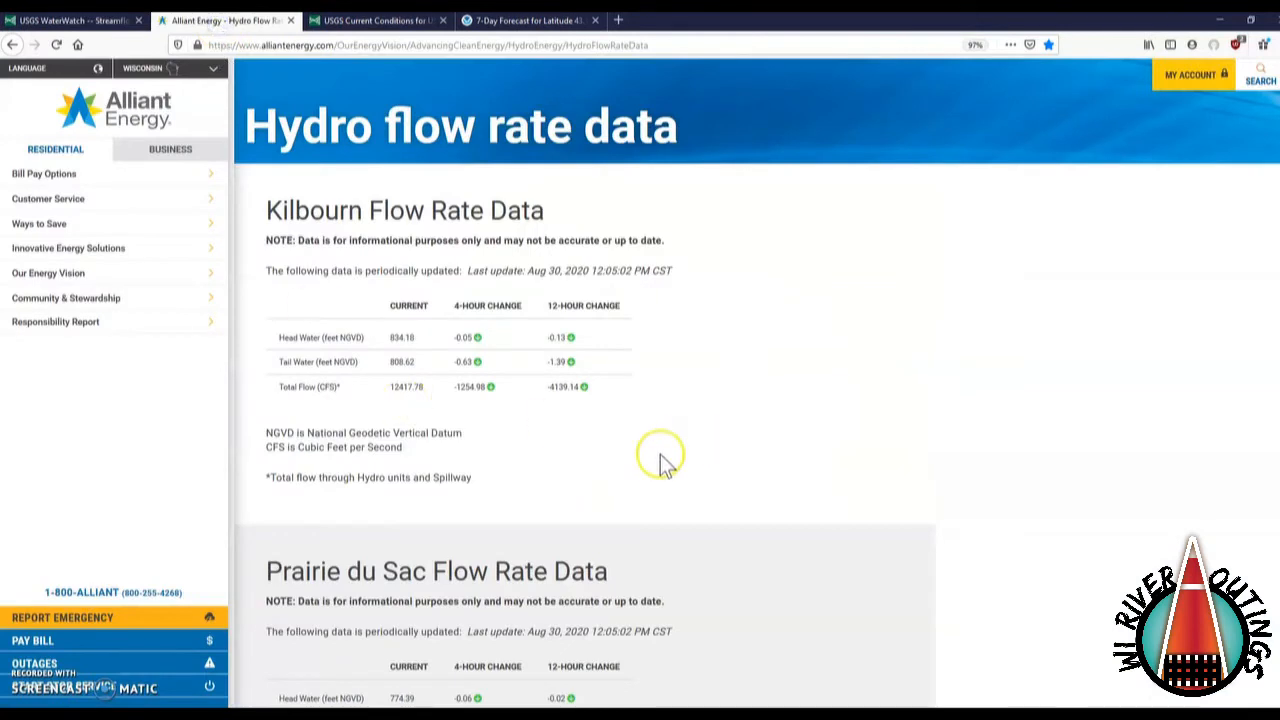
pyautogui.moveTo(667, 465)
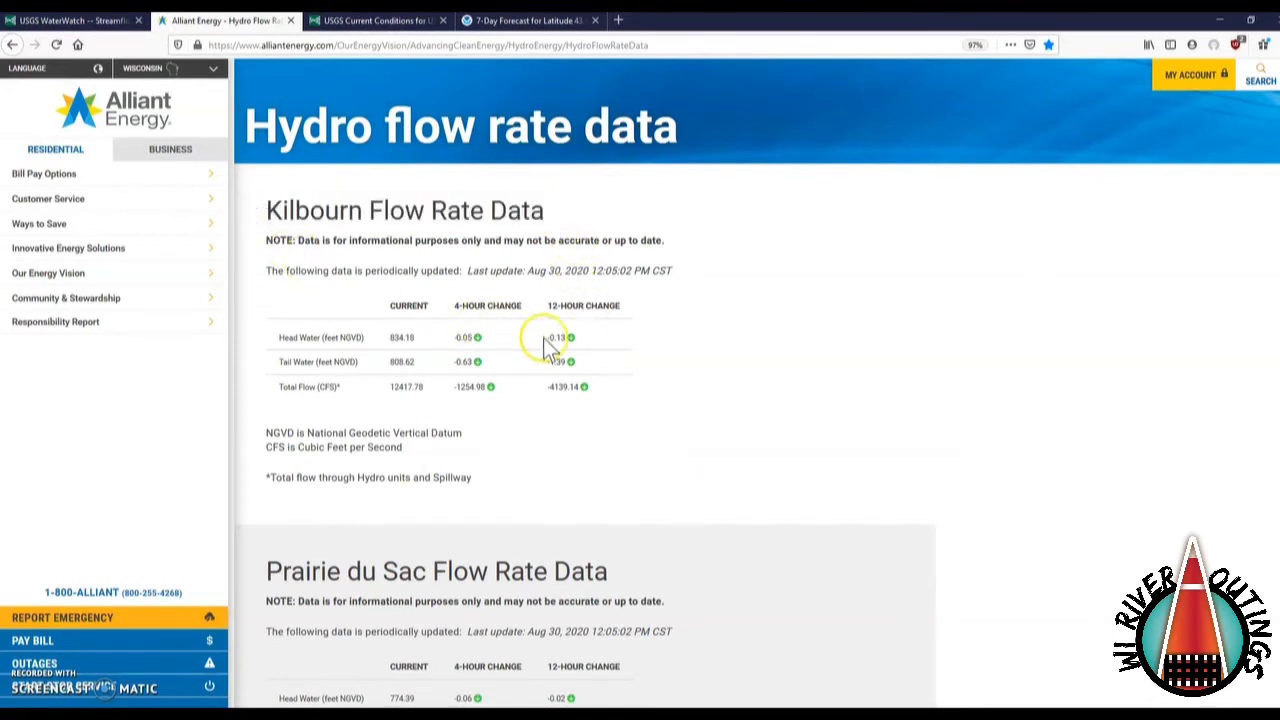
pyautogui.moveTo(632, 603)
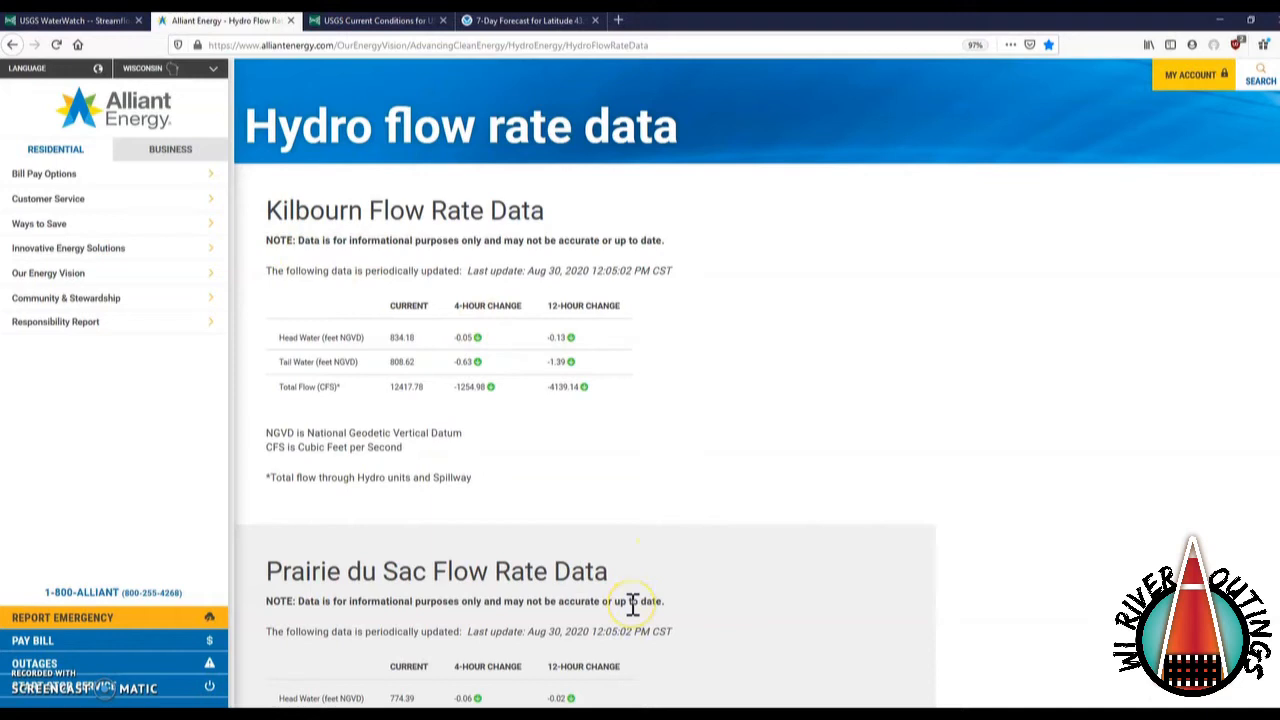
pyautogui.moveTo(493, 601)
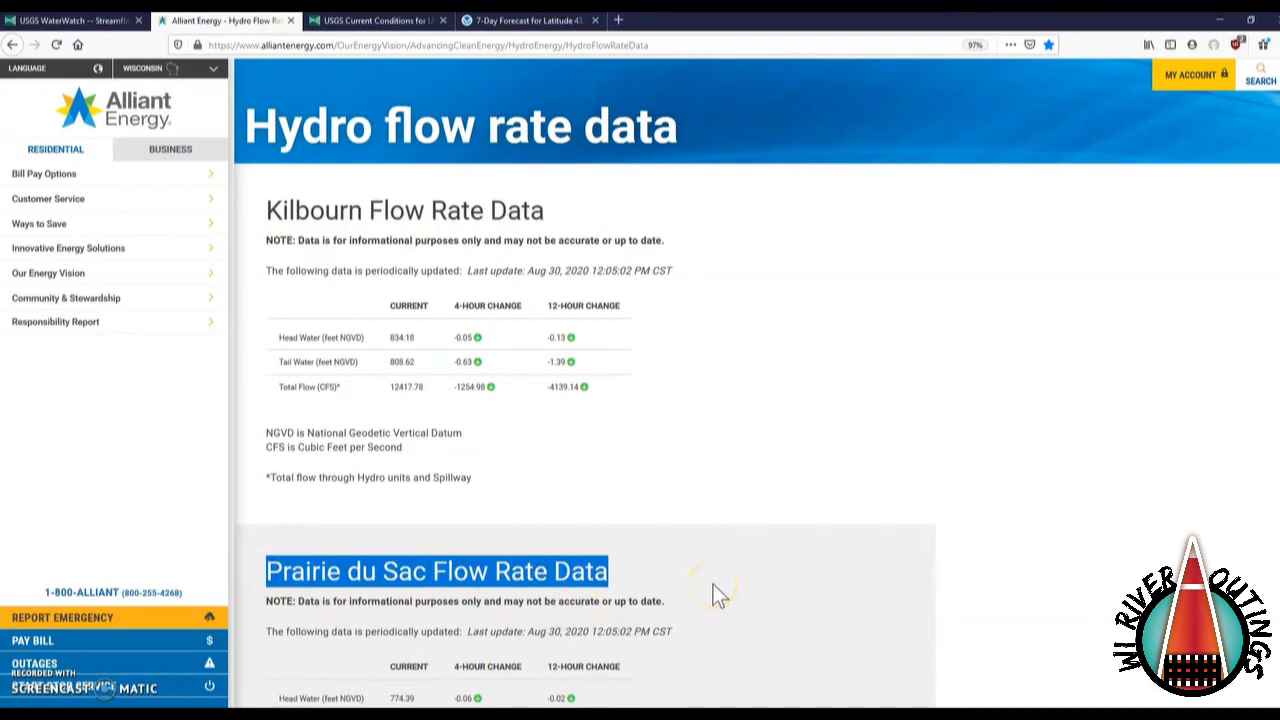
pyautogui.moveTo(715, 590)
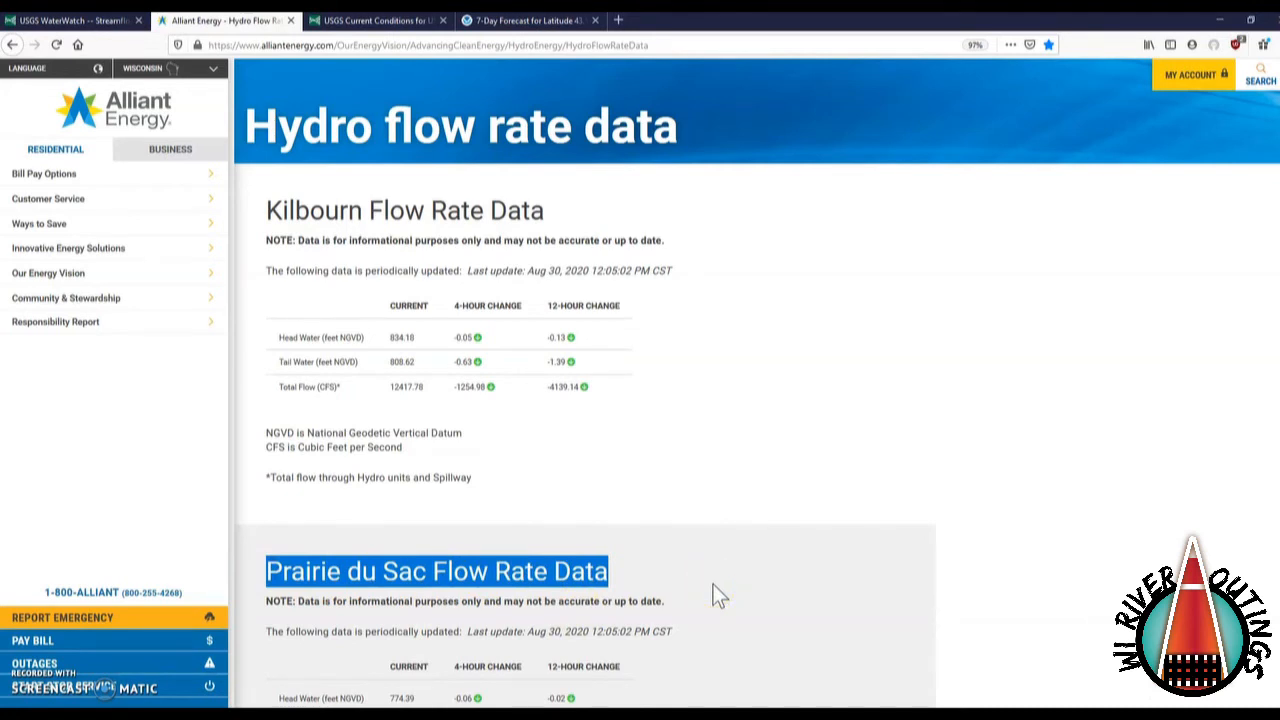
pyautogui.moveTo(715, 565)
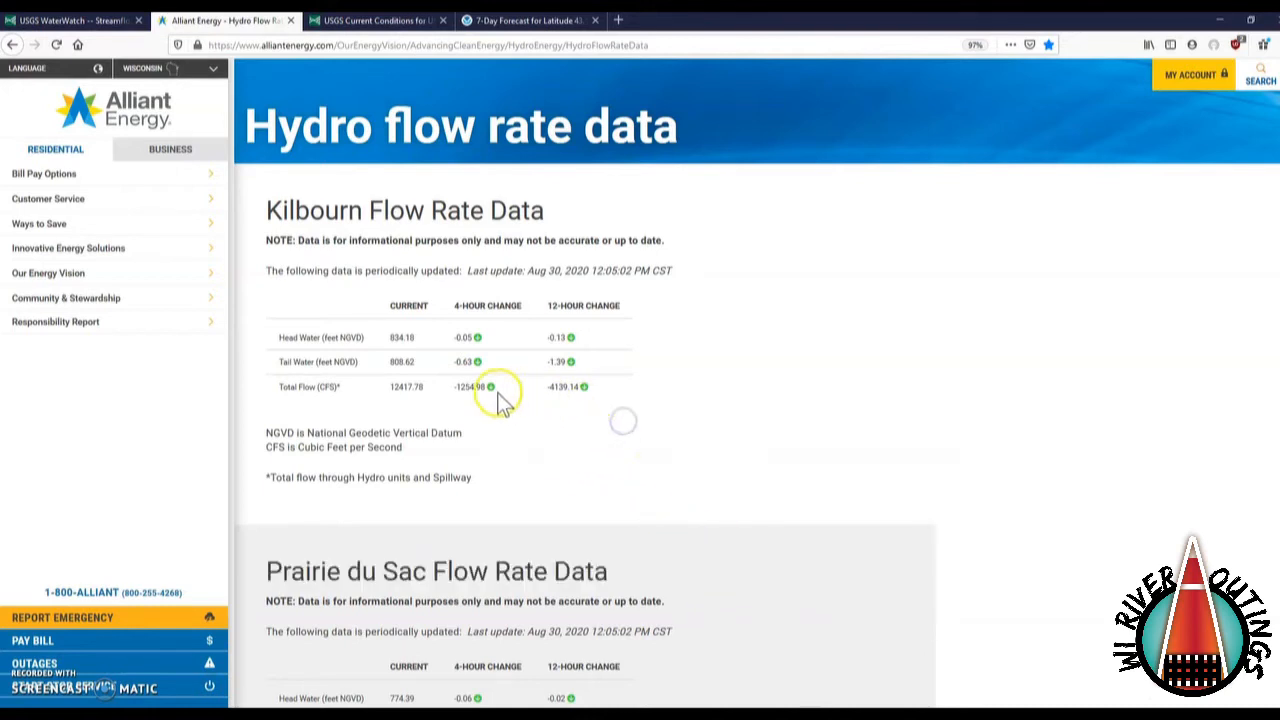
pyautogui.moveTo(575, 405)
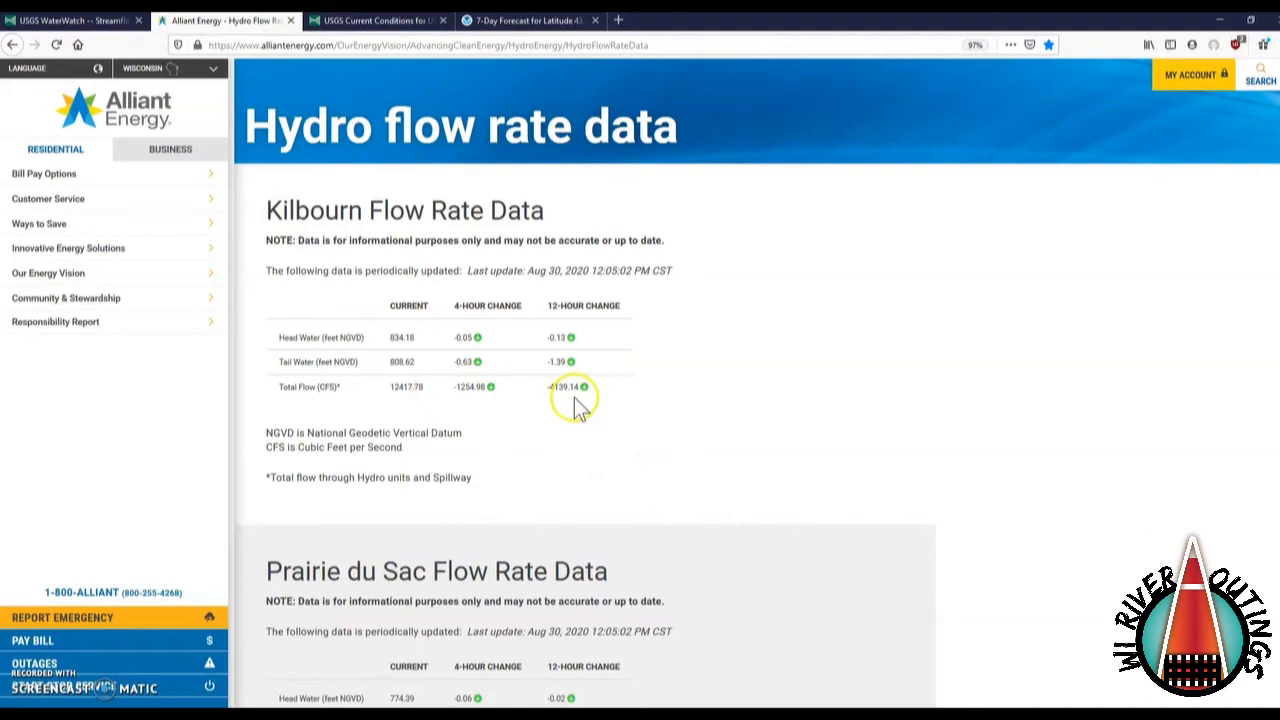
pyautogui.moveTo(420, 340)
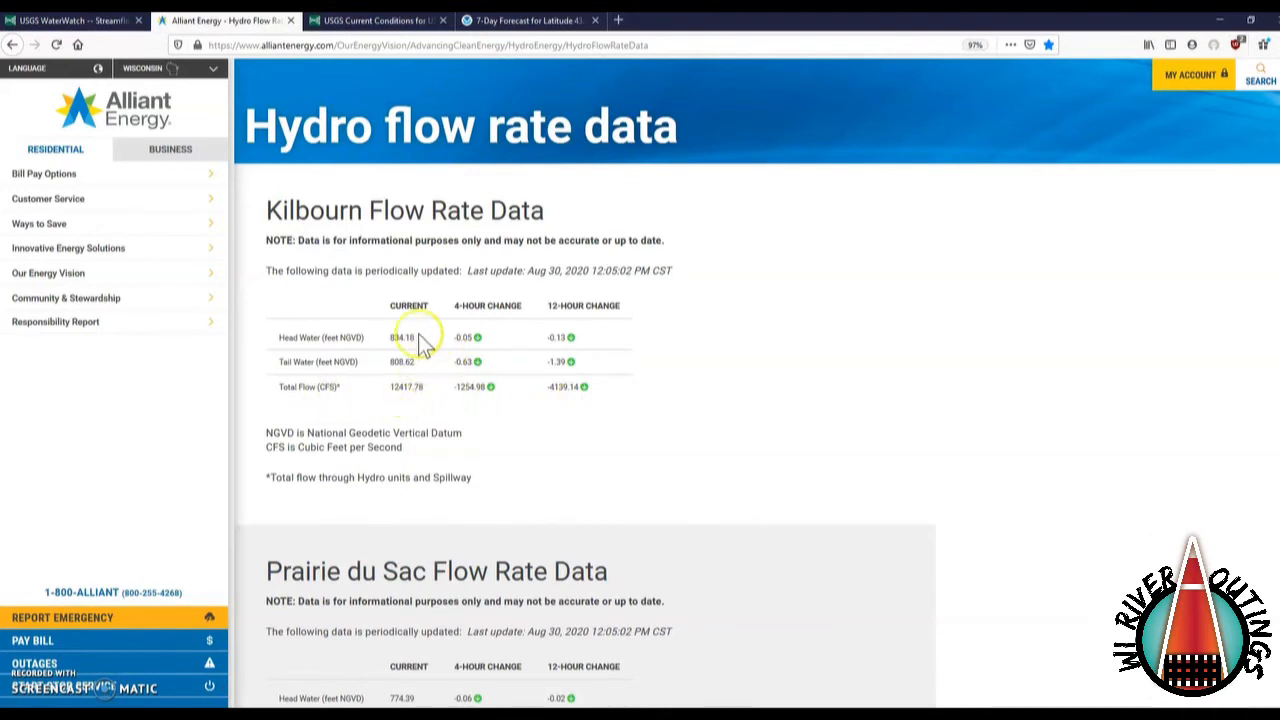
pyautogui.moveTo(390, 393)
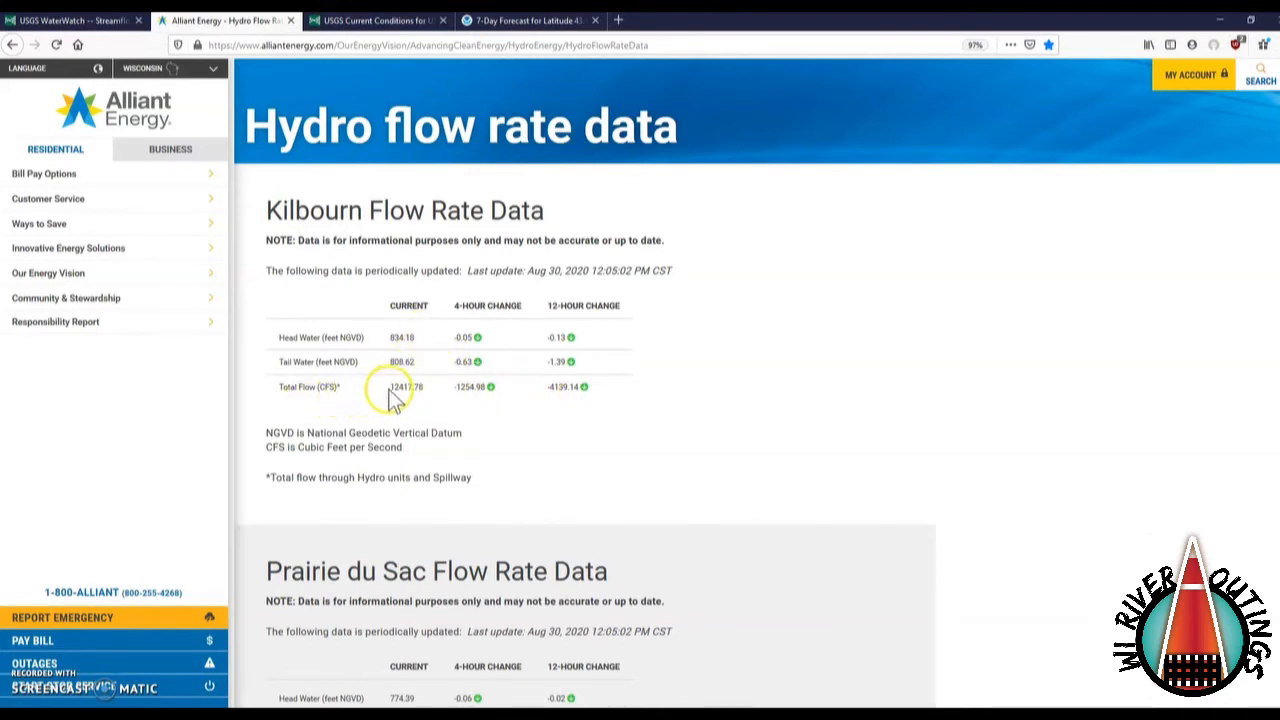
pyautogui.doubleClick(402, 387)
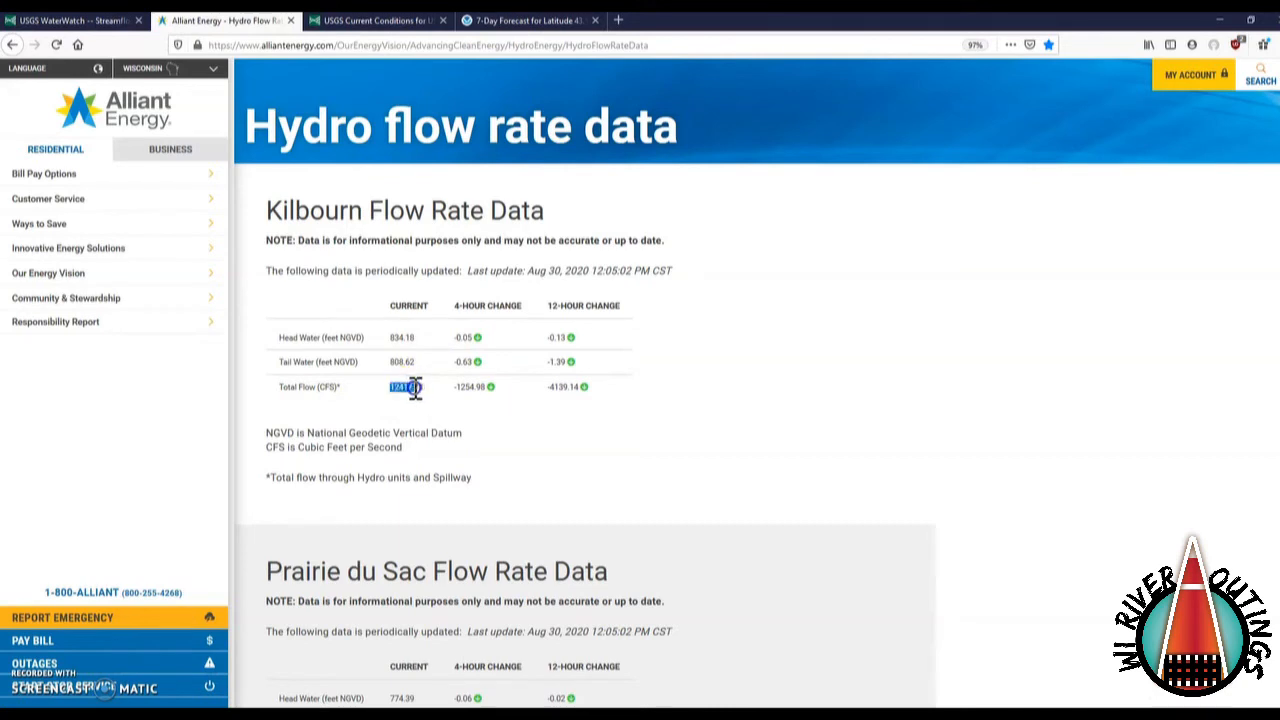
pyautogui.moveTo(505, 485)
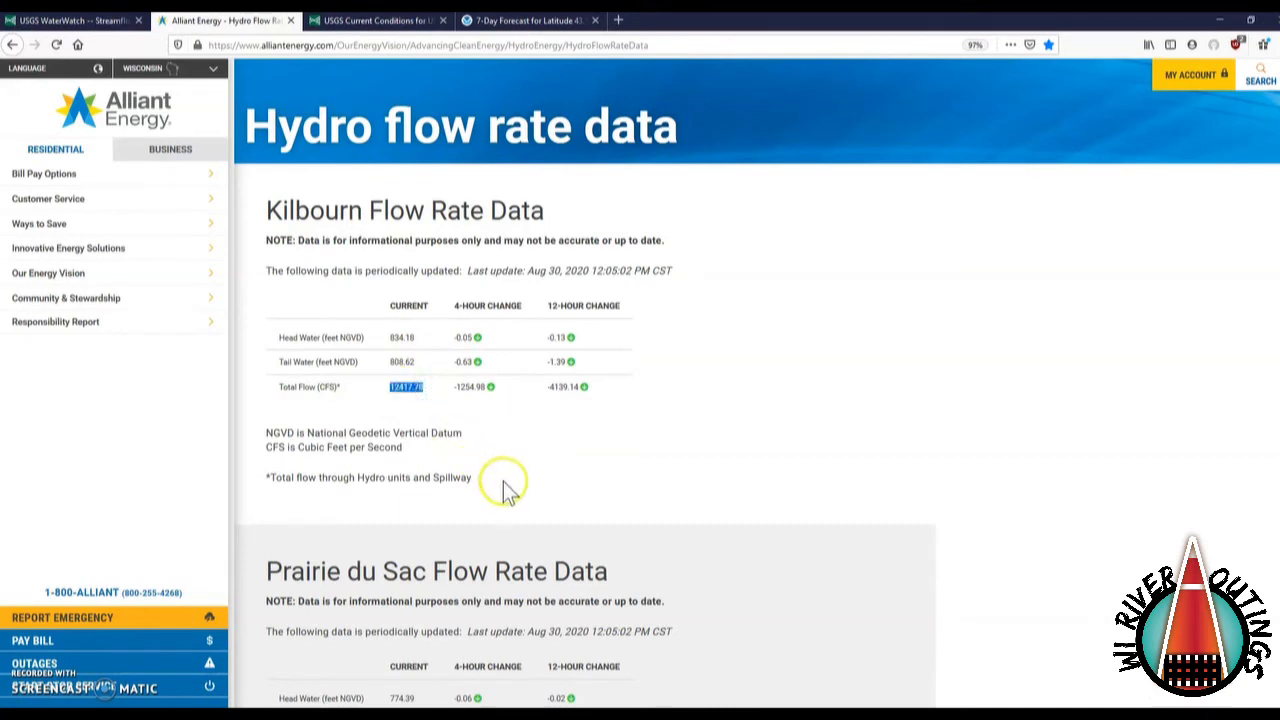
pyautogui.moveTo(508, 491)
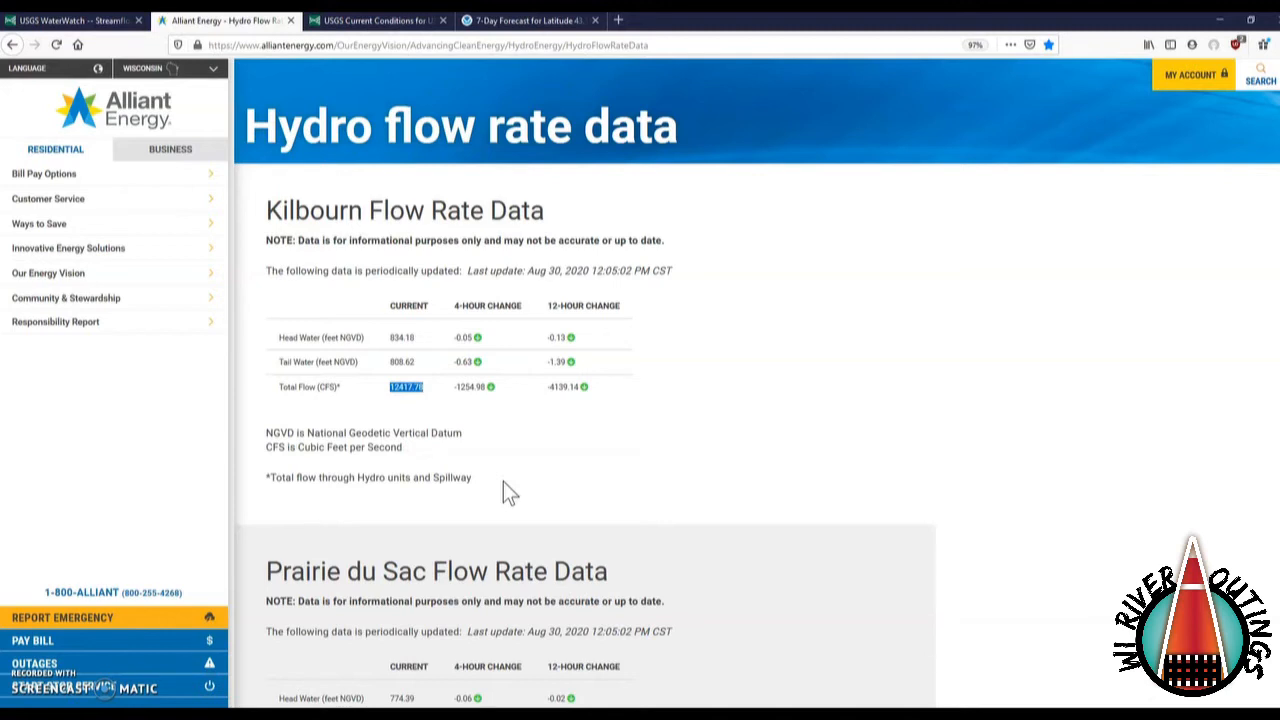
pyautogui.moveTo(475, 480)
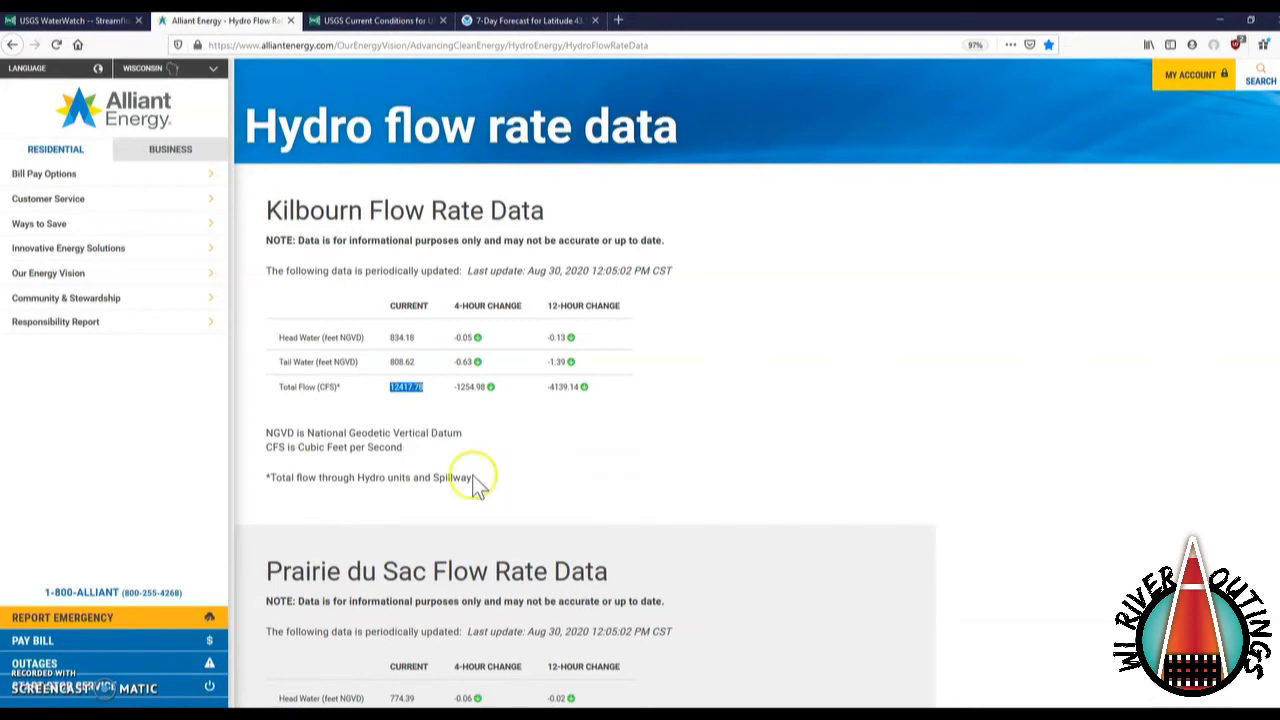
pyautogui.moveTo(280, 395)
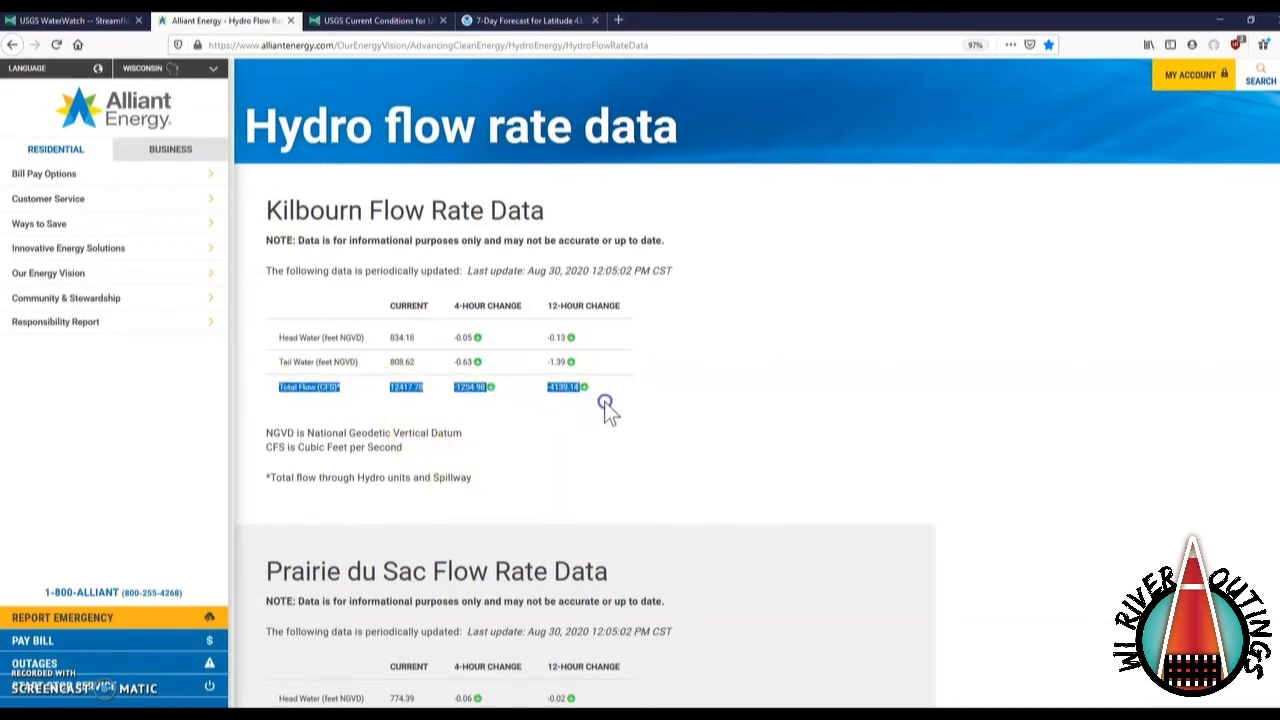
pyautogui.click(472, 387)
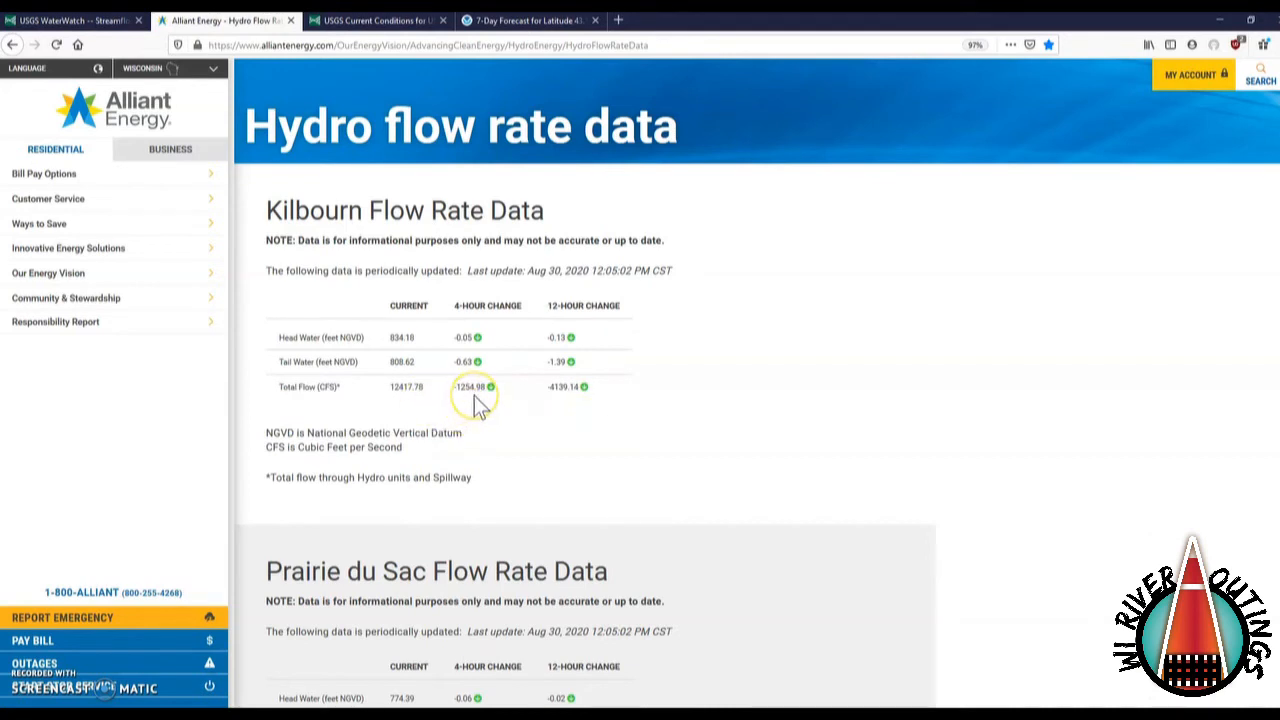
pyautogui.moveTo(480, 400)
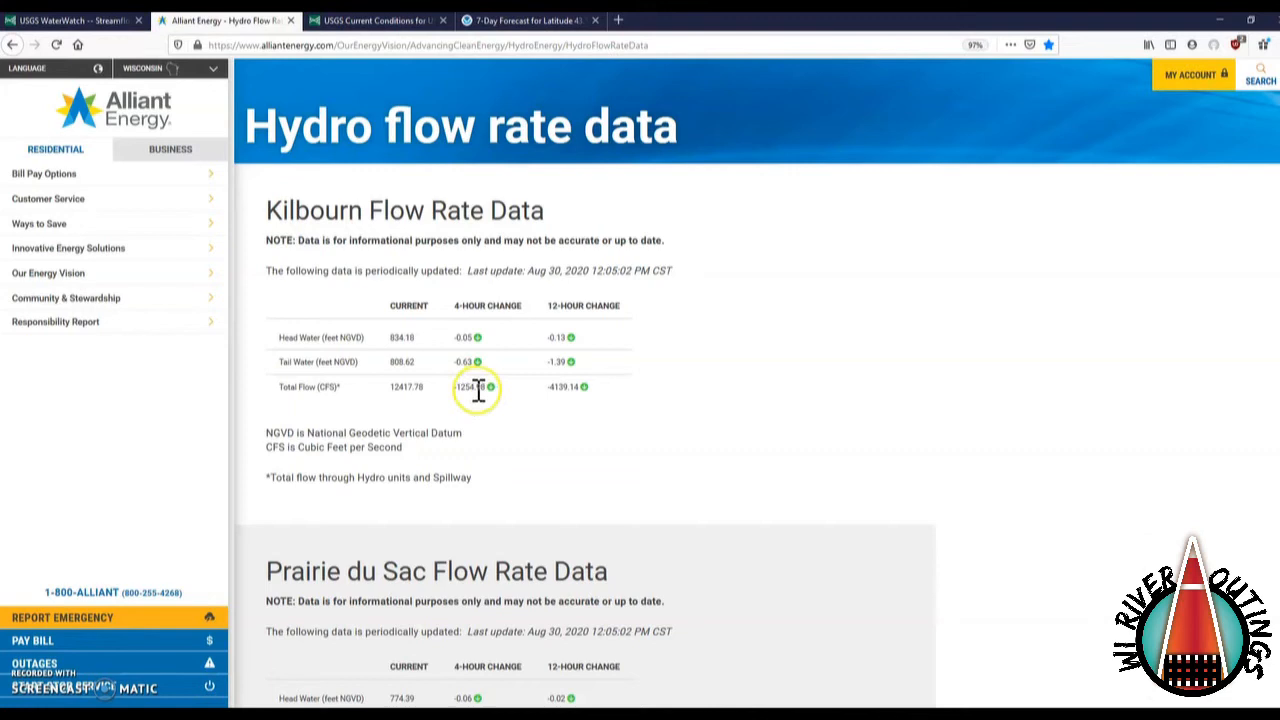
pyautogui.moveTo(558, 389)
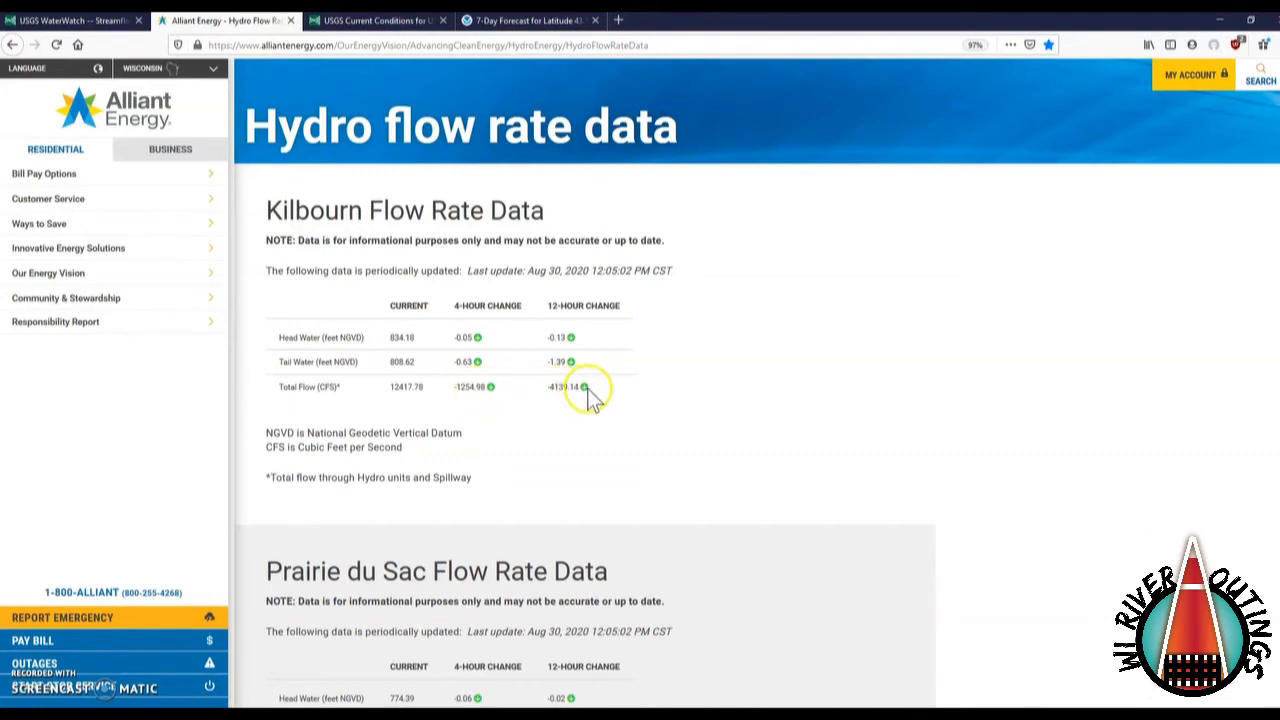
pyautogui.moveTo(590, 388)
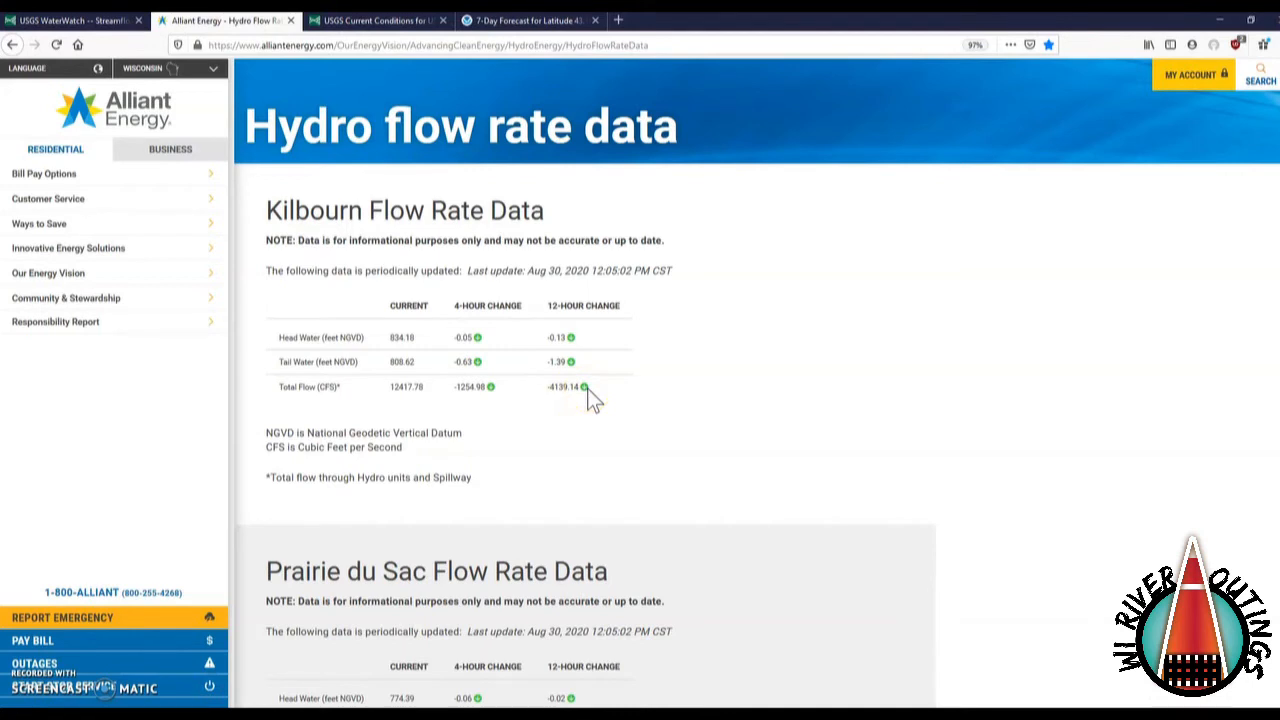
pyautogui.moveTo(640, 415)
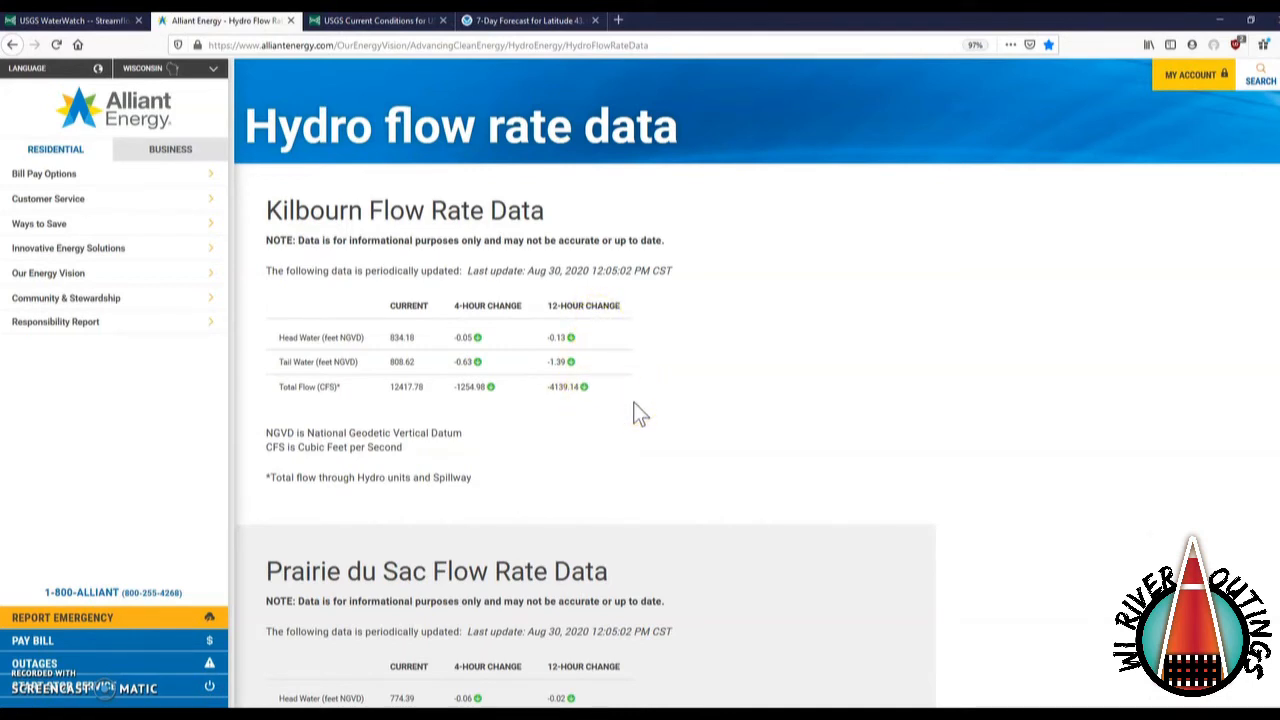
pyautogui.scroll(-3)
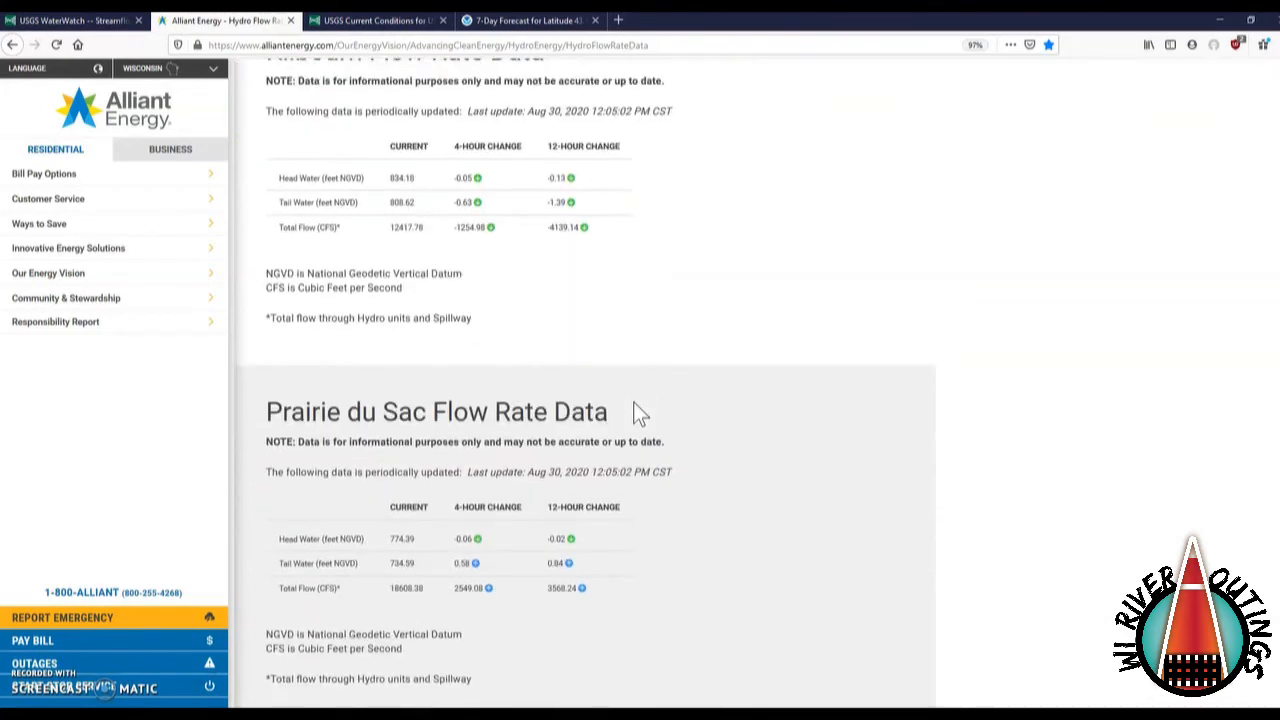
pyautogui.scroll(-3)
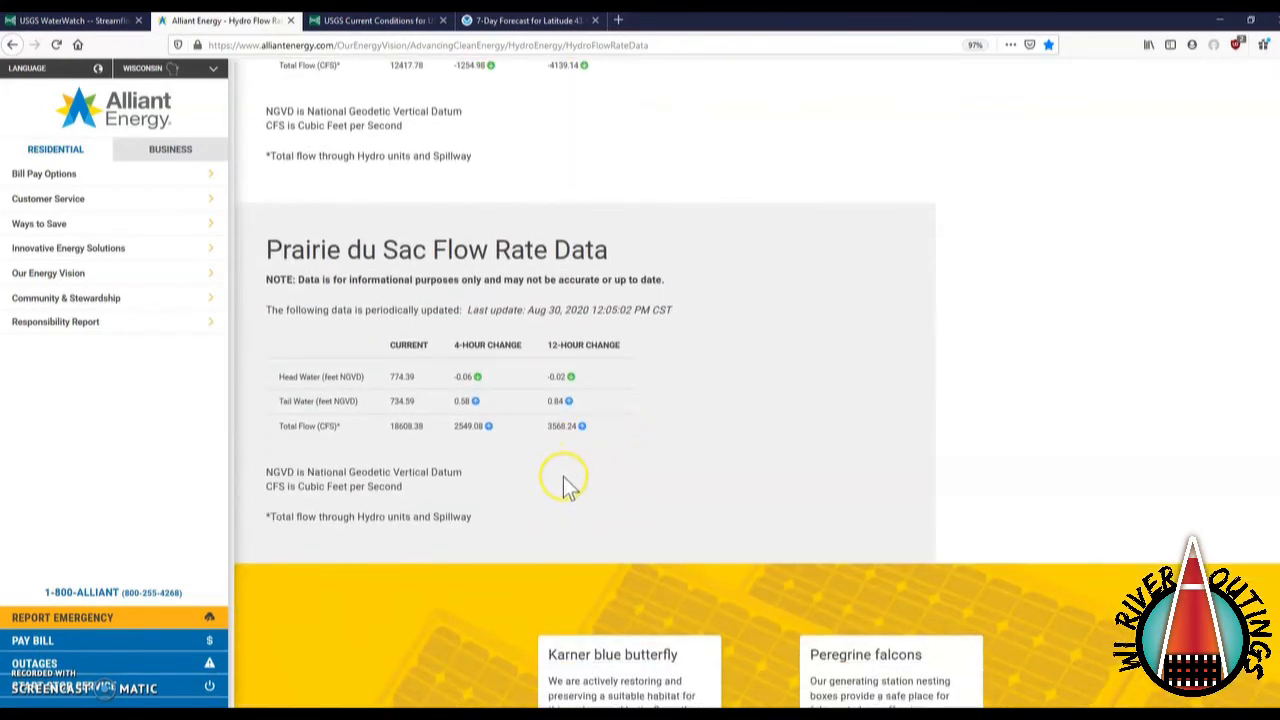
pyautogui.moveTo(485, 443)
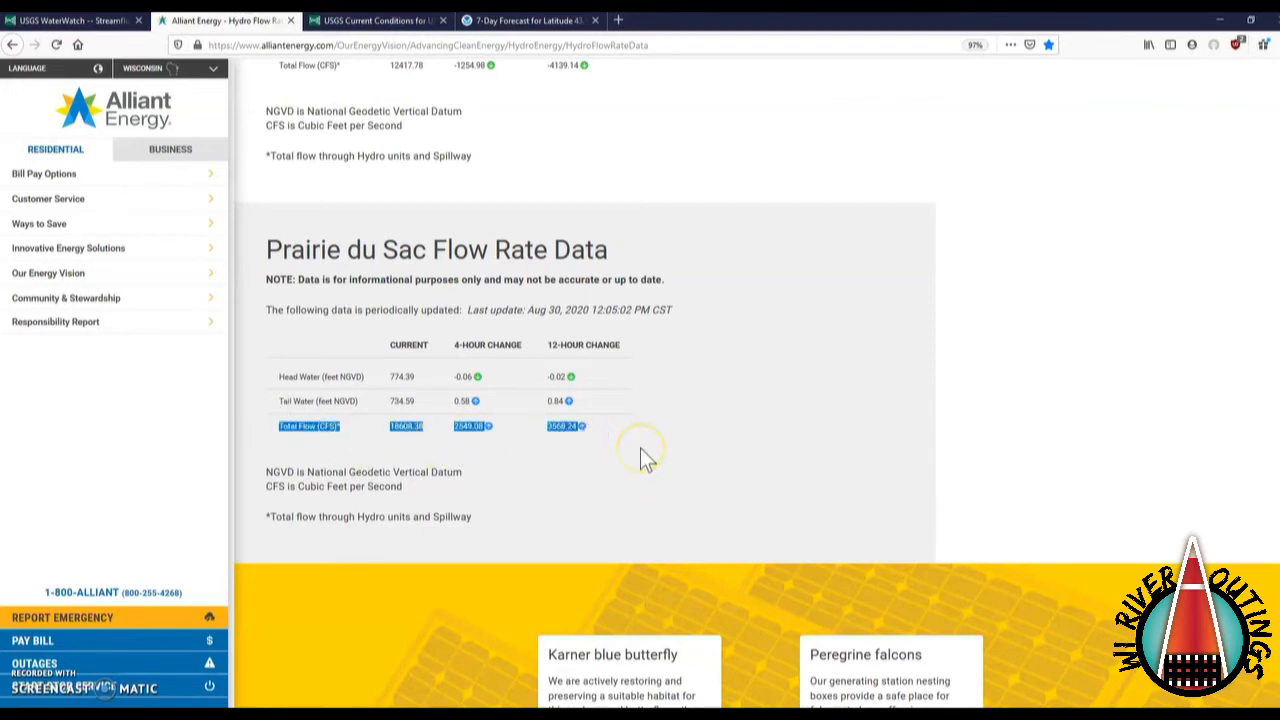
pyautogui.moveTo(325, 470)
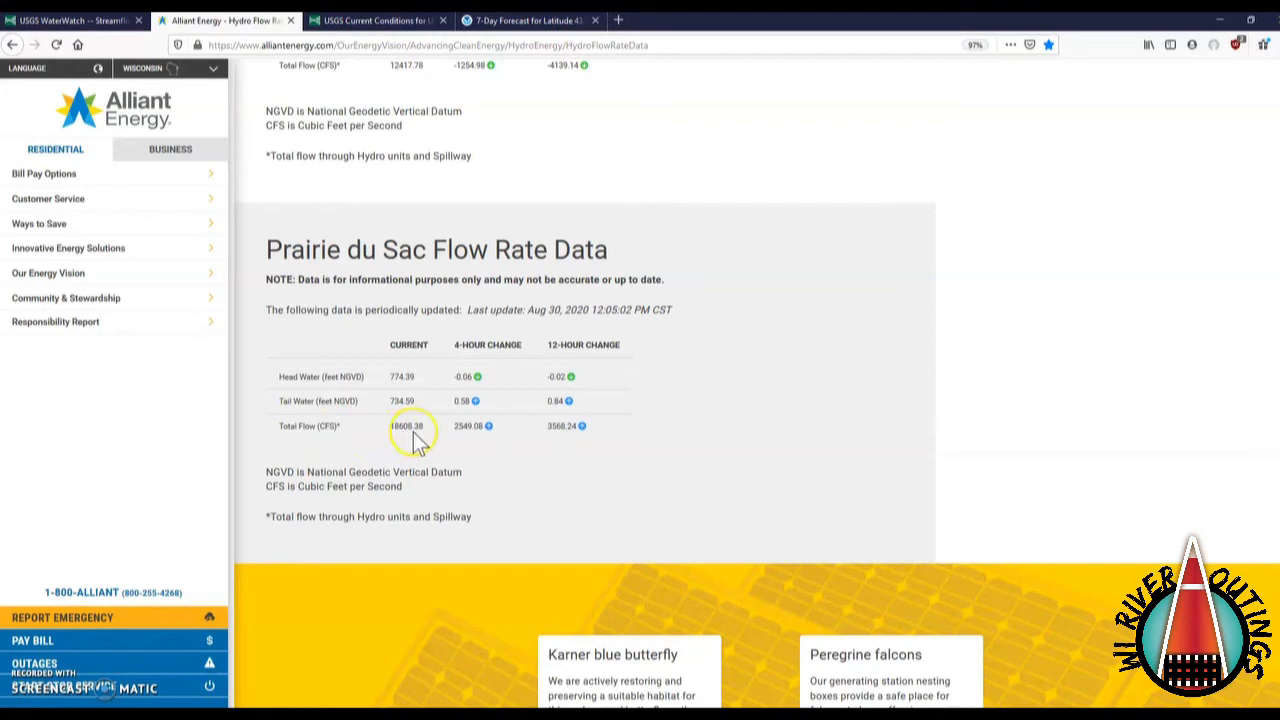
pyautogui.moveTo(480, 440)
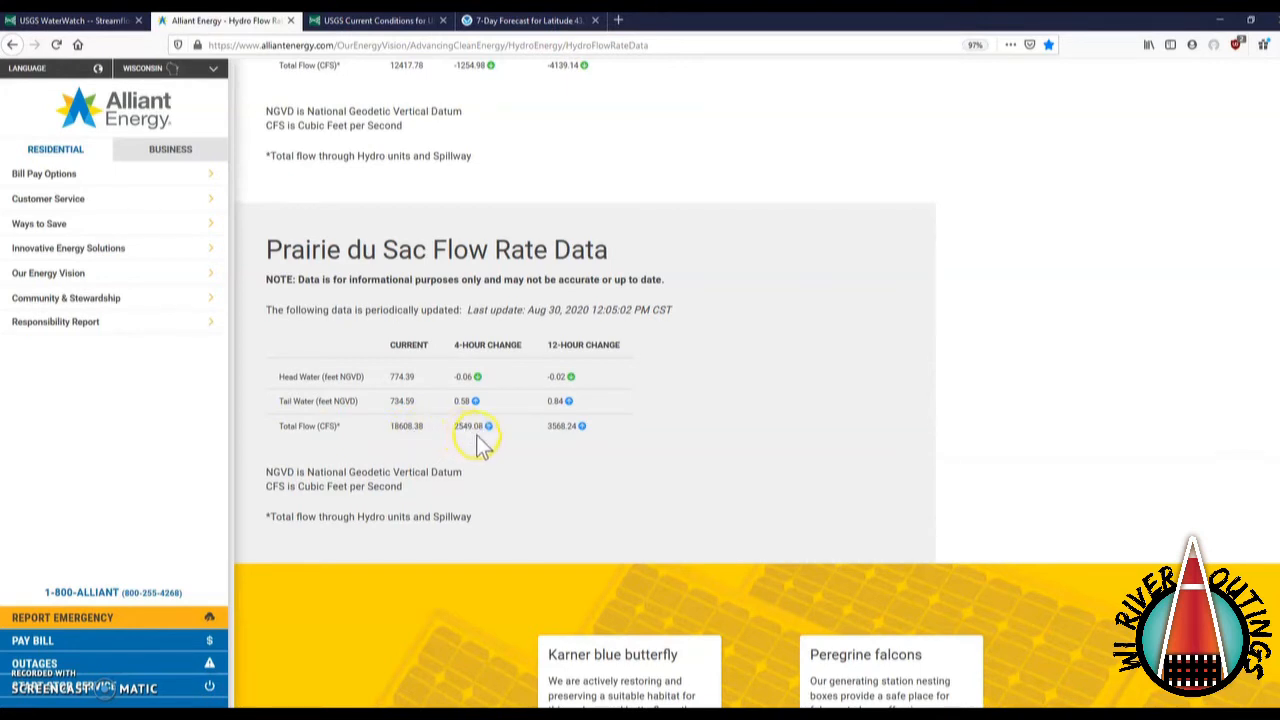
pyautogui.moveTo(557, 440)
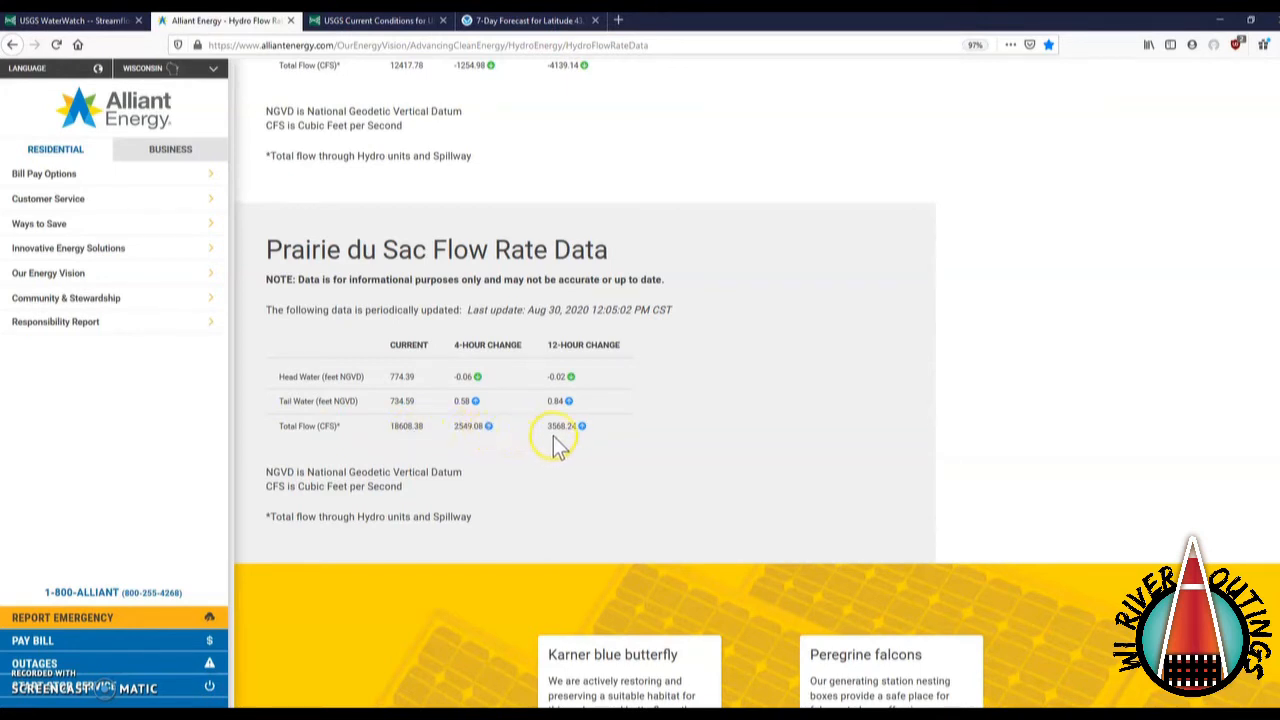
pyautogui.moveTo(590, 438)
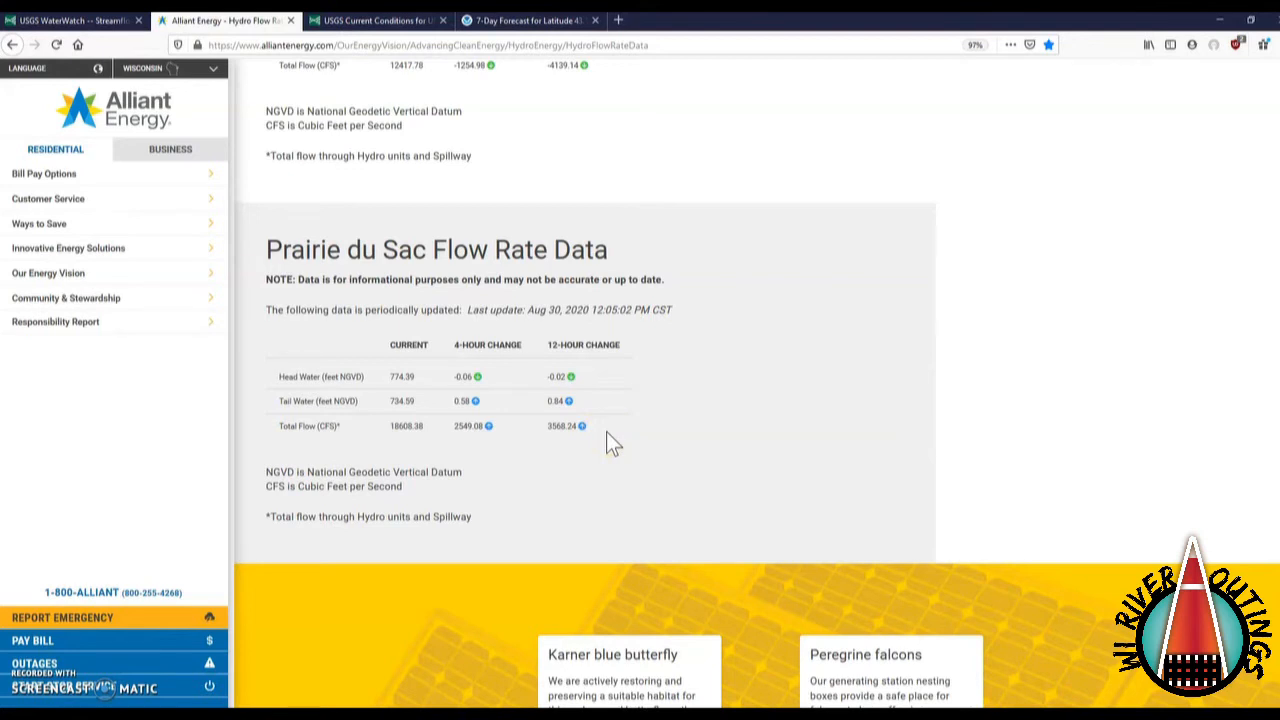
pyautogui.scroll(3)
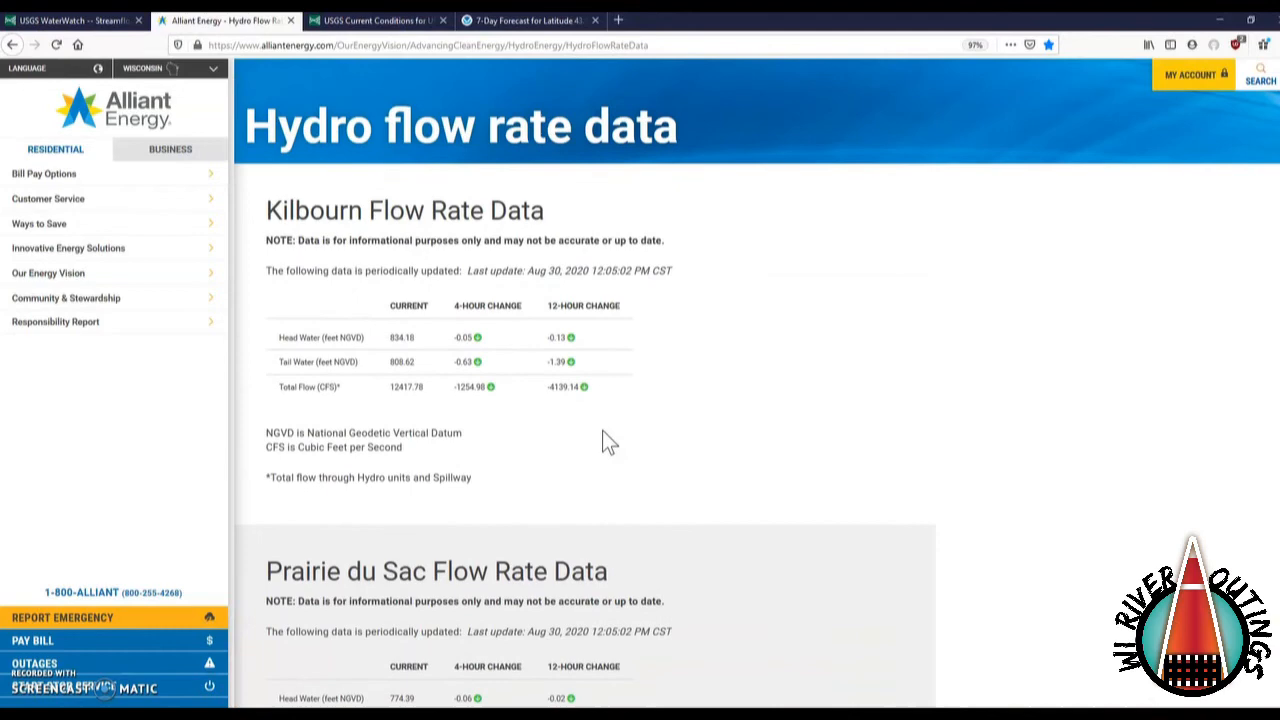
pyautogui.scroll(-3)
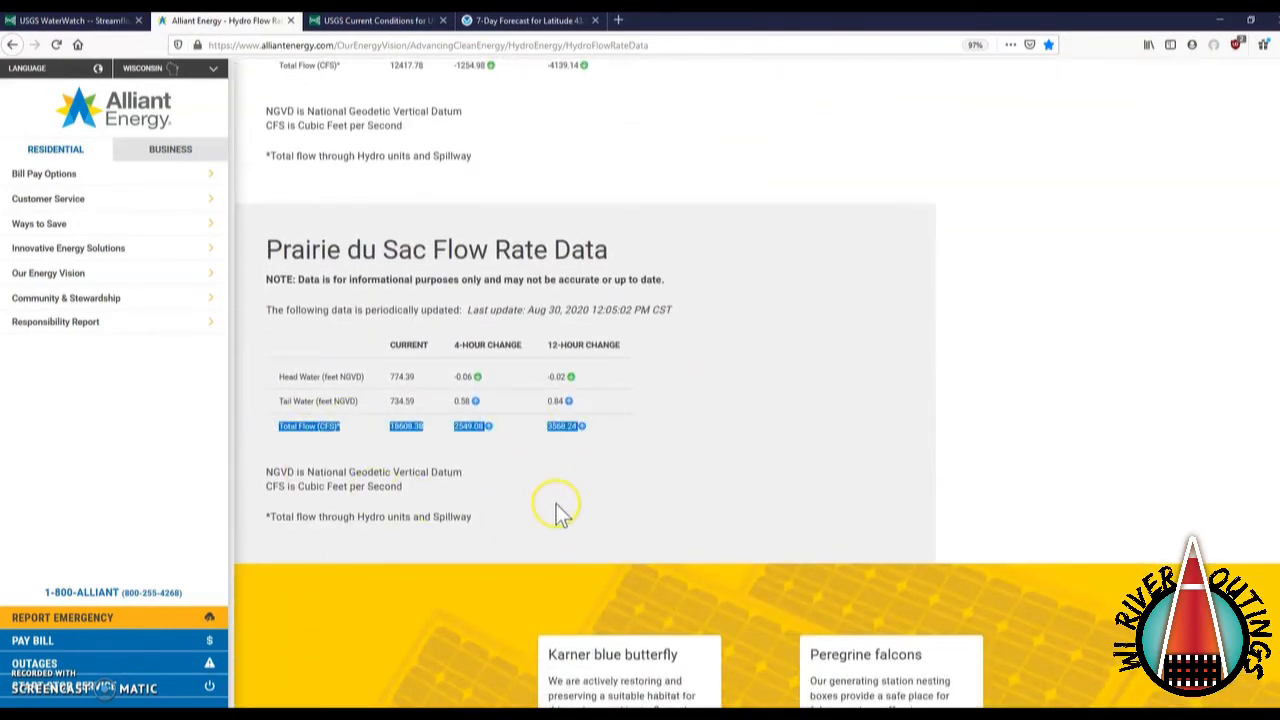
pyautogui.moveTo(560, 515)
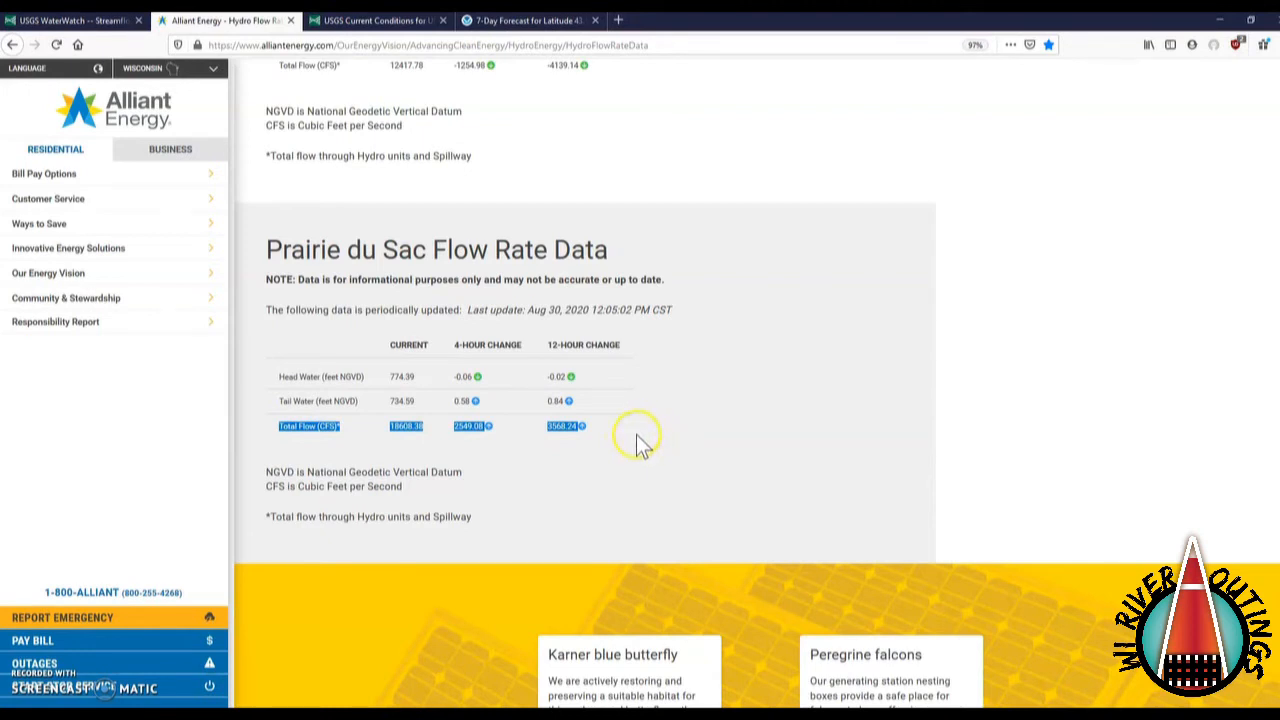
pyautogui.moveTo(620, 455)
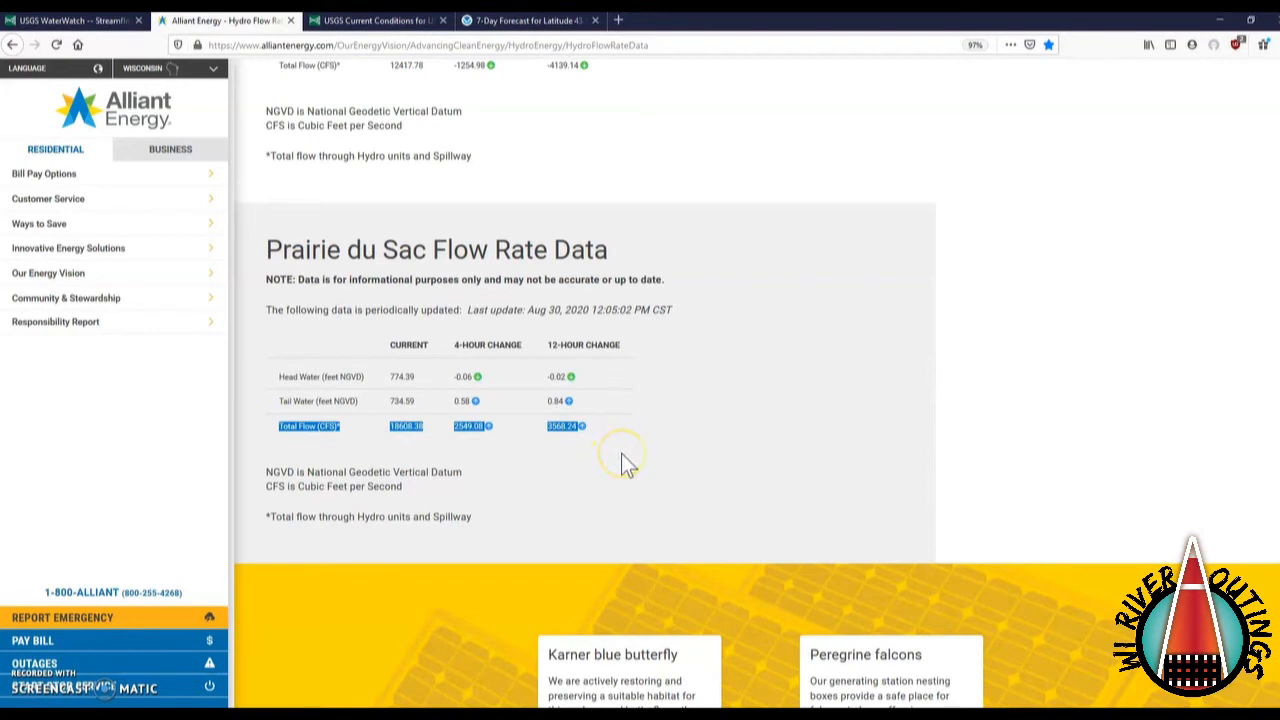
pyautogui.moveTo(625, 462)
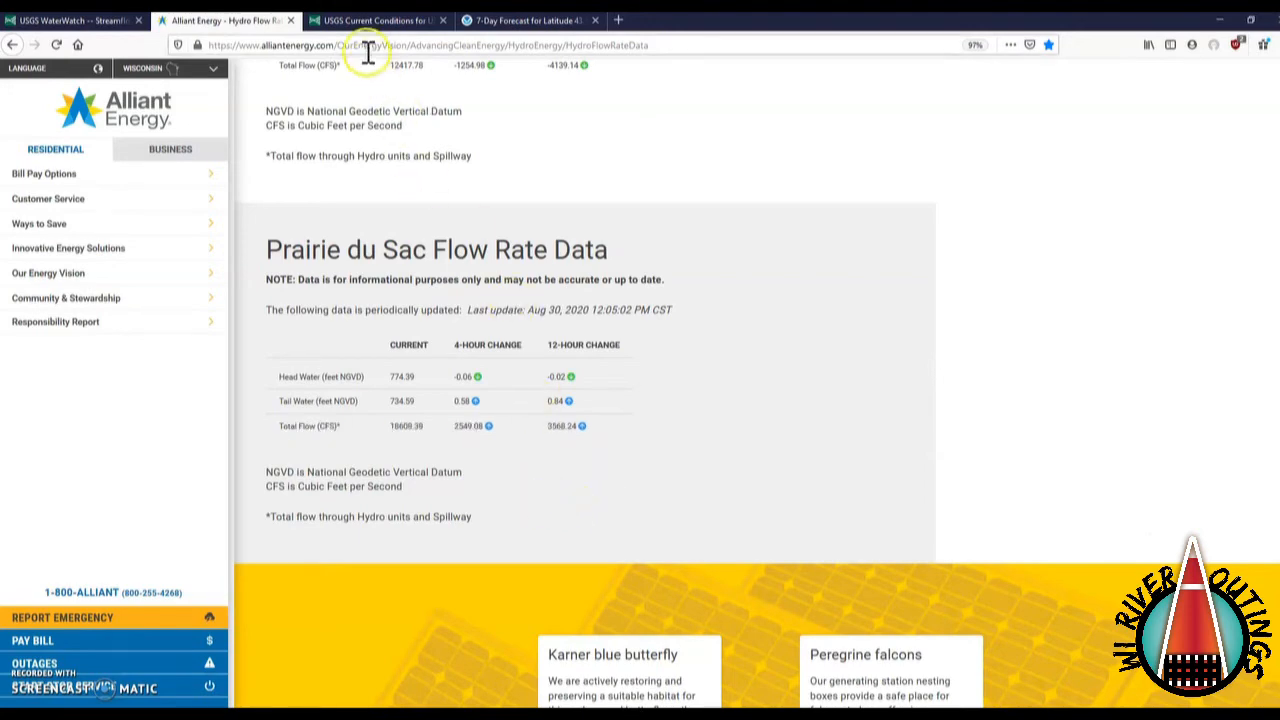
# Glance at Muscoda's 13,100 cfs on USGS, then return to Alliant's Prairie du Sac data
pyautogui.click(378, 20)
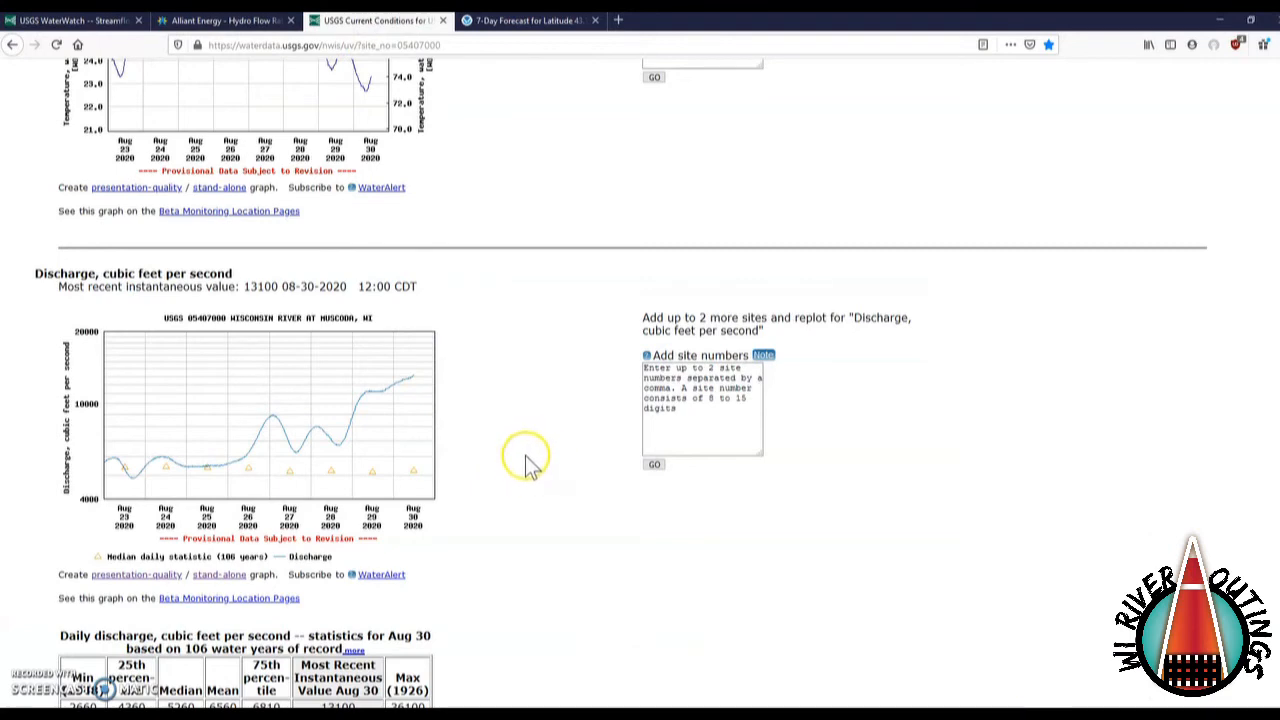
pyautogui.moveTo(515, 470)
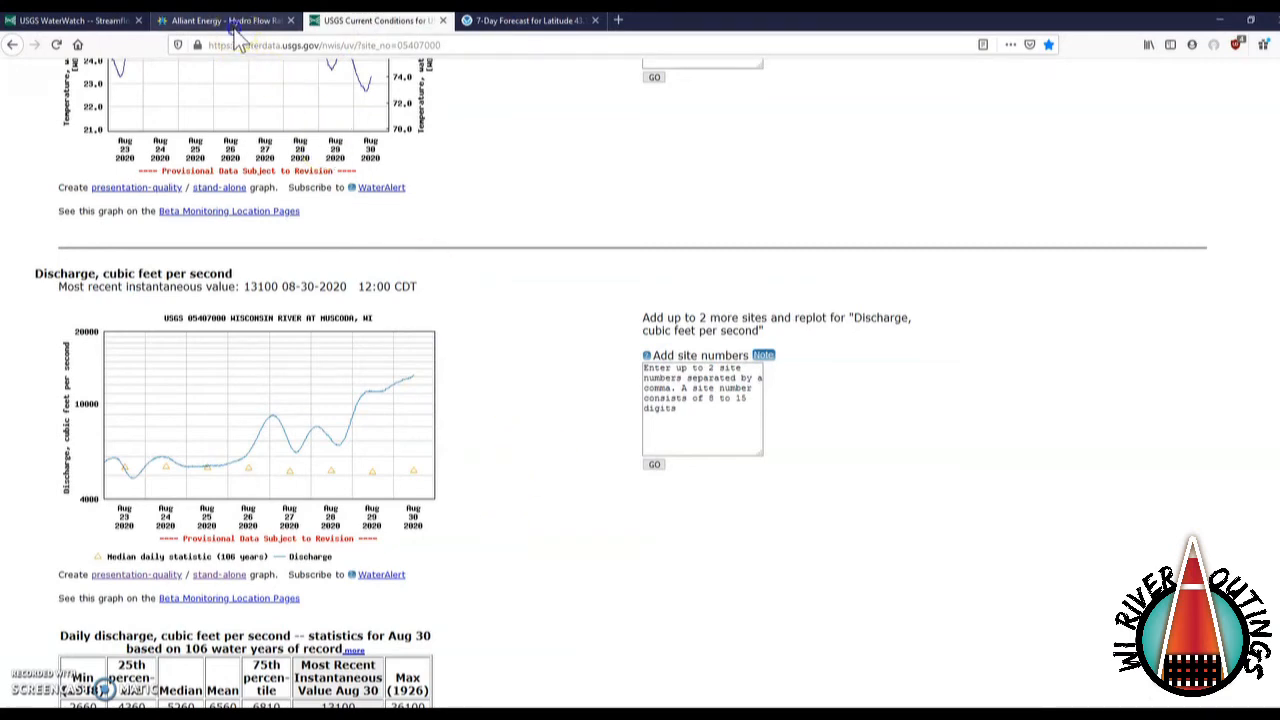
pyautogui.click(220, 20)
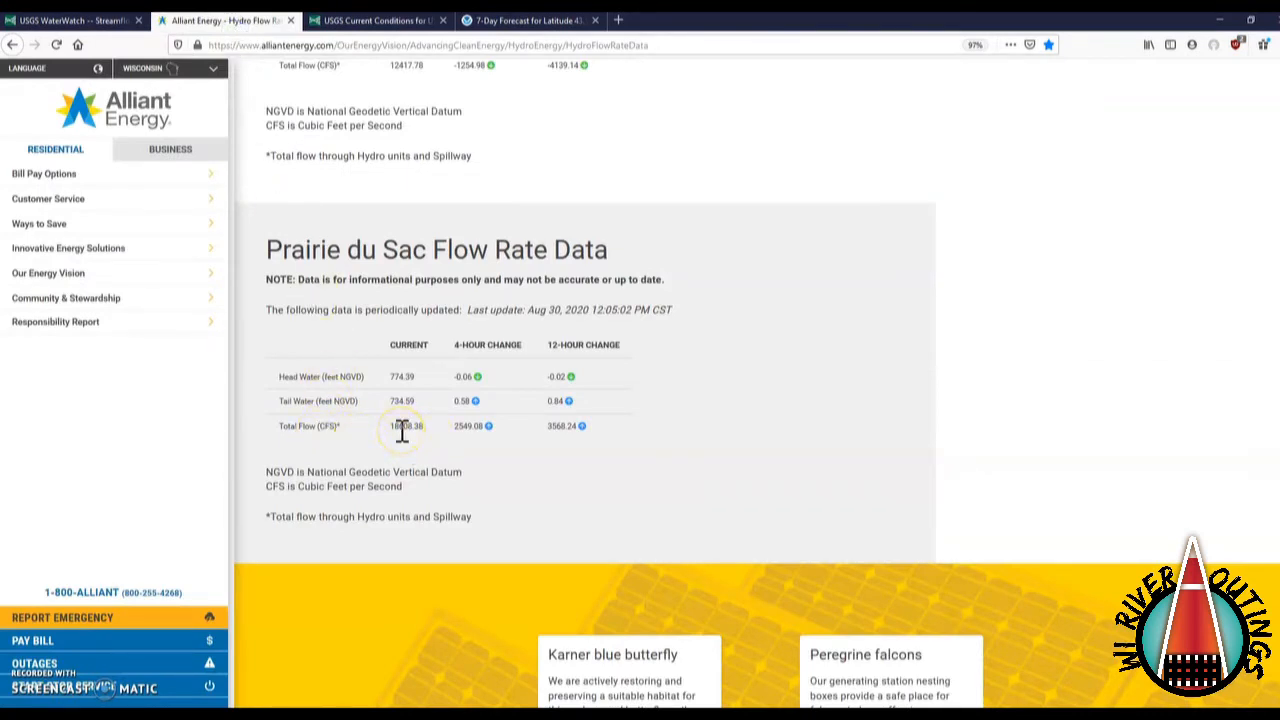
pyautogui.moveTo(428, 195)
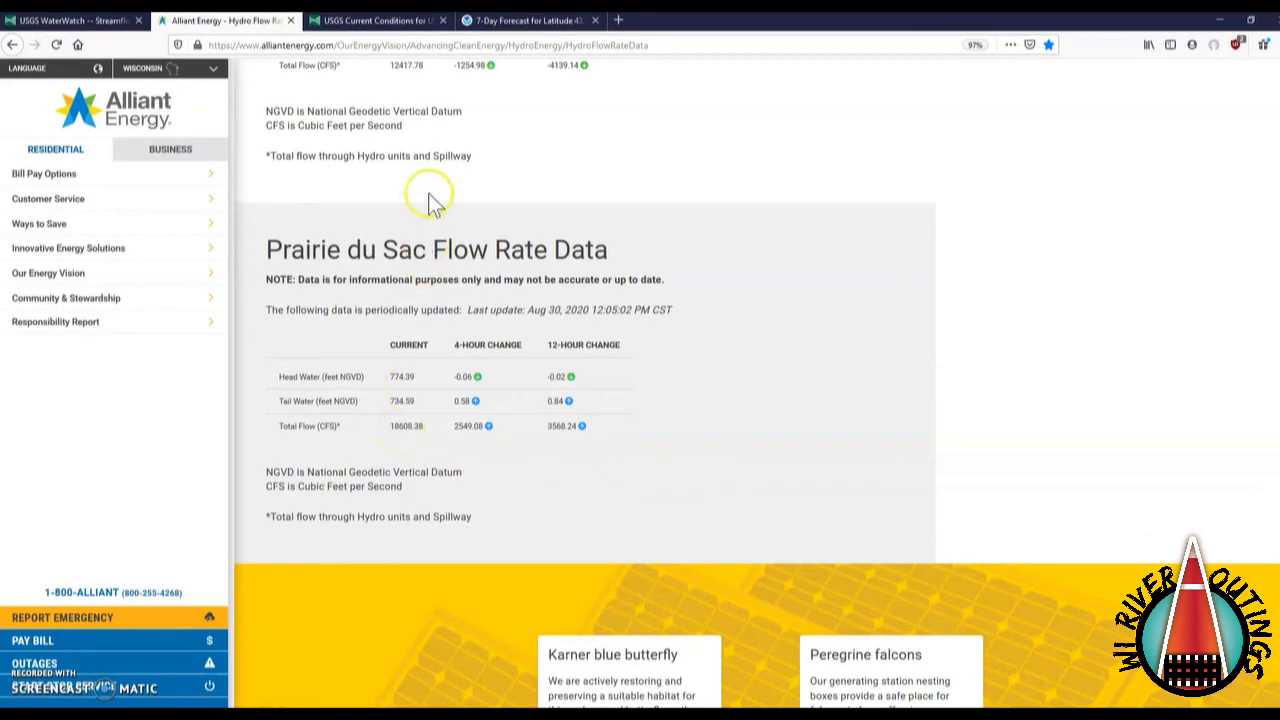
# Return to the Muscoda hydrograph and mark the latest 13,100 cfs discharge value
pyautogui.click(378, 20)
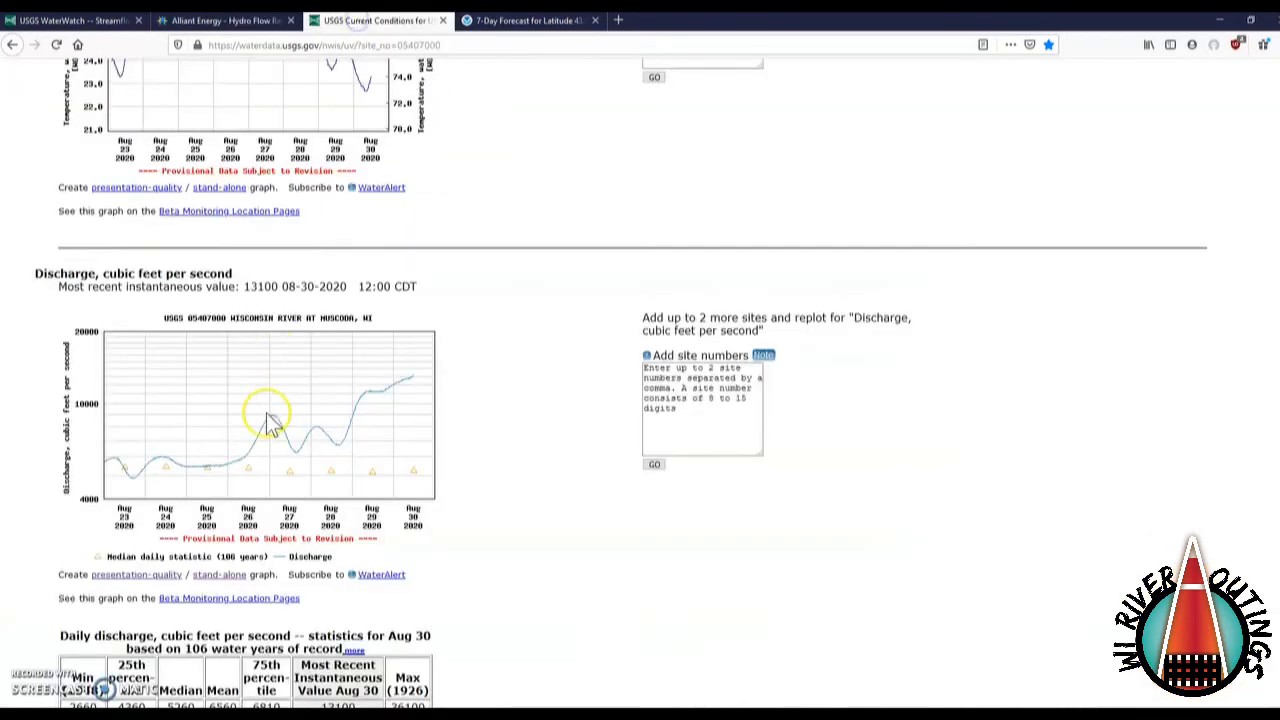
pyautogui.moveTo(180, 445)
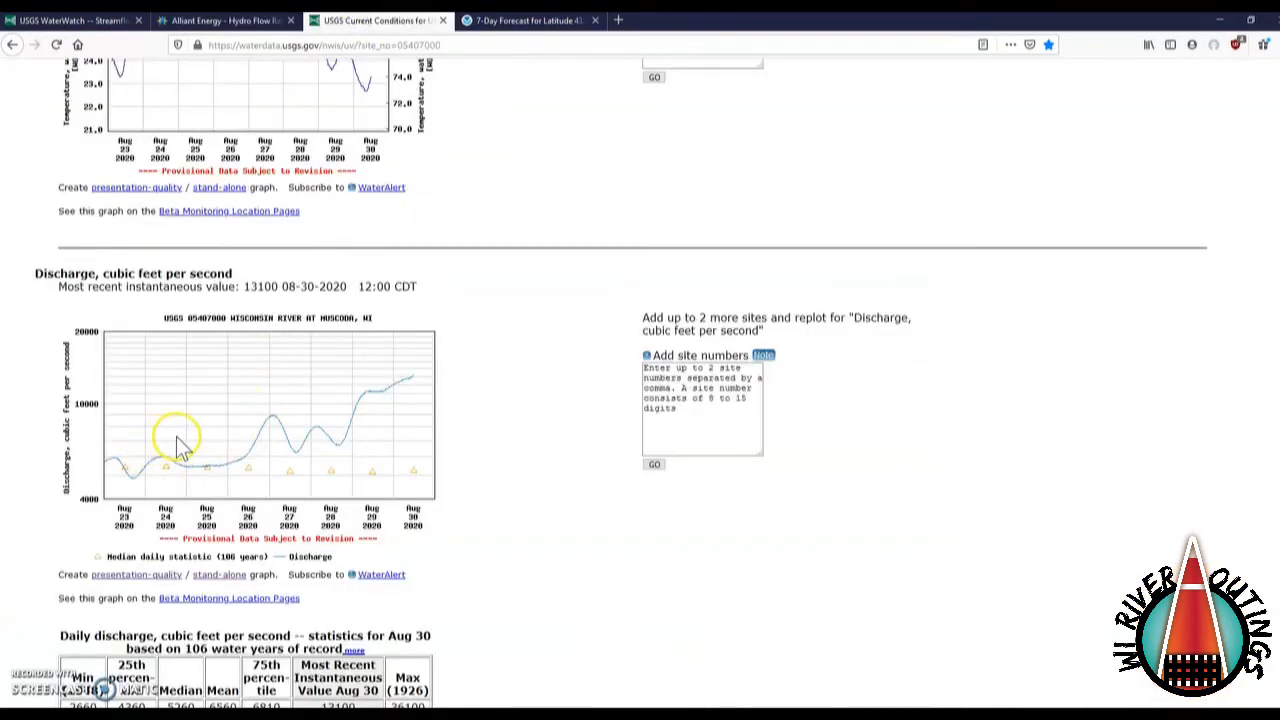
pyautogui.moveTo(125, 497)
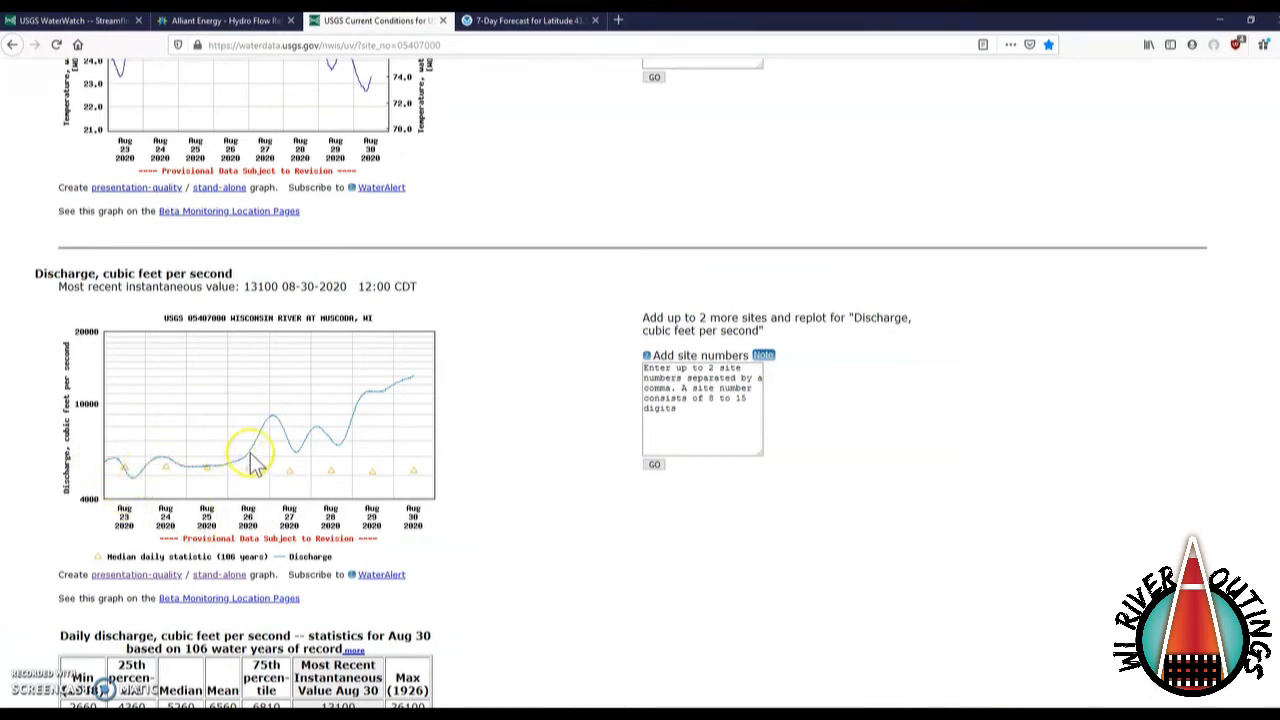
pyautogui.moveTo(343, 445)
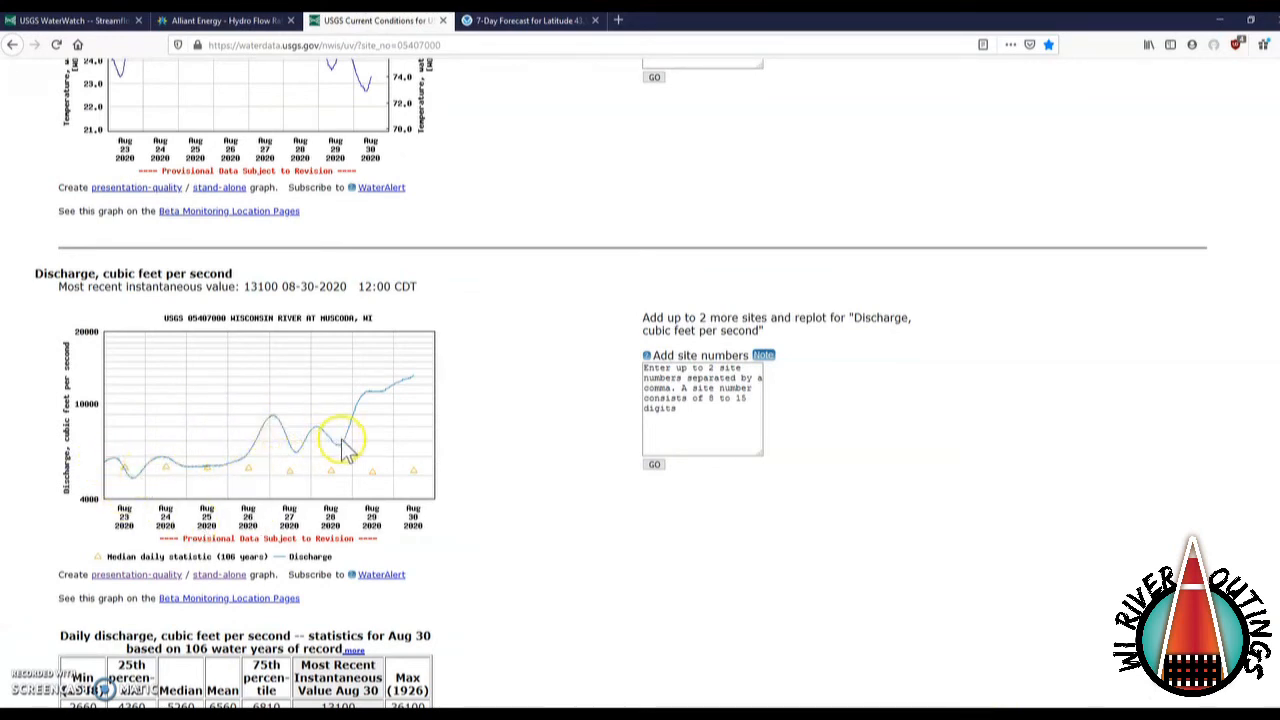
pyautogui.moveTo(415, 390)
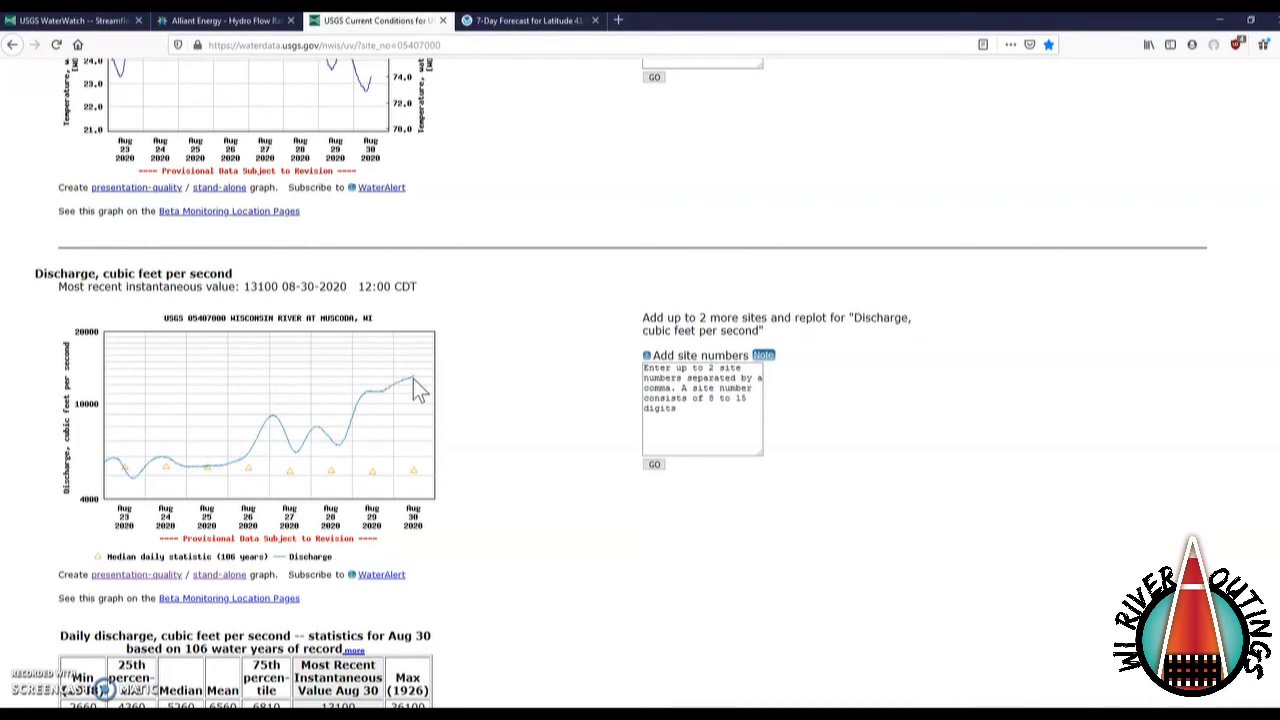
pyautogui.moveTo(348, 438)
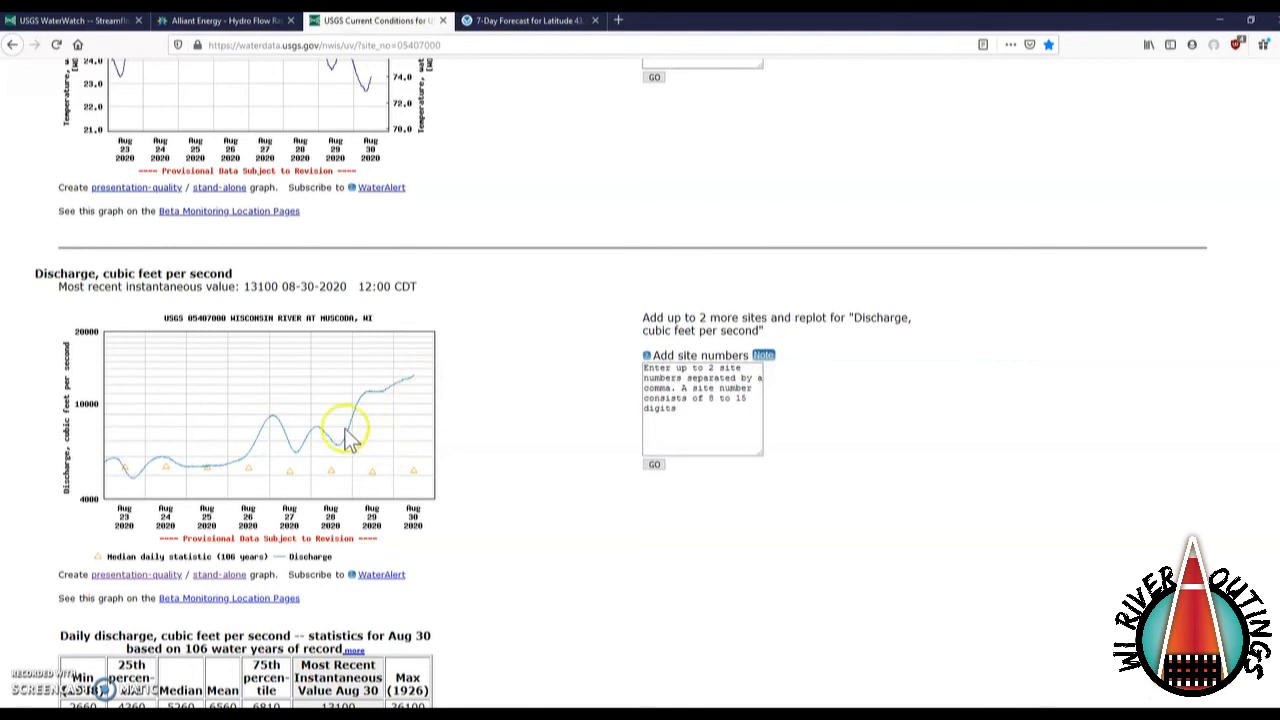
pyautogui.moveTo(243, 287)
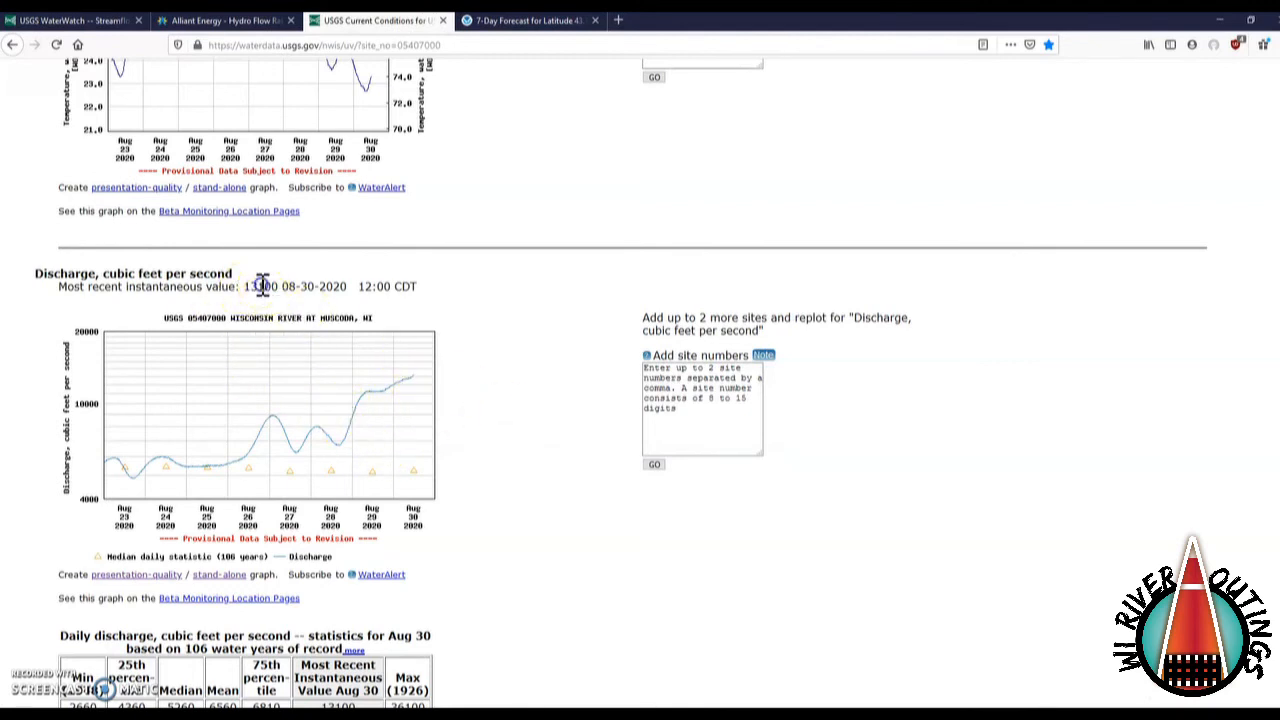
pyautogui.doubleClick(260, 286)
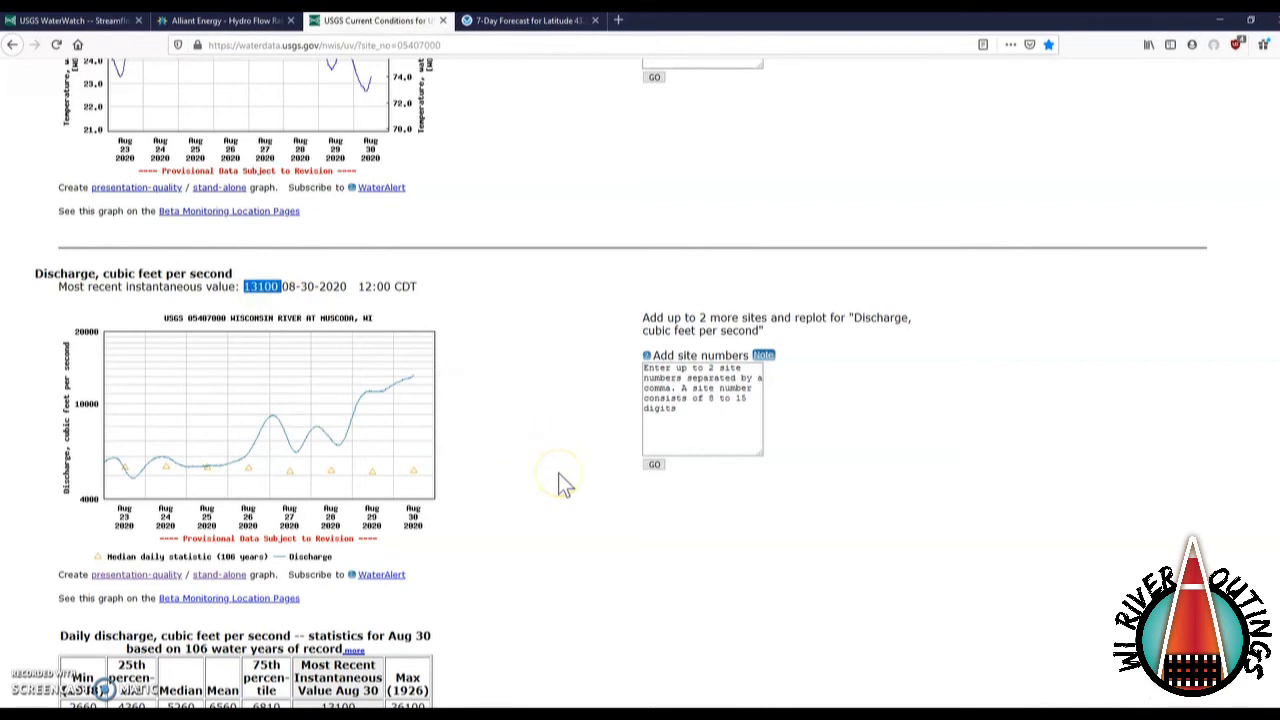
pyautogui.moveTo(563, 483)
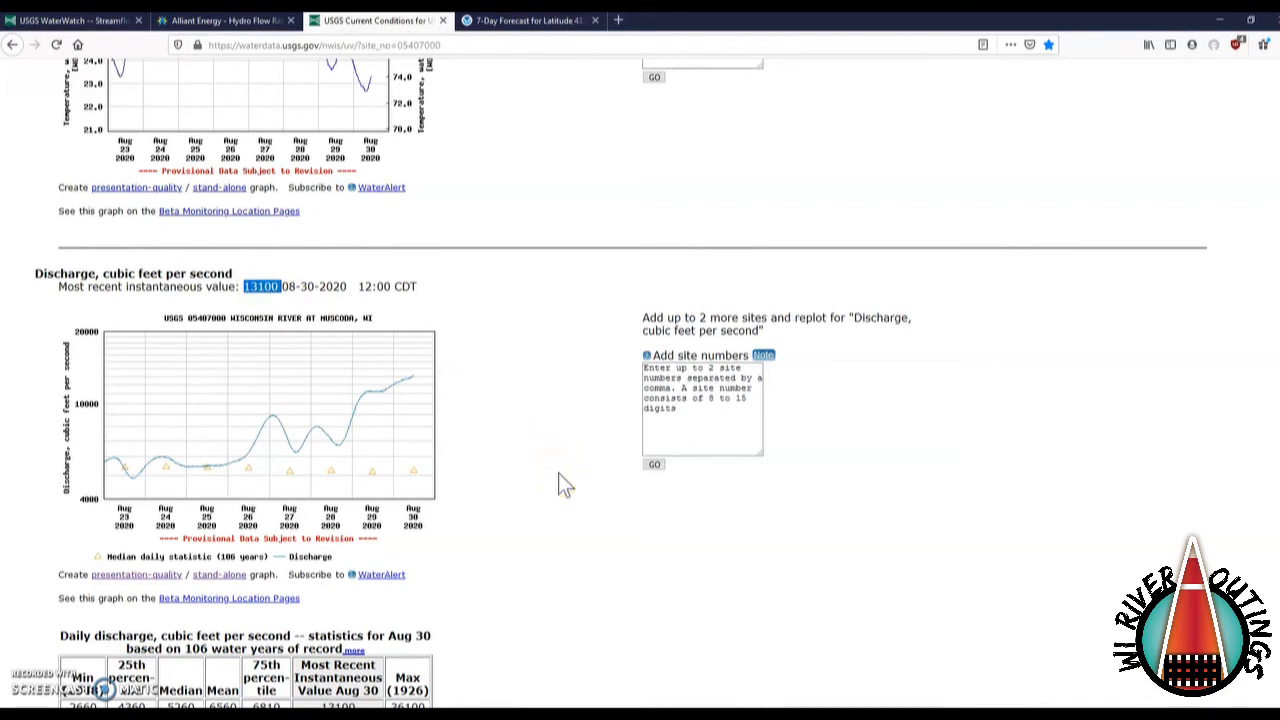
pyautogui.click(225, 20)
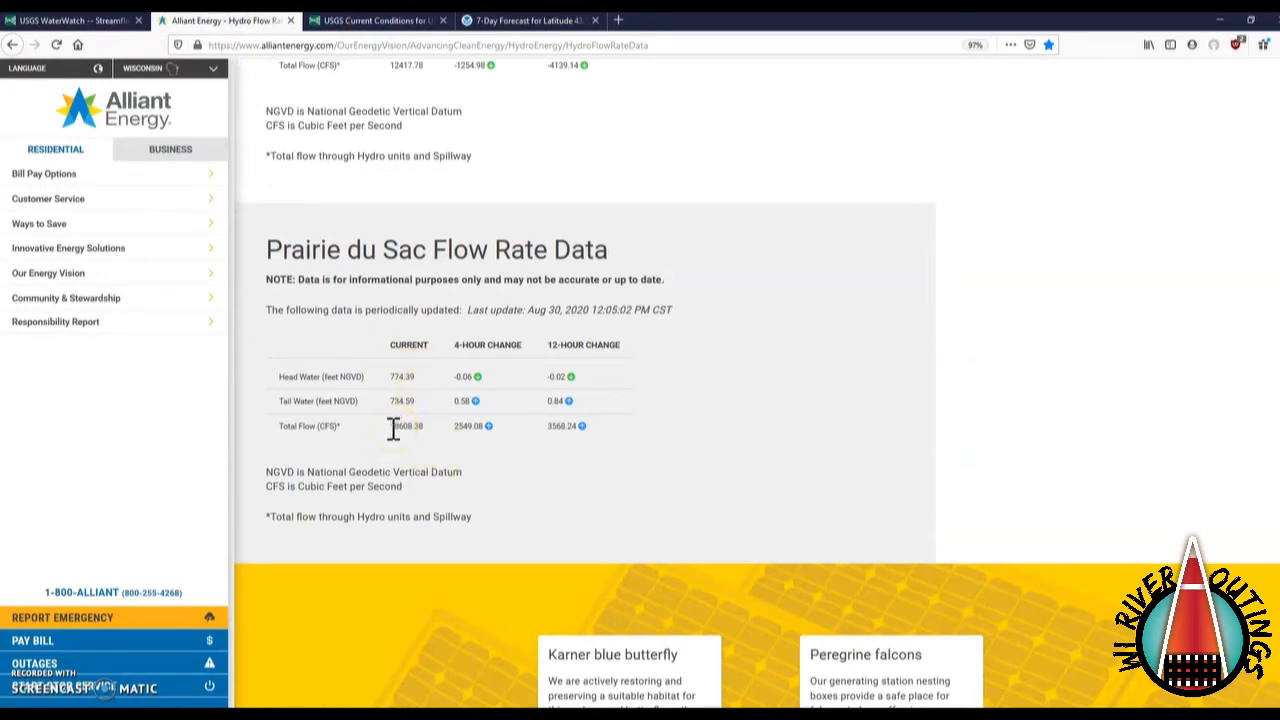
pyautogui.moveTo(452, 455)
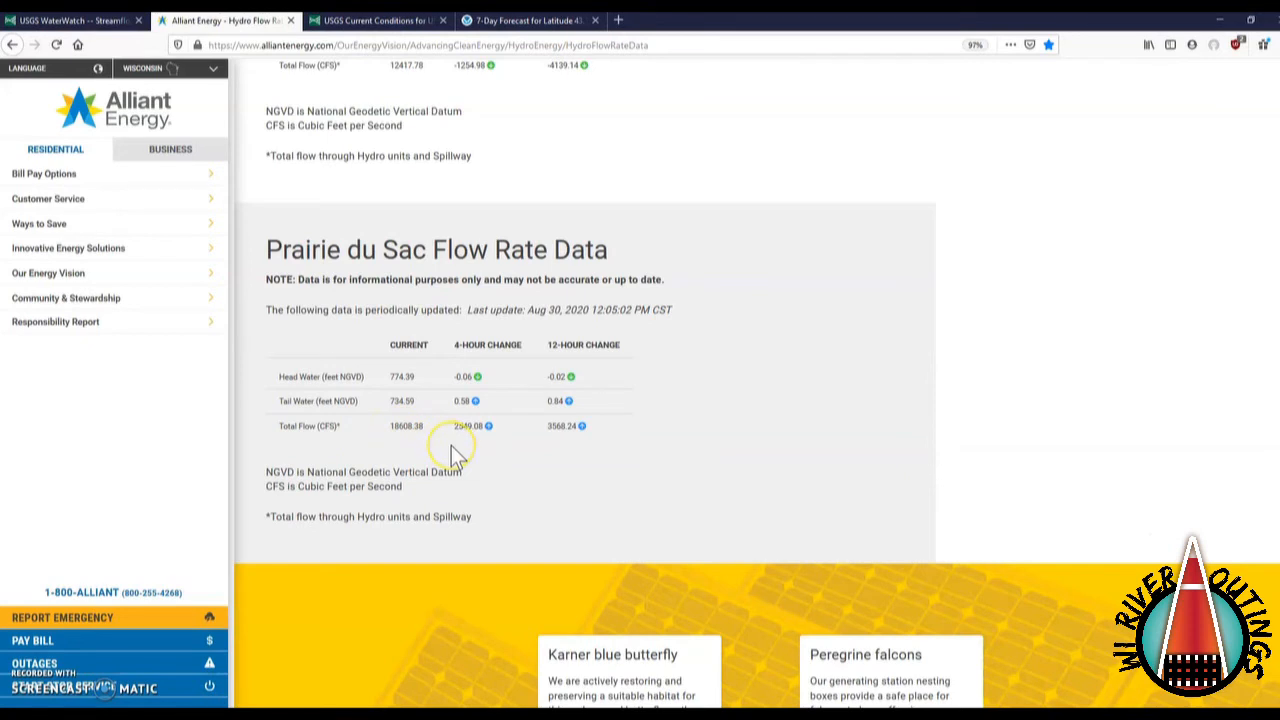
pyautogui.moveTo(455, 458)
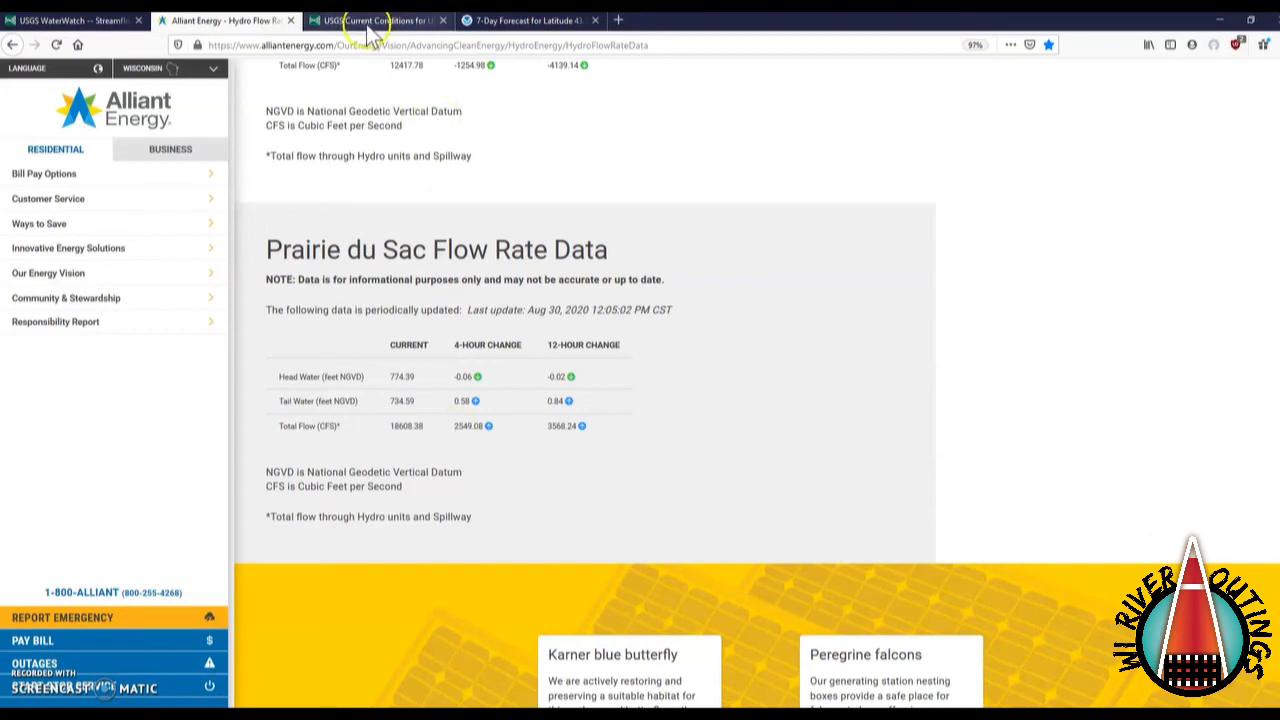
pyautogui.click(375, 20)
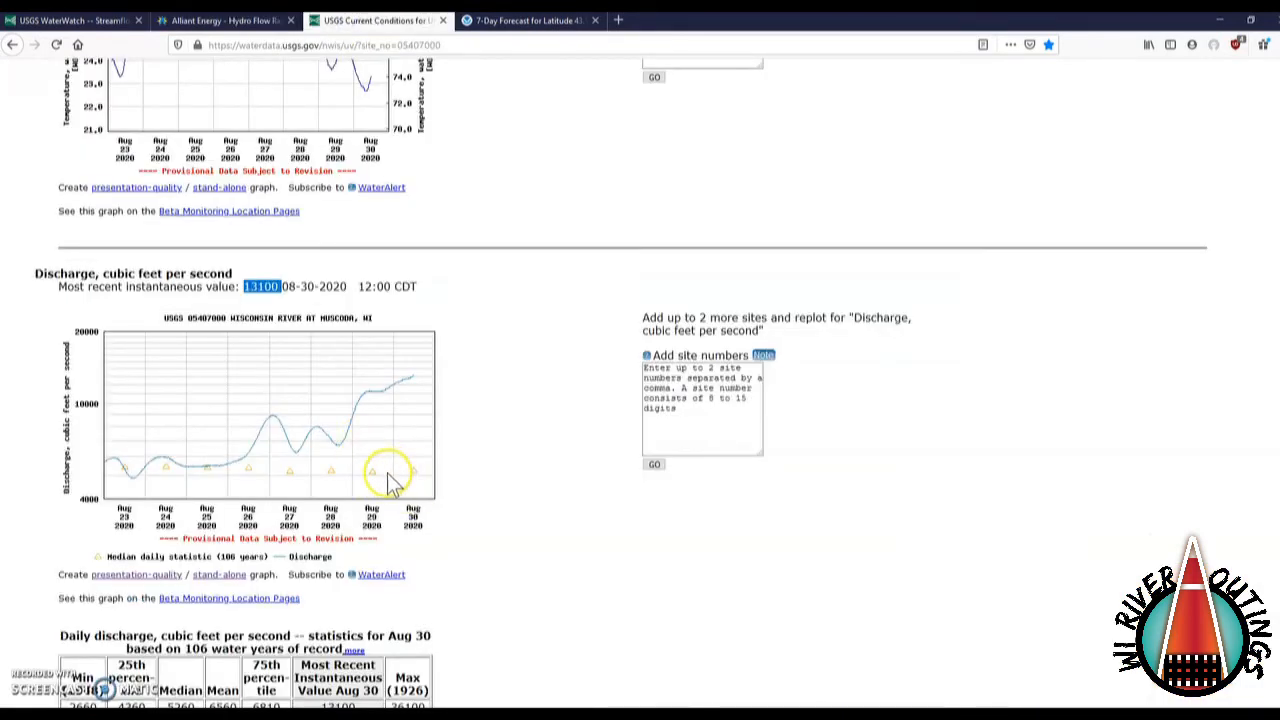
pyautogui.moveTo(125, 475)
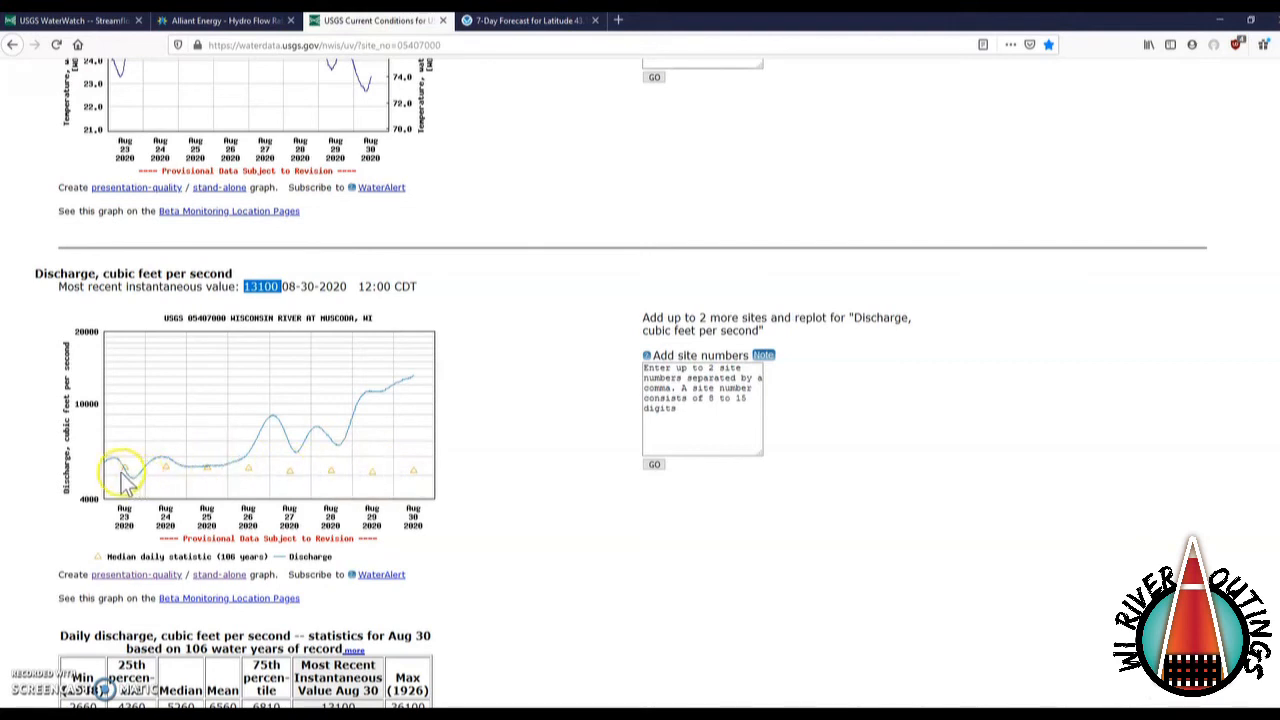
pyautogui.moveTo(288, 480)
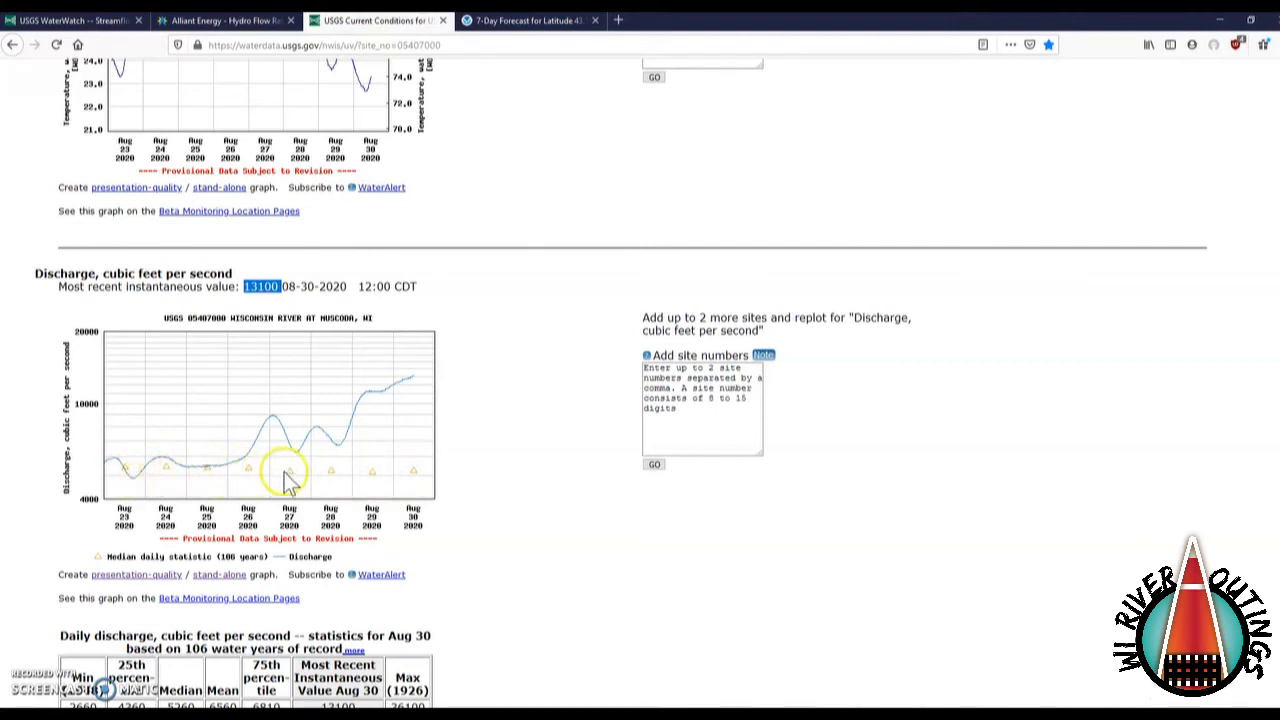
pyautogui.moveTo(415, 483)
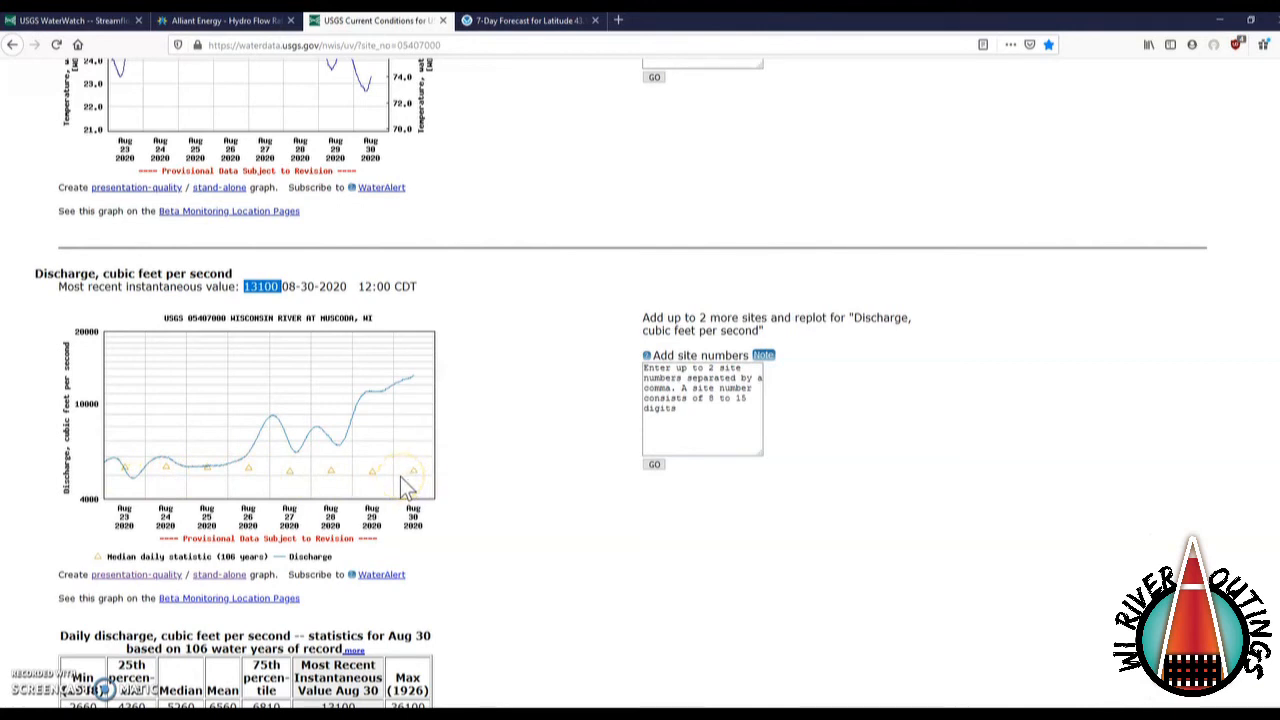
pyautogui.moveTo(250, 570)
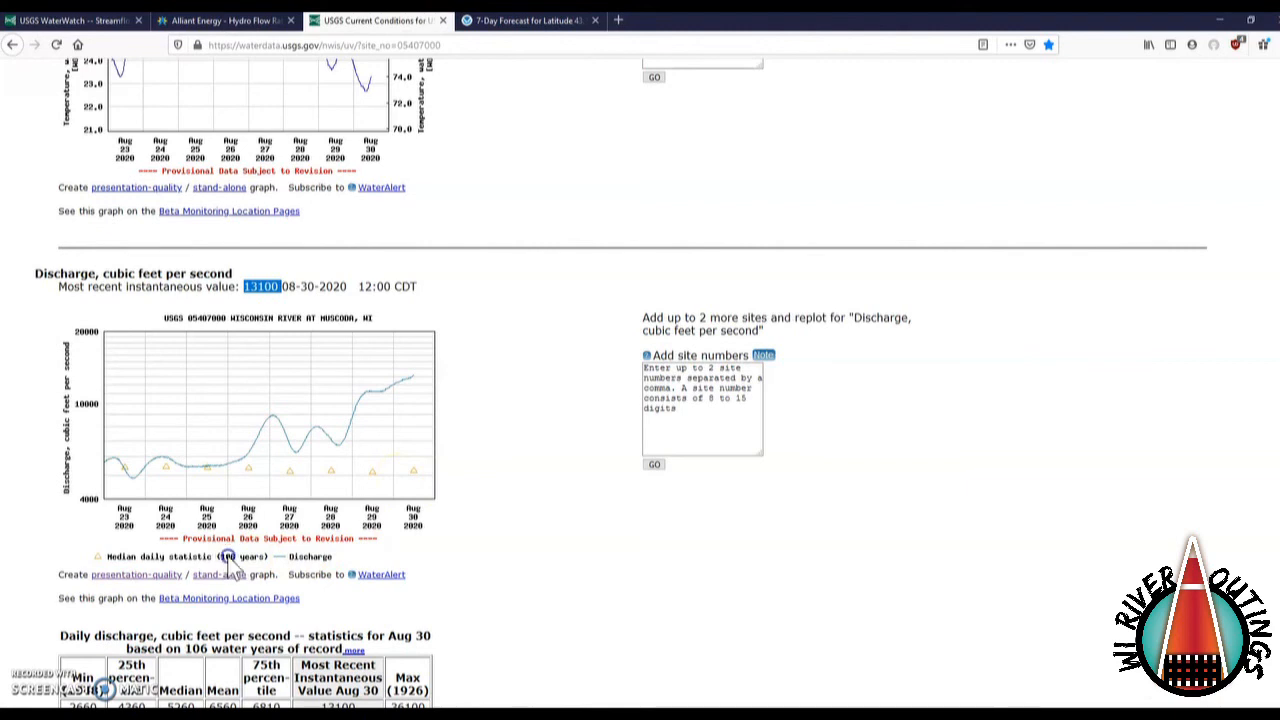
pyautogui.moveTo(211, 582)
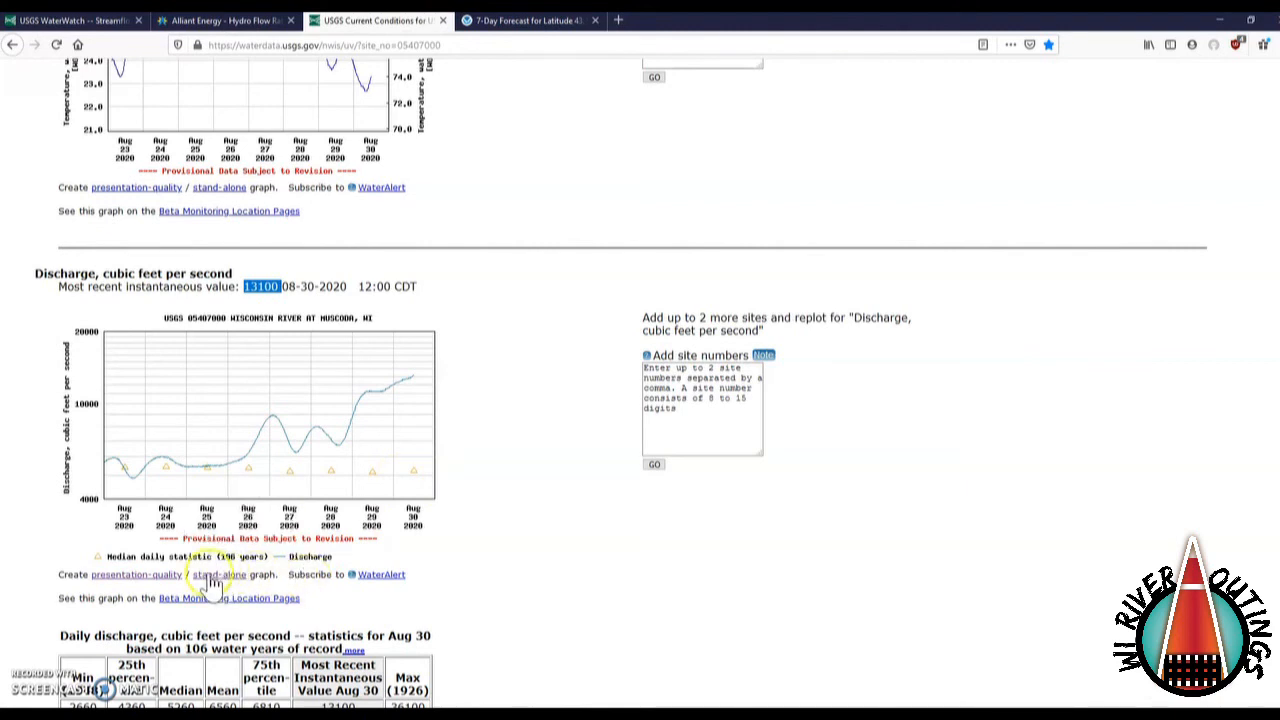
pyautogui.moveTo(118, 577)
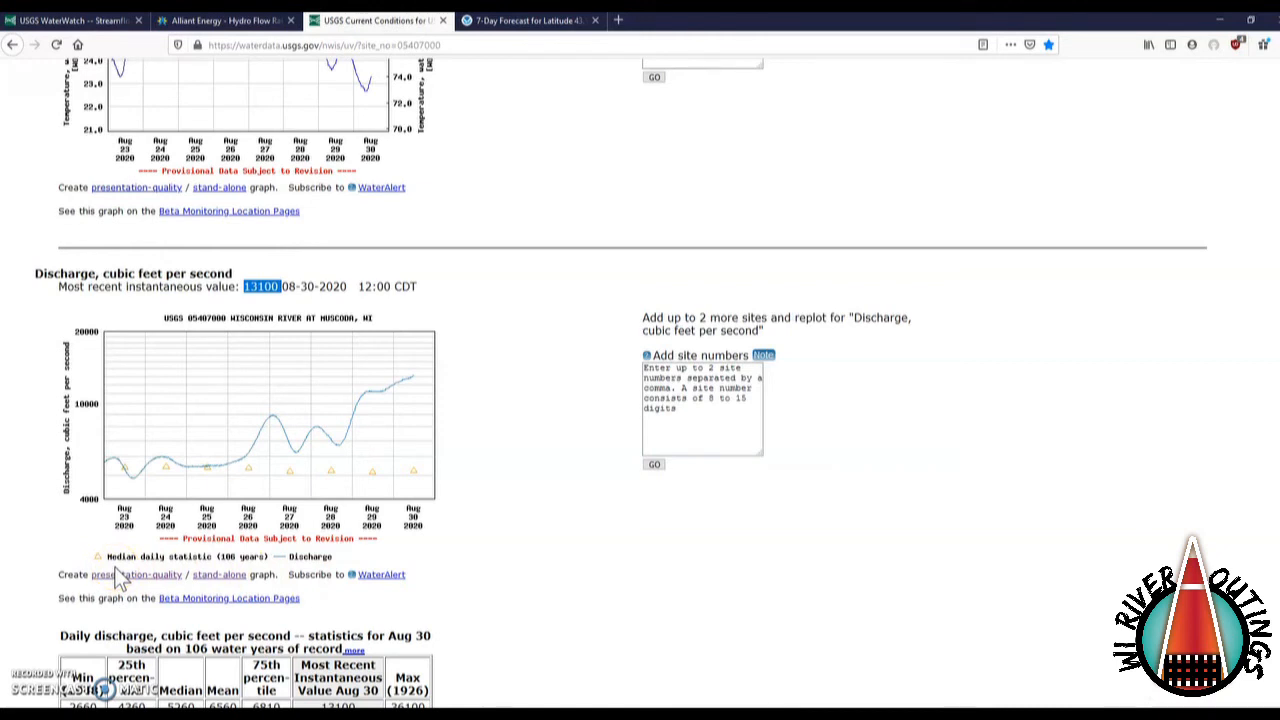
pyautogui.moveTo(415, 475)
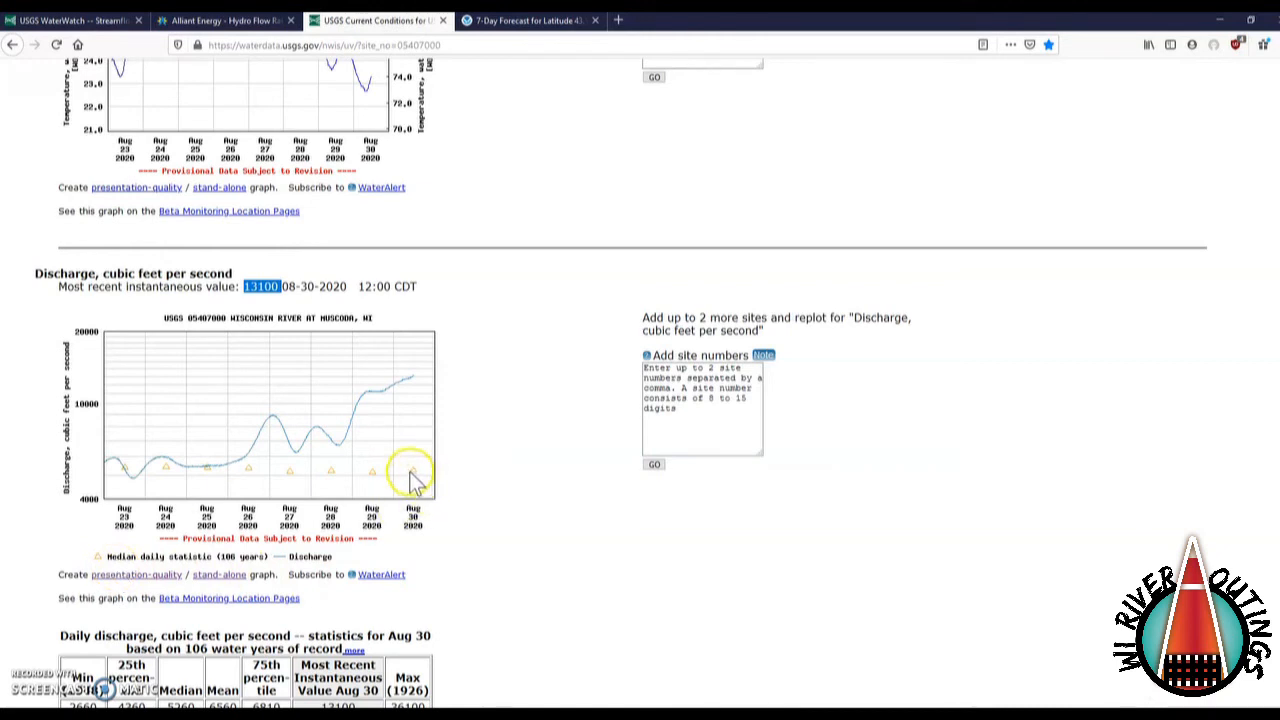
pyautogui.moveTo(418, 485)
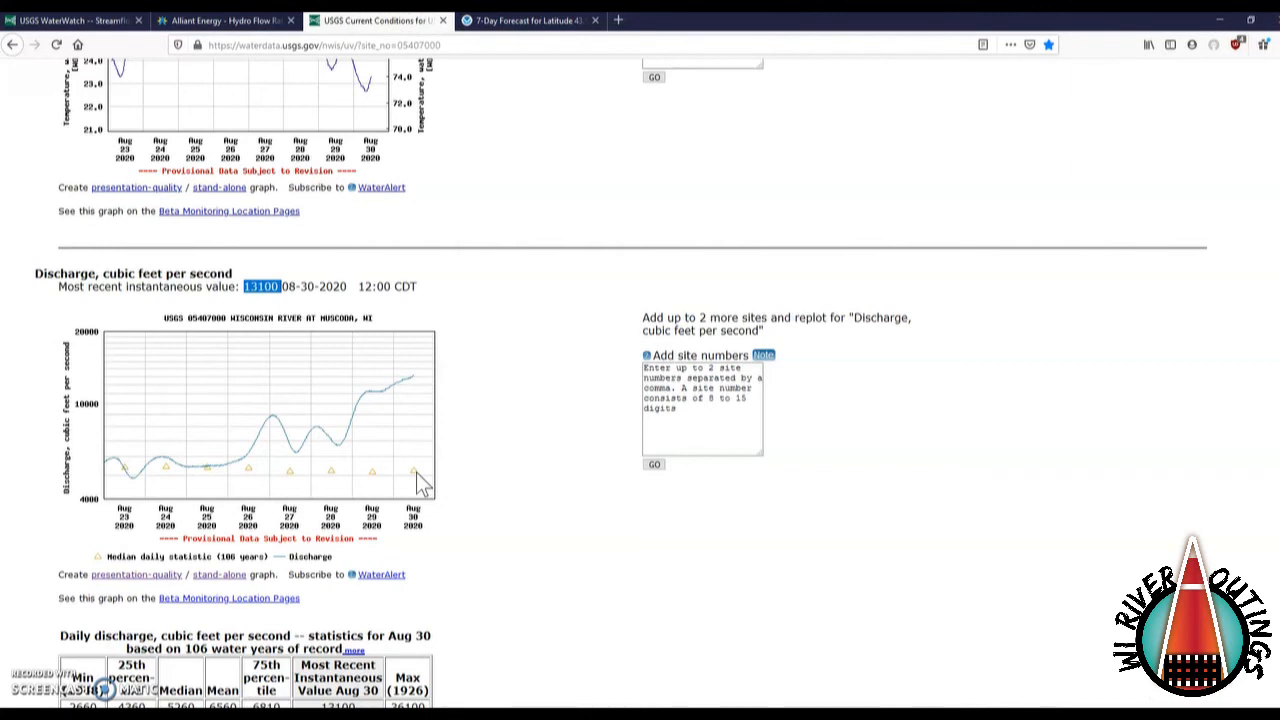
pyautogui.moveTo(425, 408)
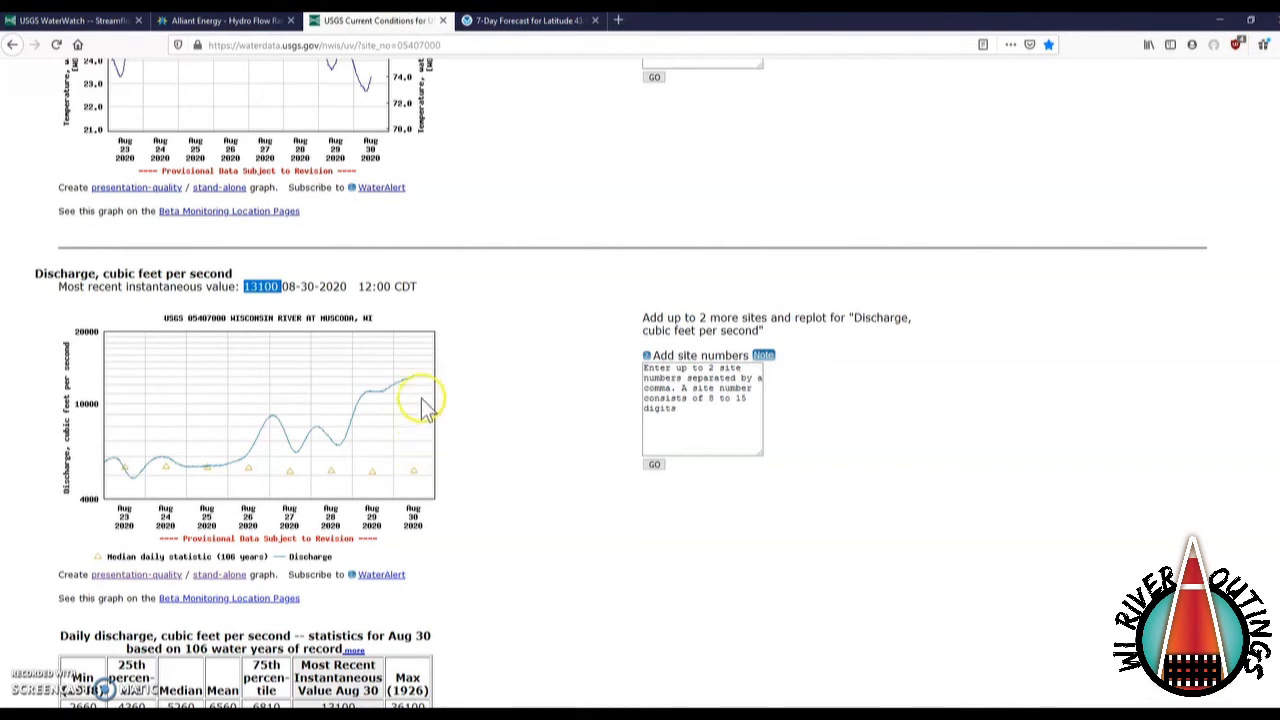
pyautogui.moveTo(525, 62)
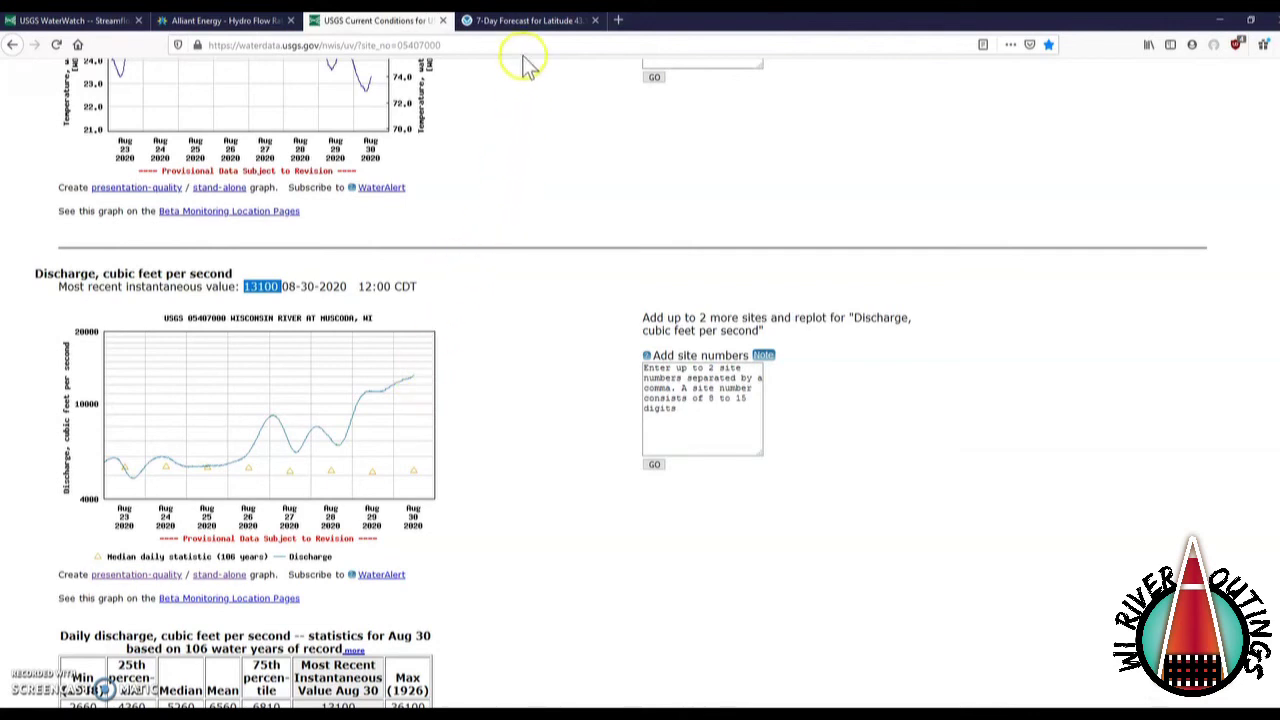
# Show Boscobel's detailed forecast through Saturday, including Monday's 50% thunderstorm chance
pyautogui.click(525, 20)
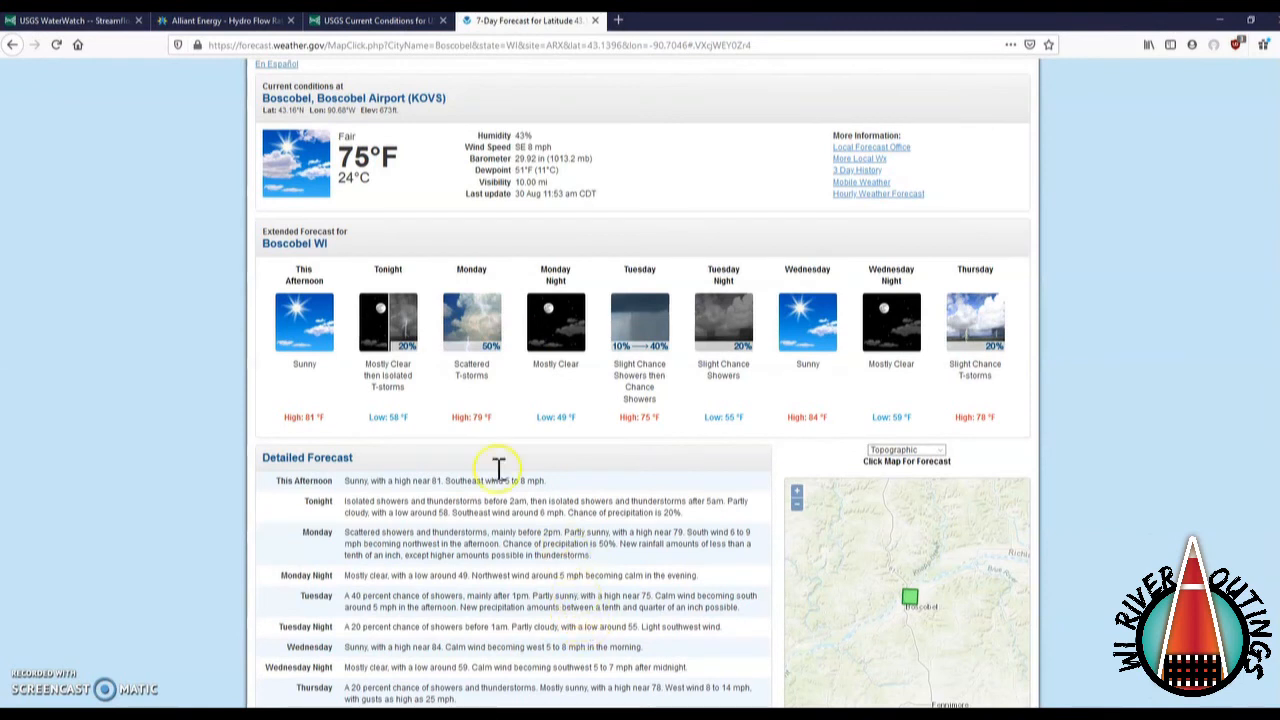
pyautogui.moveTo(240, 255)
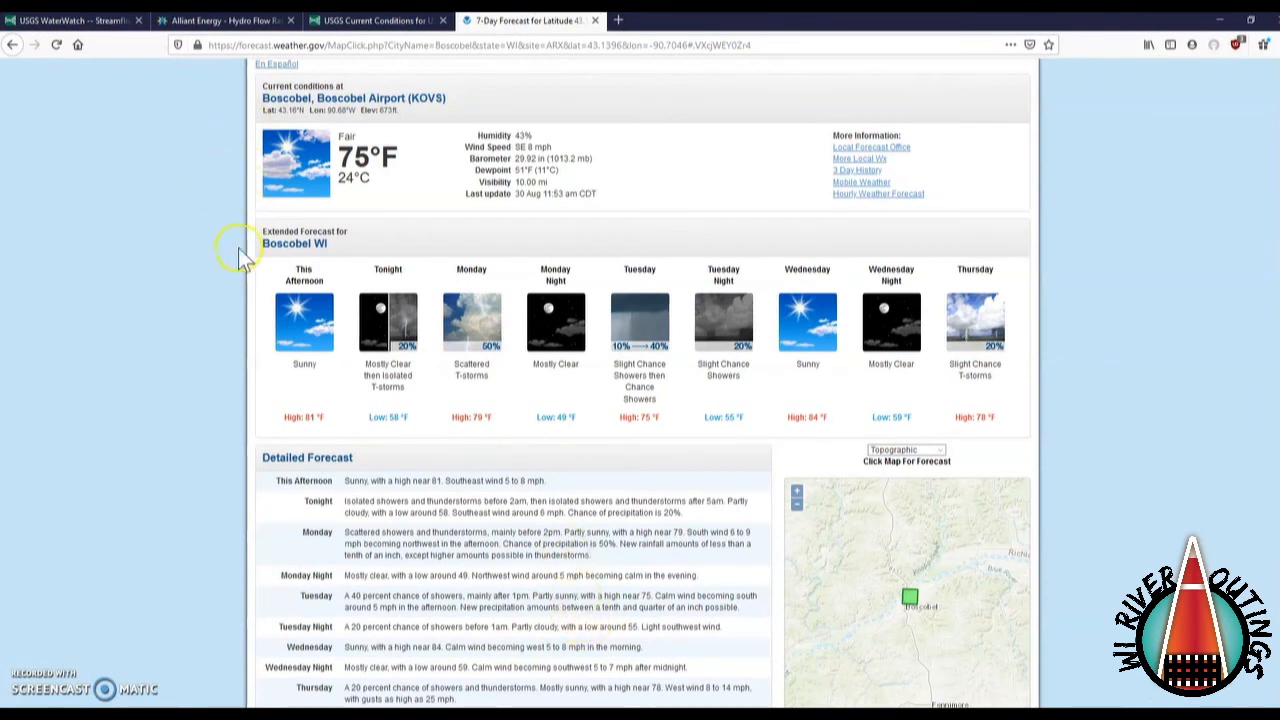
pyautogui.moveTo(270, 480)
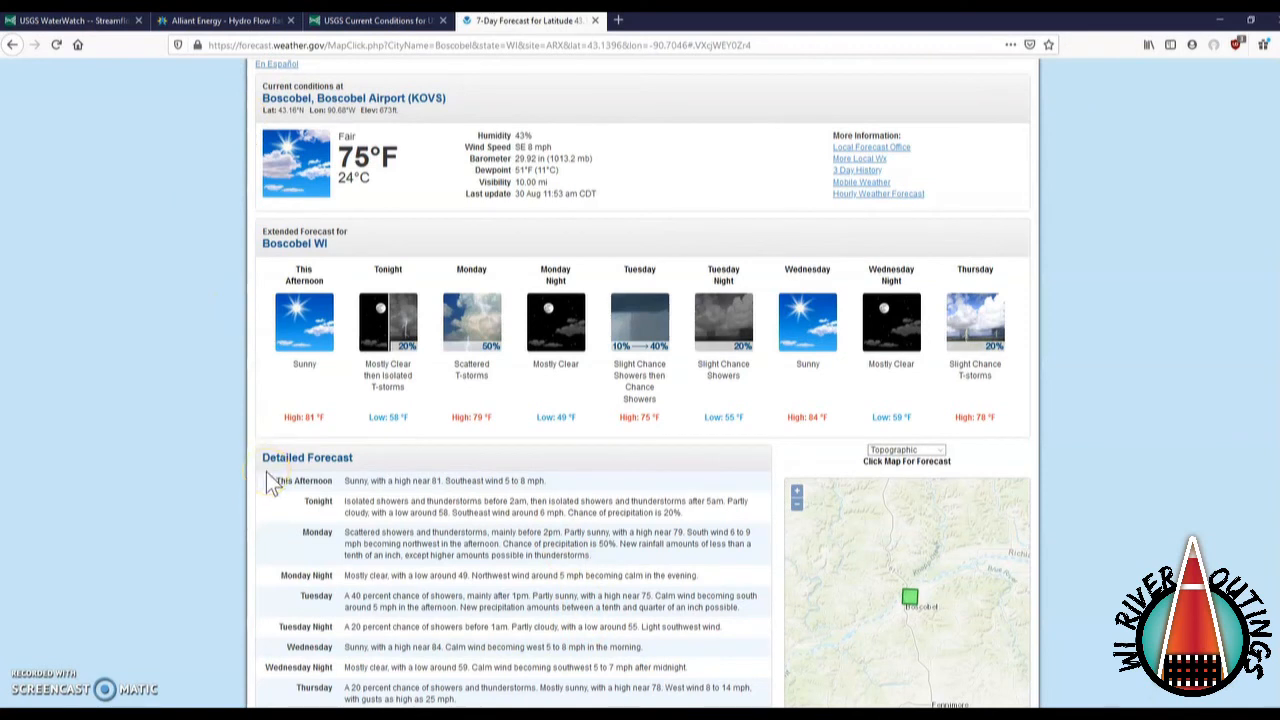
pyautogui.scroll(-3)
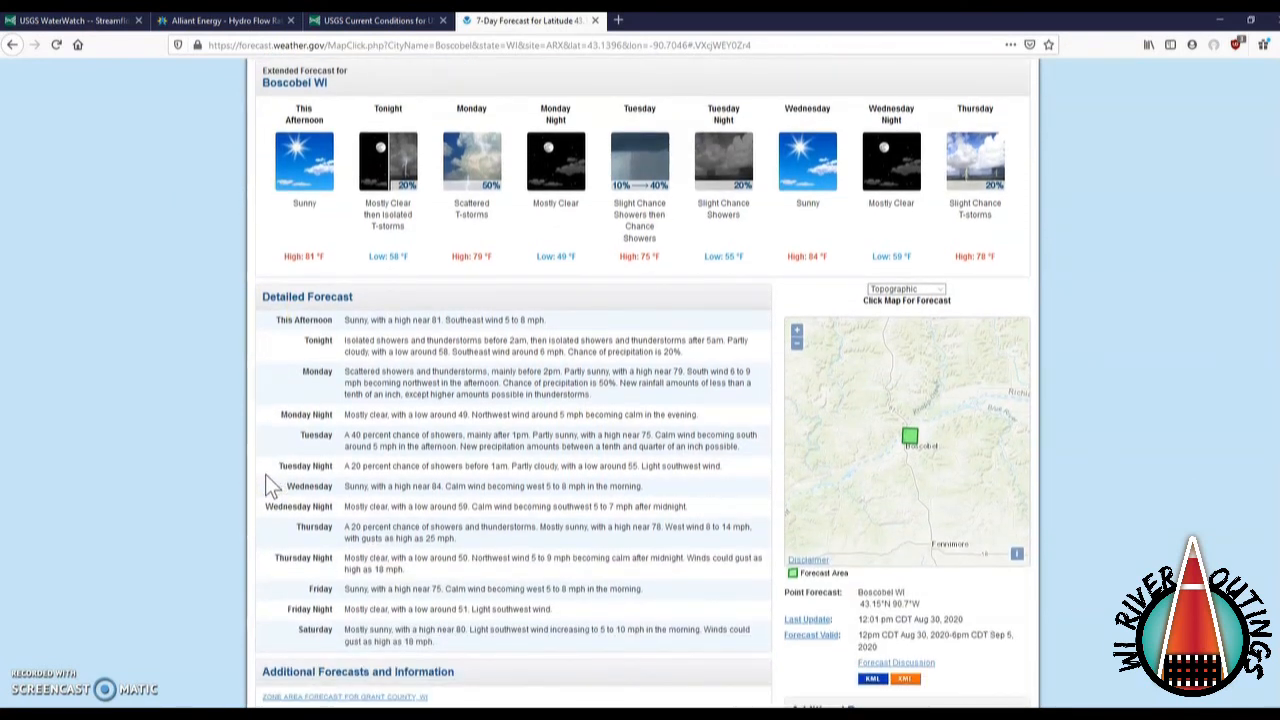
pyautogui.moveTo(330, 432)
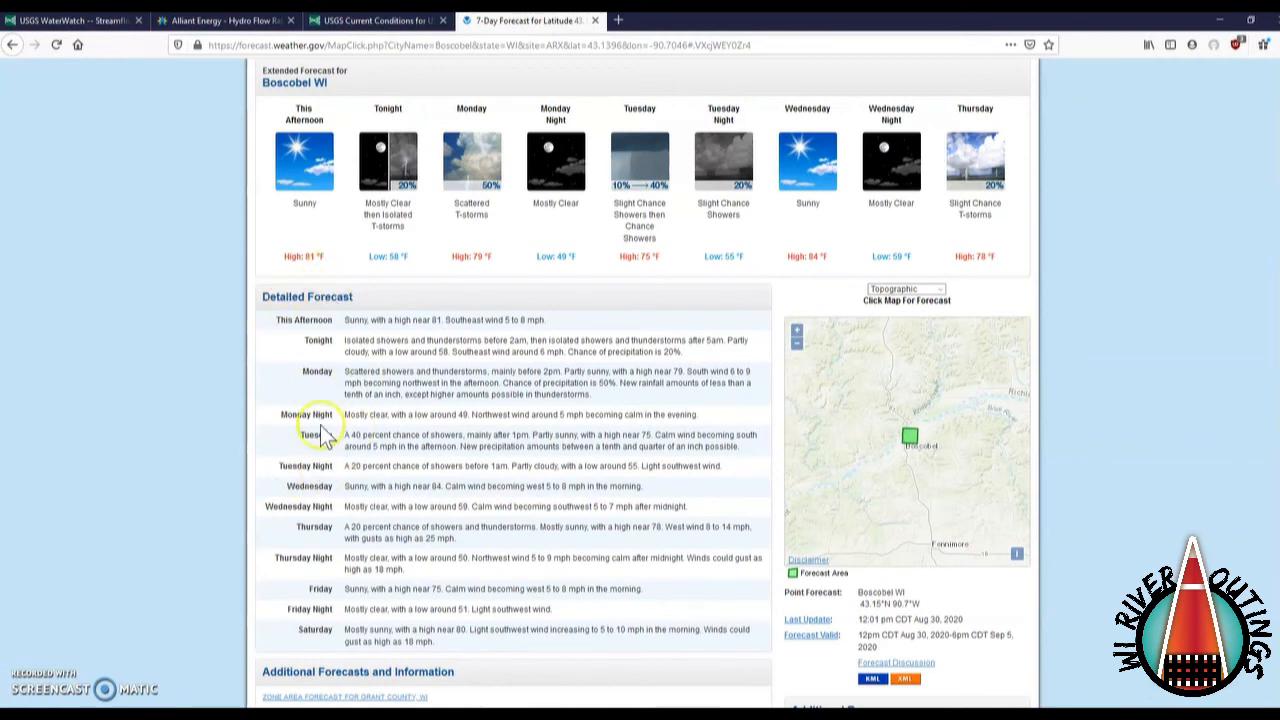
pyautogui.moveTo(338, 648)
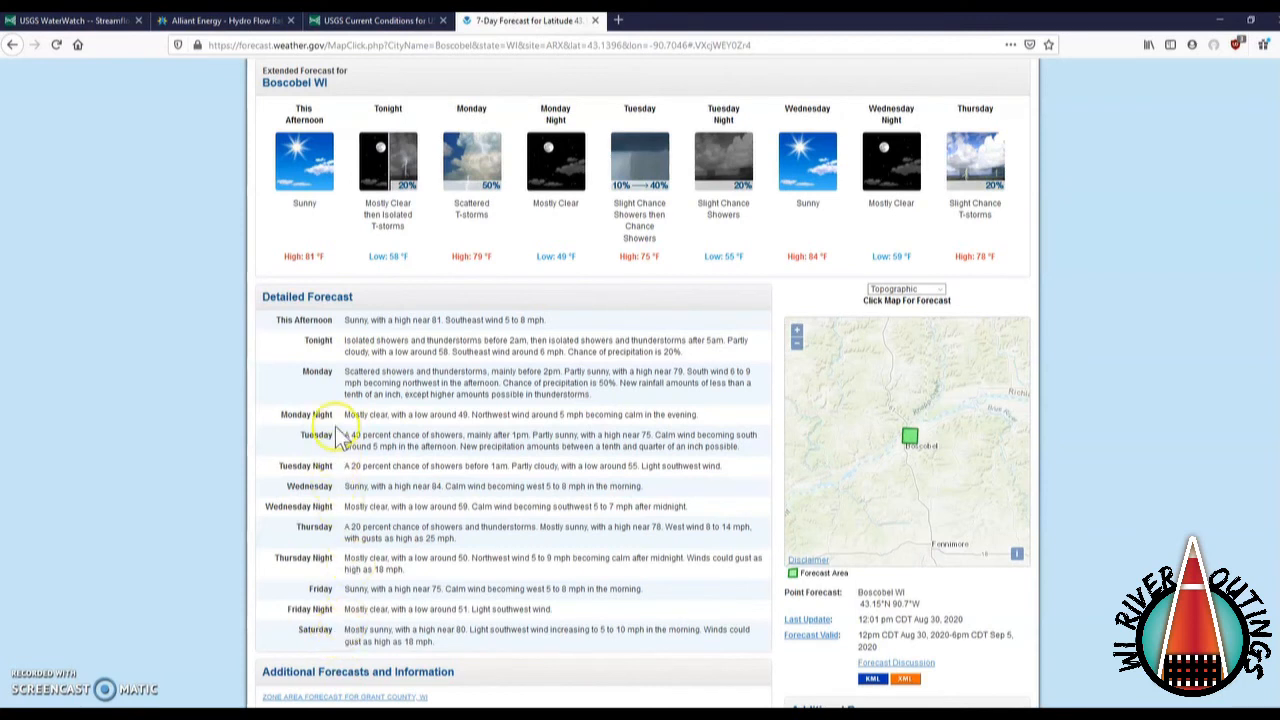
pyautogui.moveTo(455, 398)
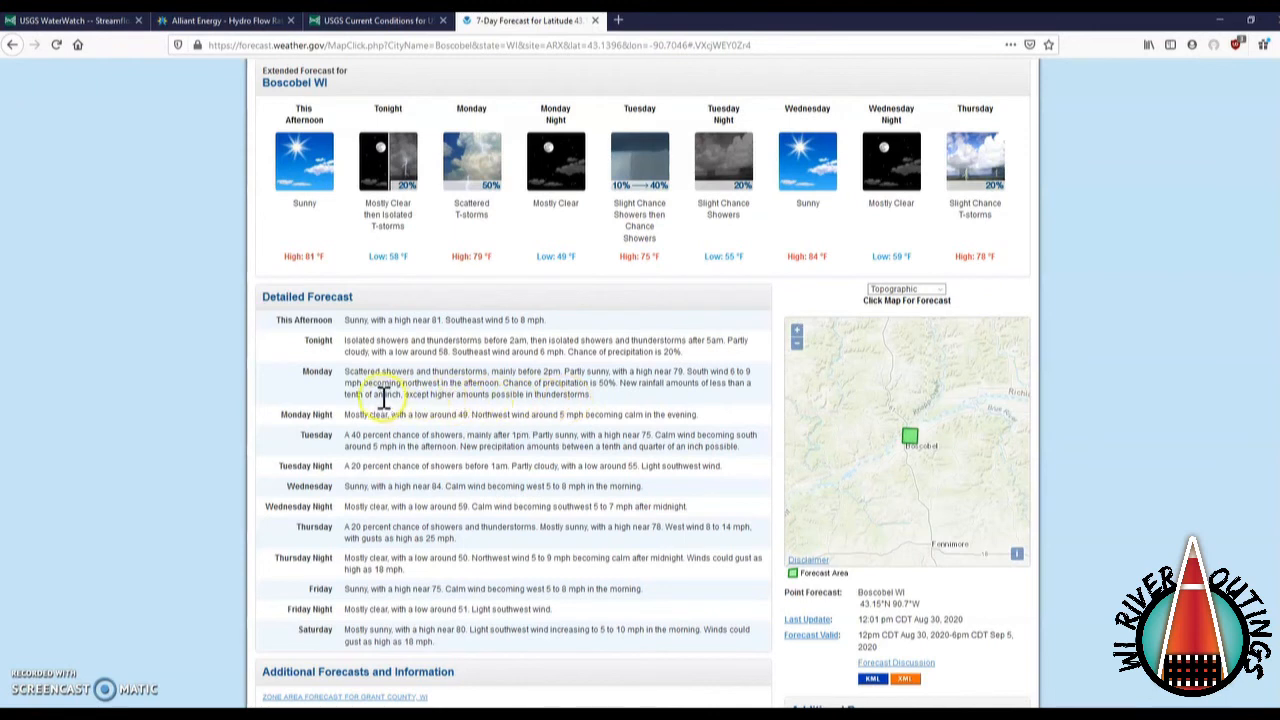
pyautogui.moveTo(414, 398)
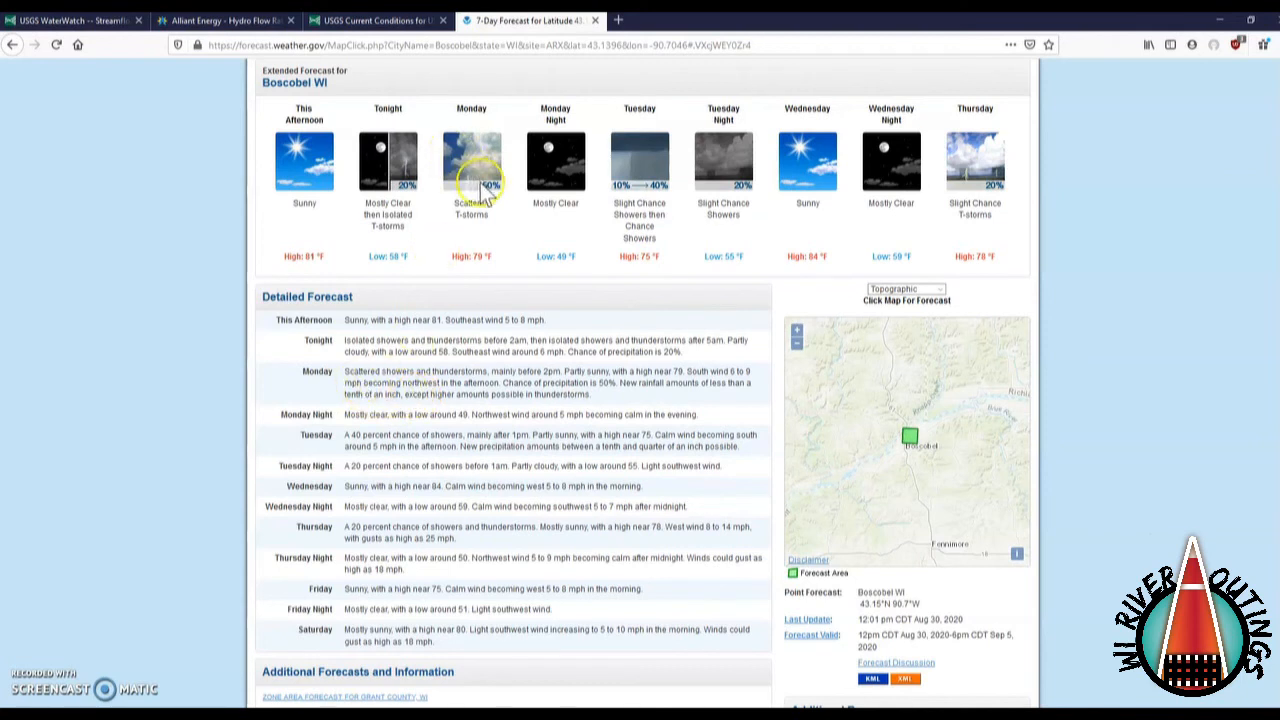
pyautogui.moveTo(398, 410)
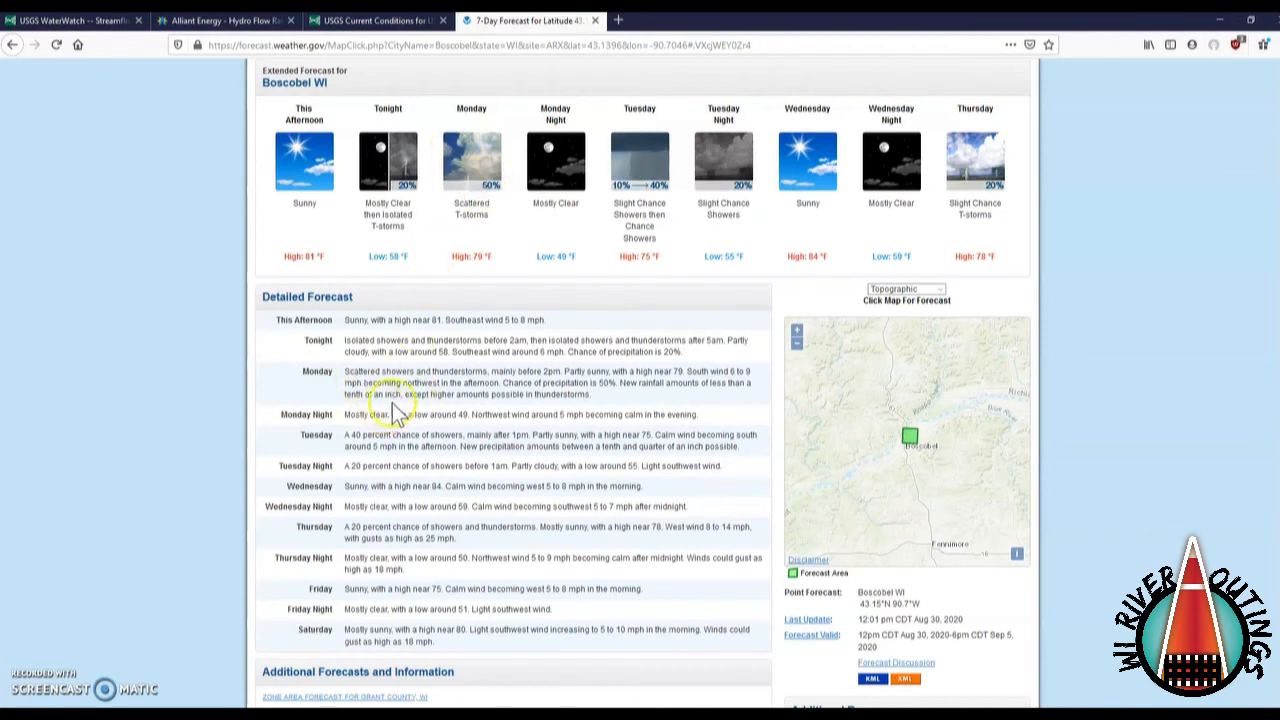
pyautogui.moveTo(510, 395)
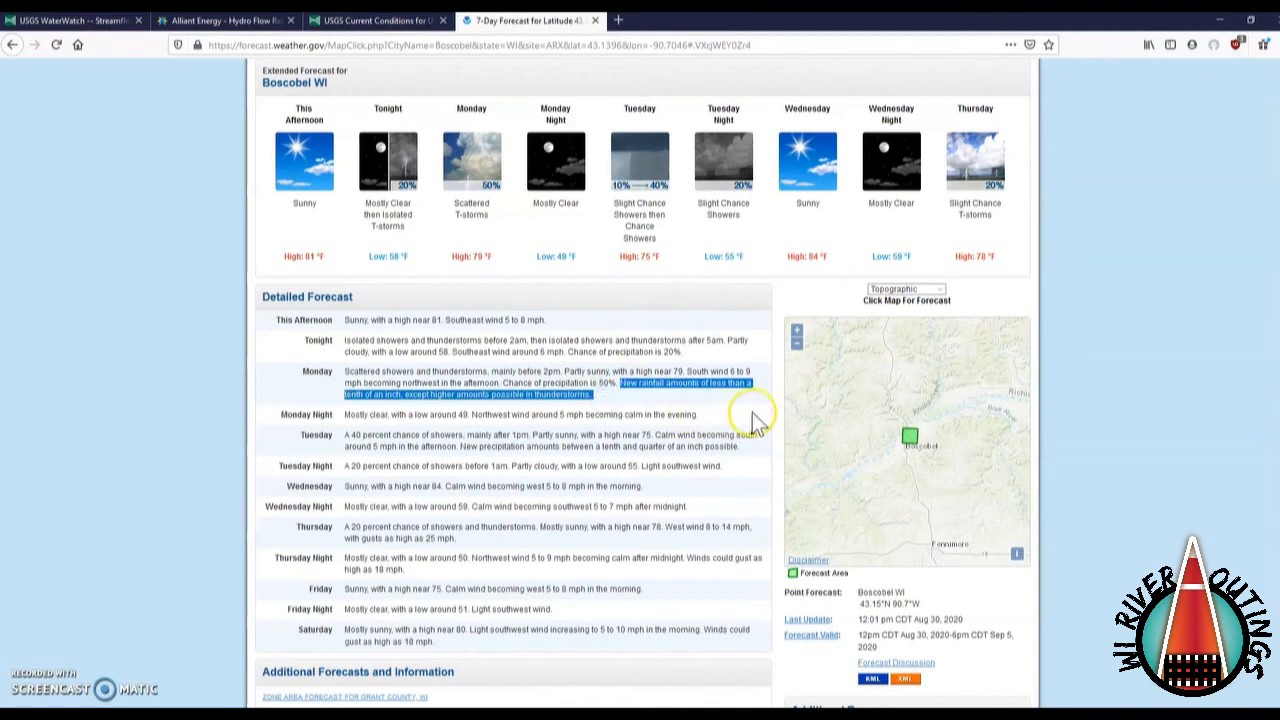
pyautogui.moveTo(650, 412)
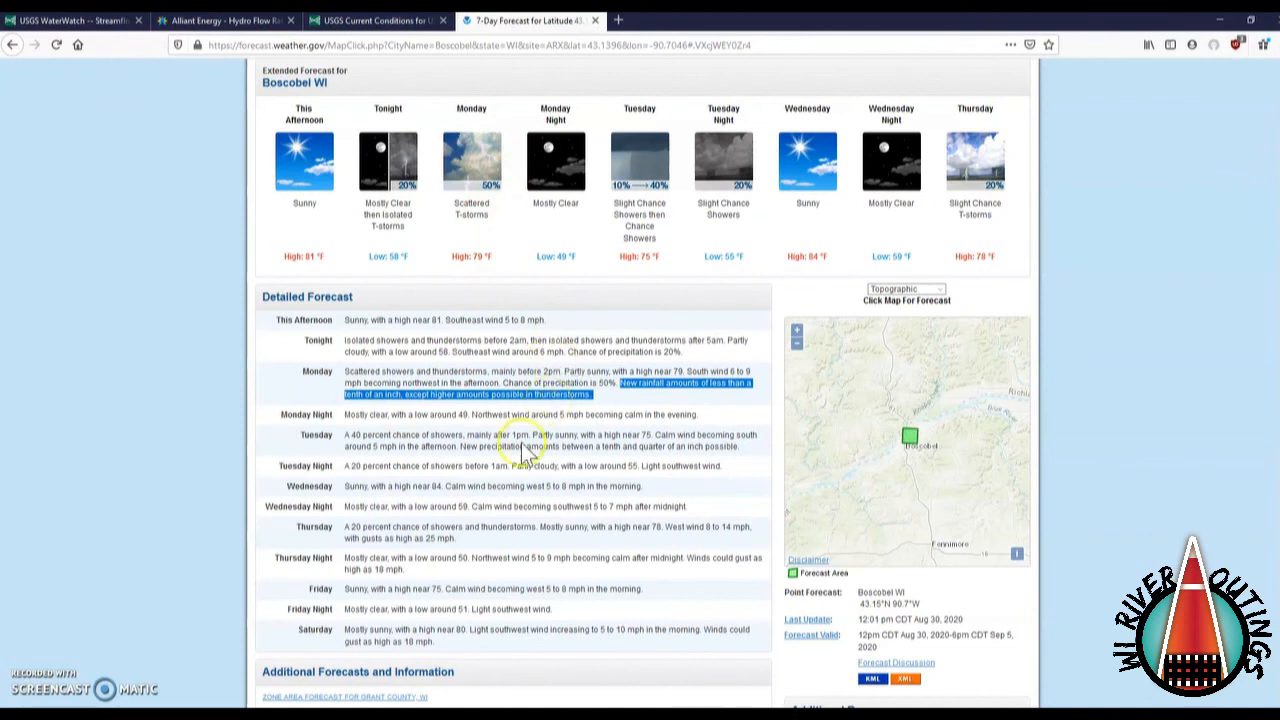
pyautogui.moveTo(670, 405)
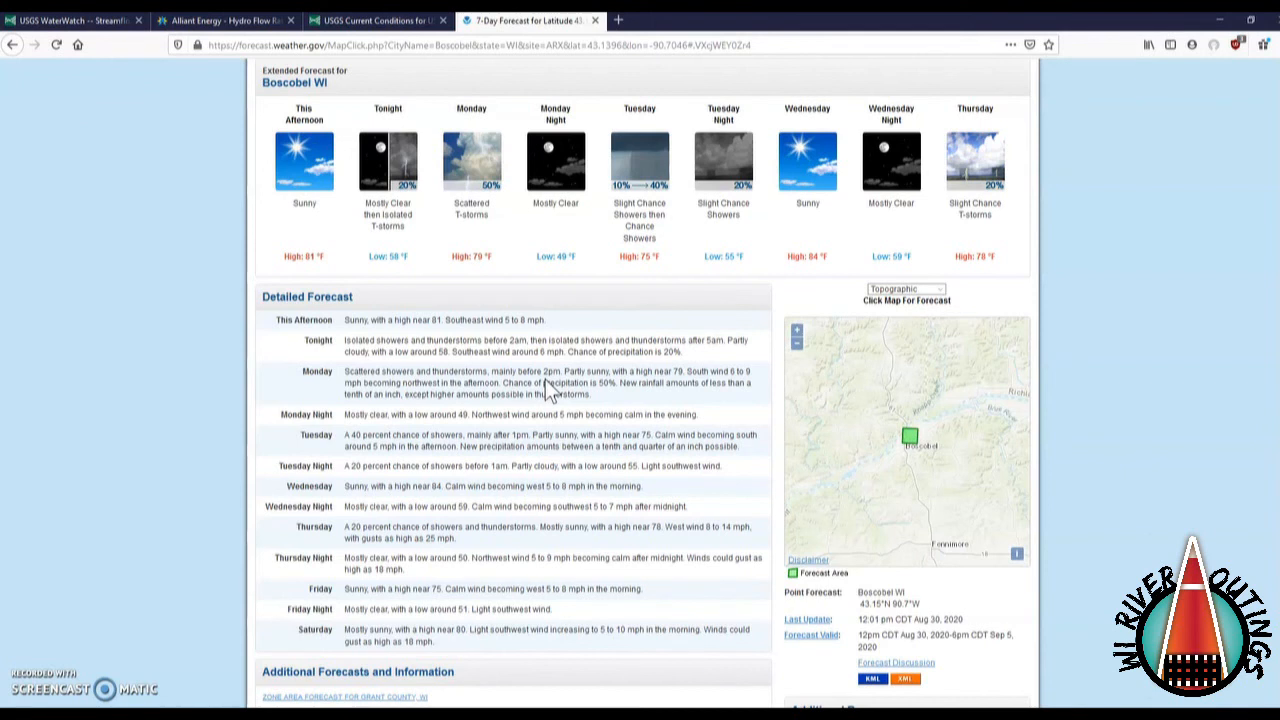
pyautogui.moveTo(588, 395)
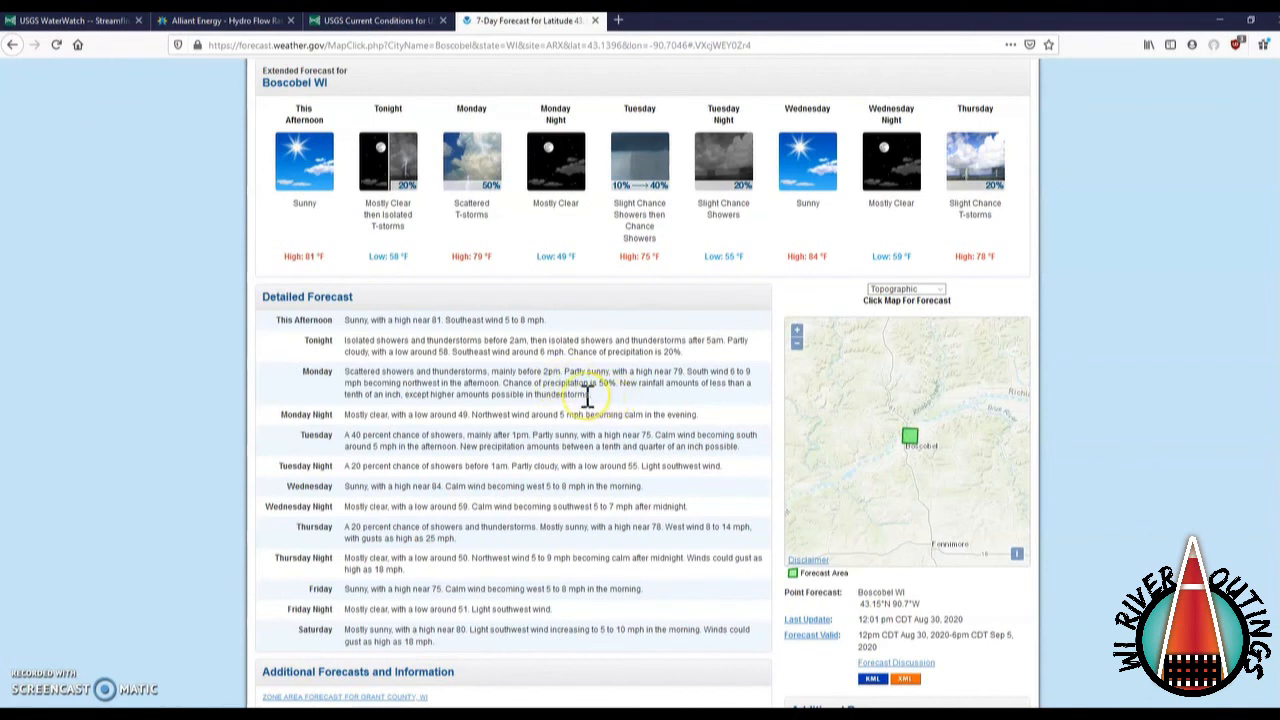
pyautogui.moveTo(588, 398)
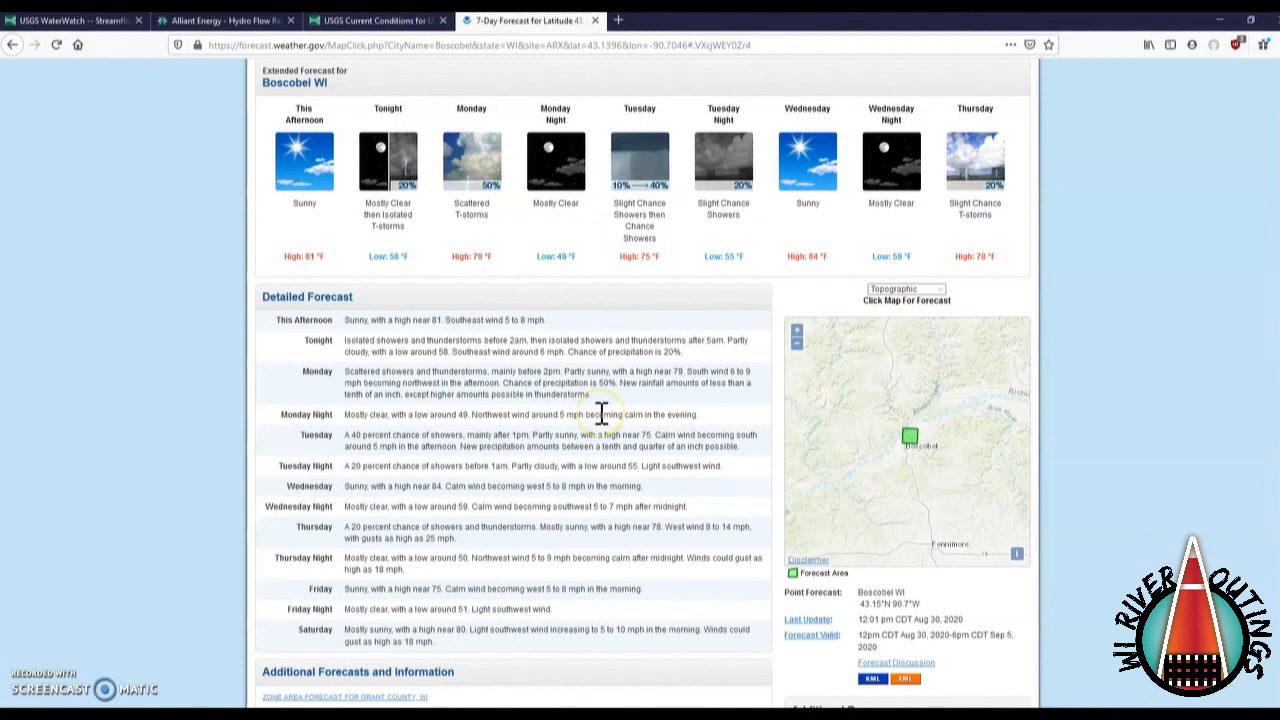
pyautogui.moveTo(604, 414)
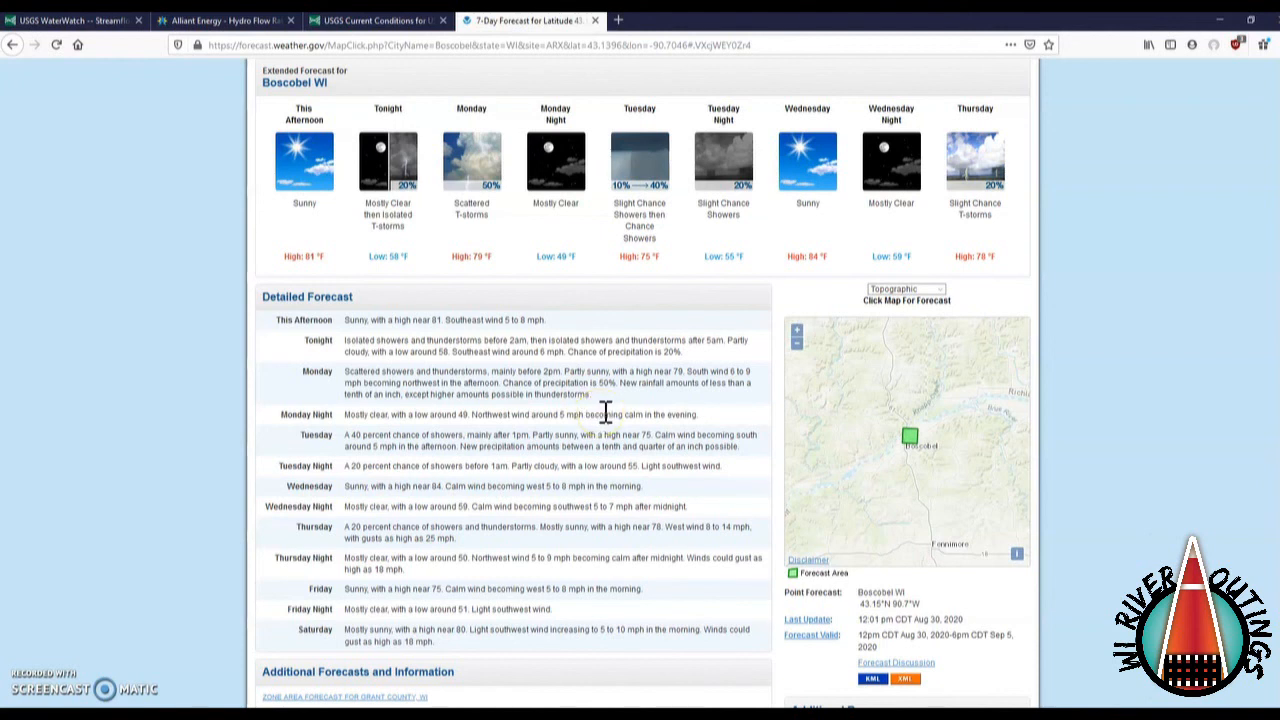
pyautogui.moveTo(577, 503)
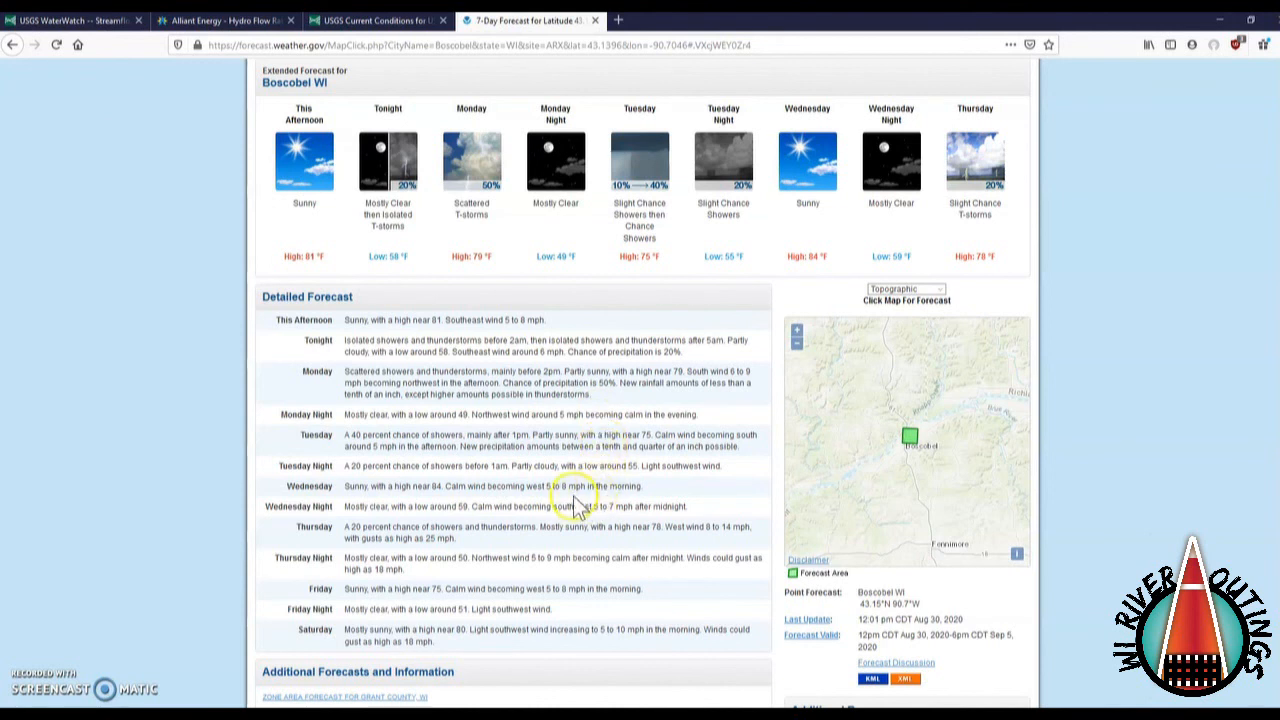
pyautogui.doubleClick(540, 486)
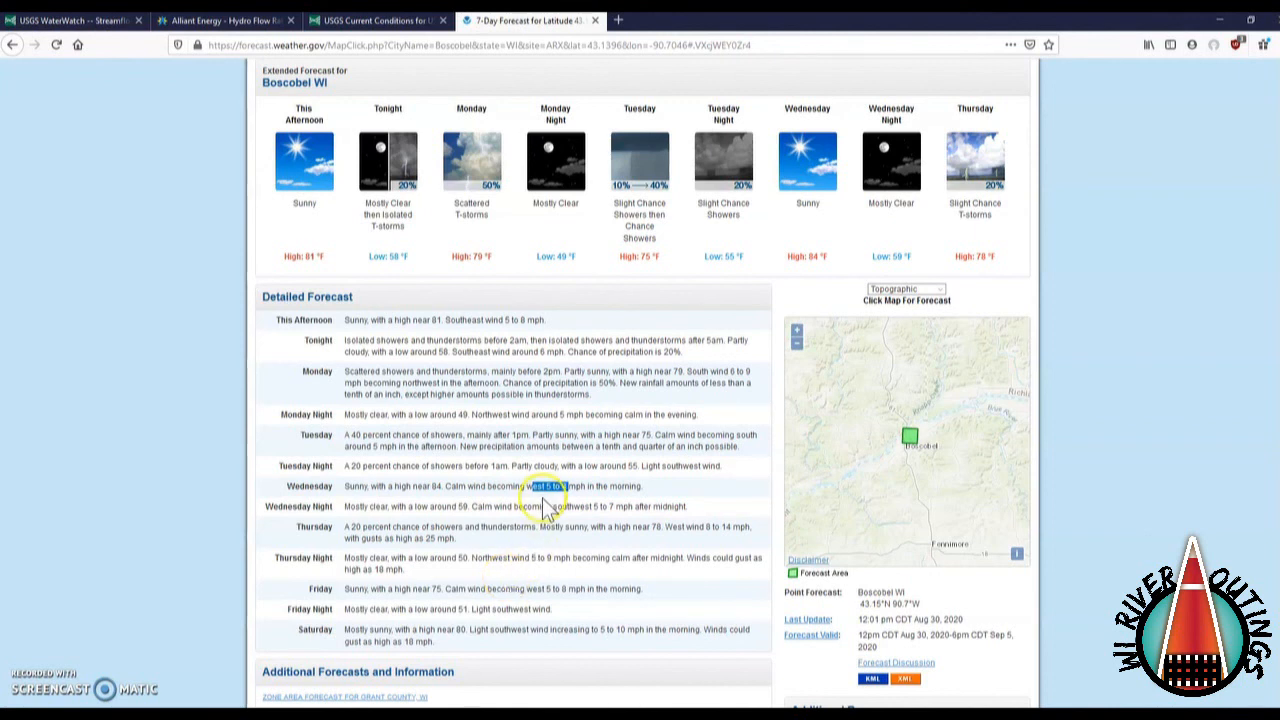
pyautogui.moveTo(660, 505)
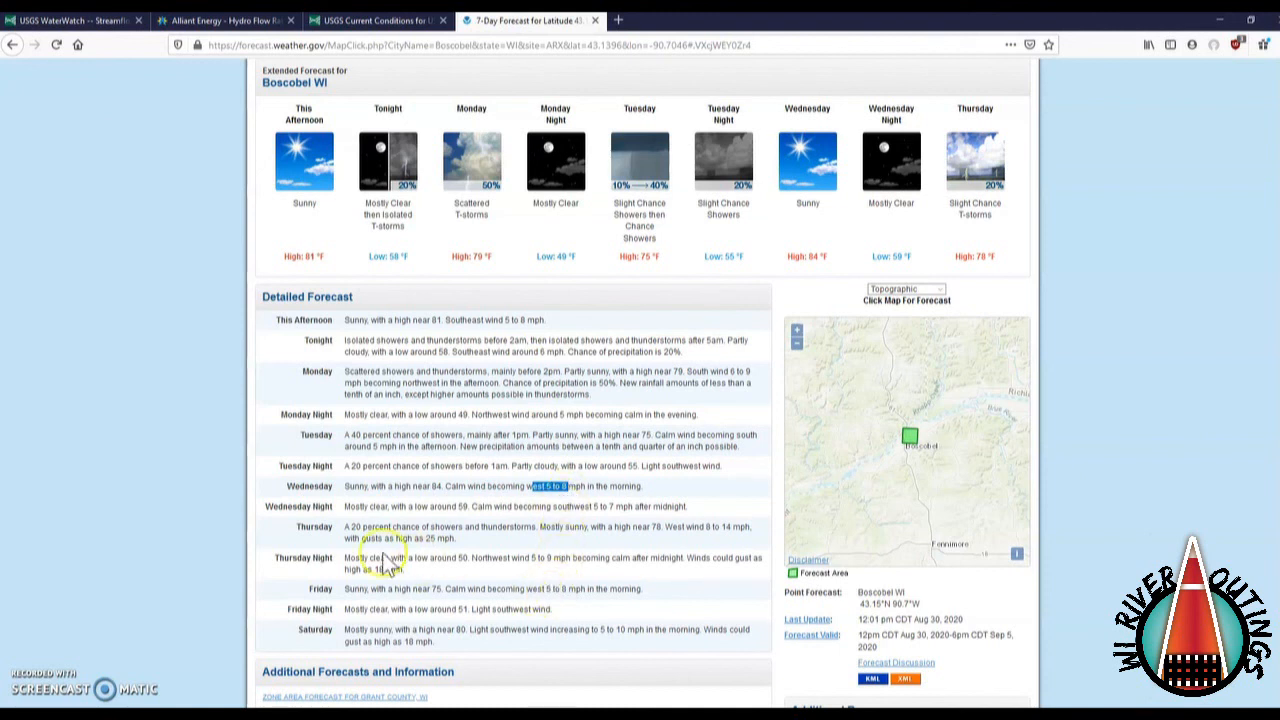
pyautogui.moveTo(571, 431)
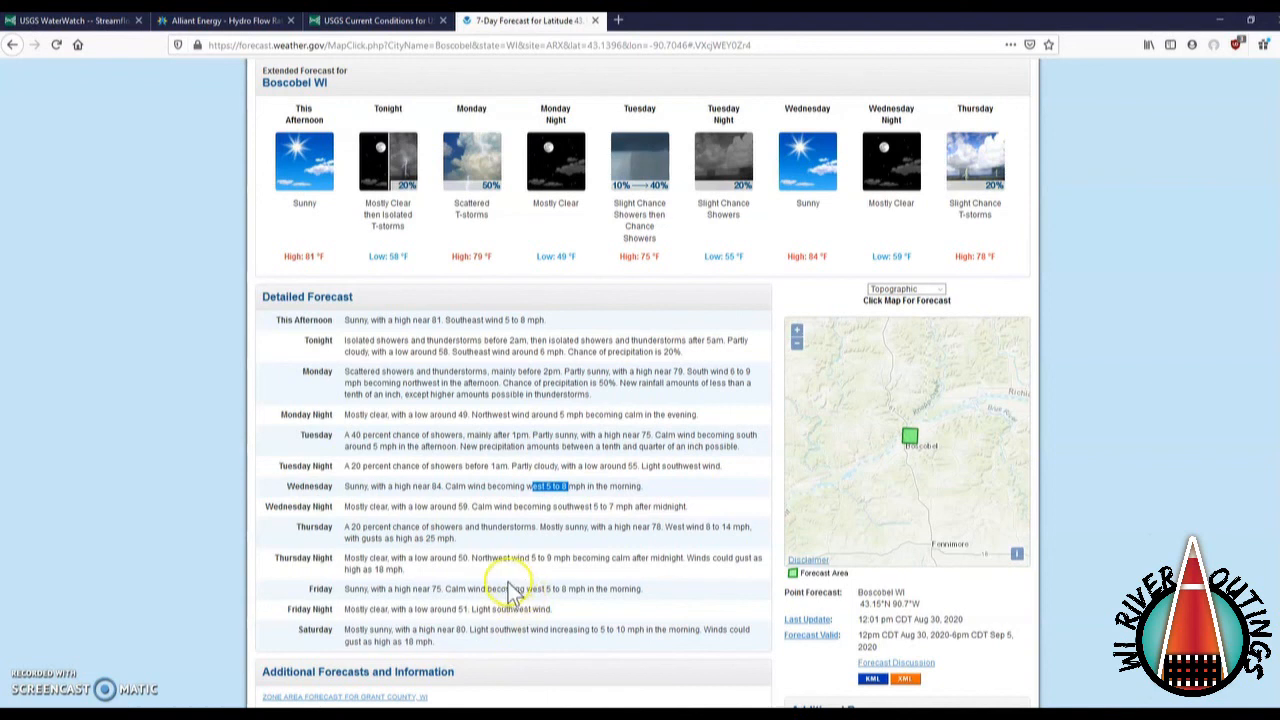
pyautogui.moveTo(510, 588)
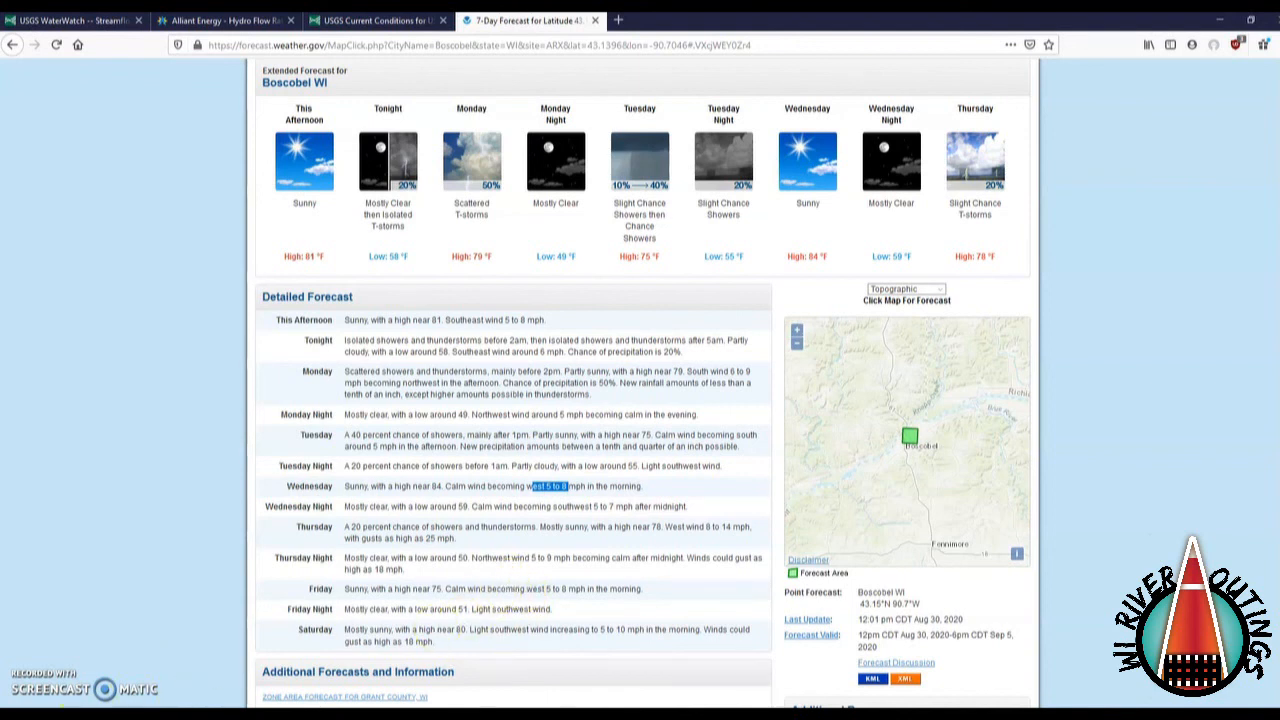